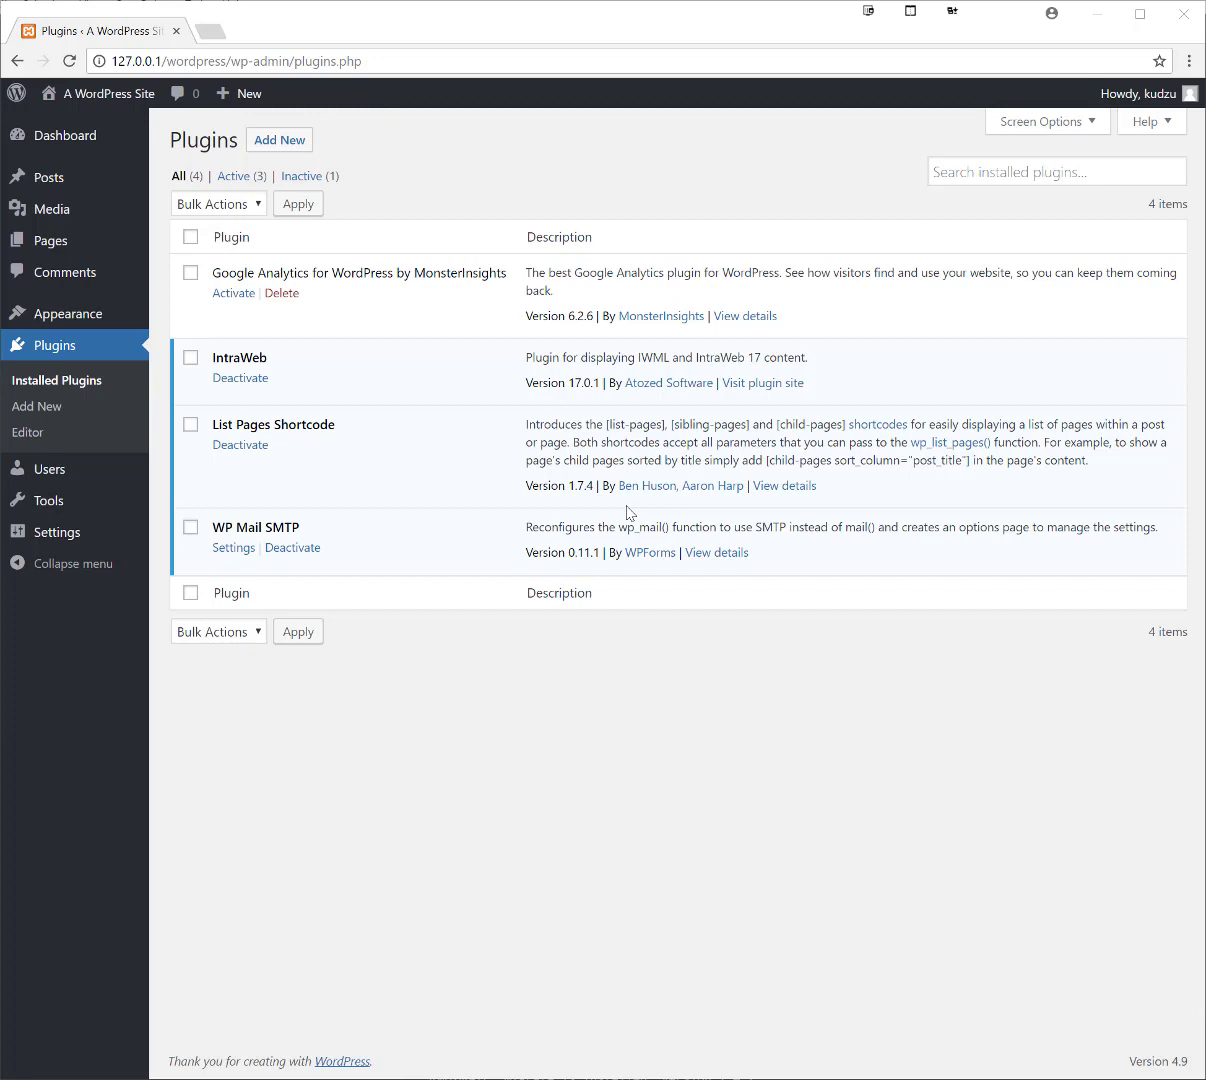
mouse_move(276, 368)
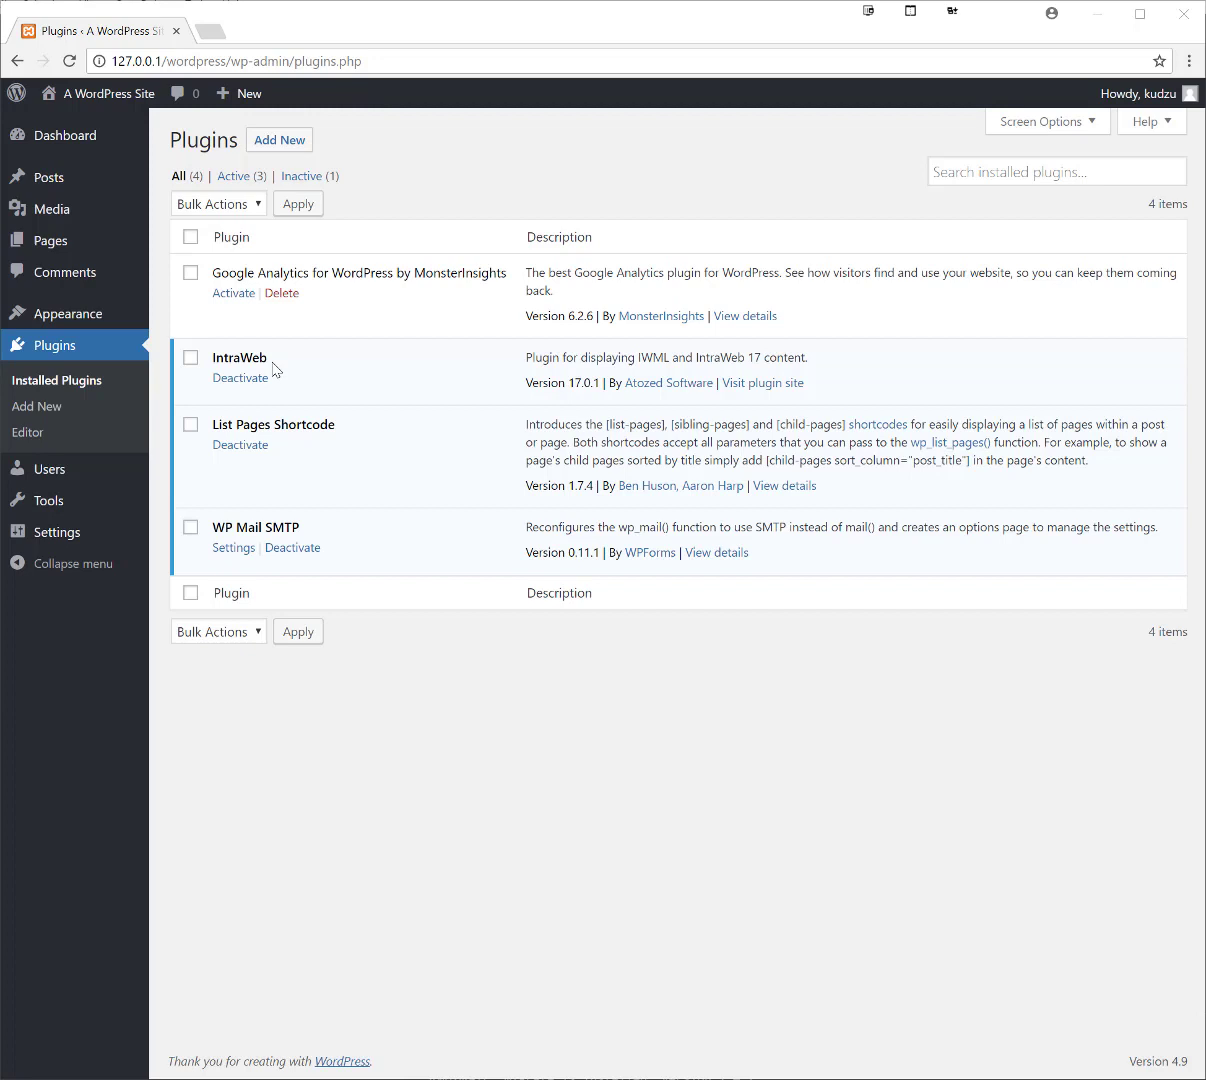
mouse_move(616, 376)
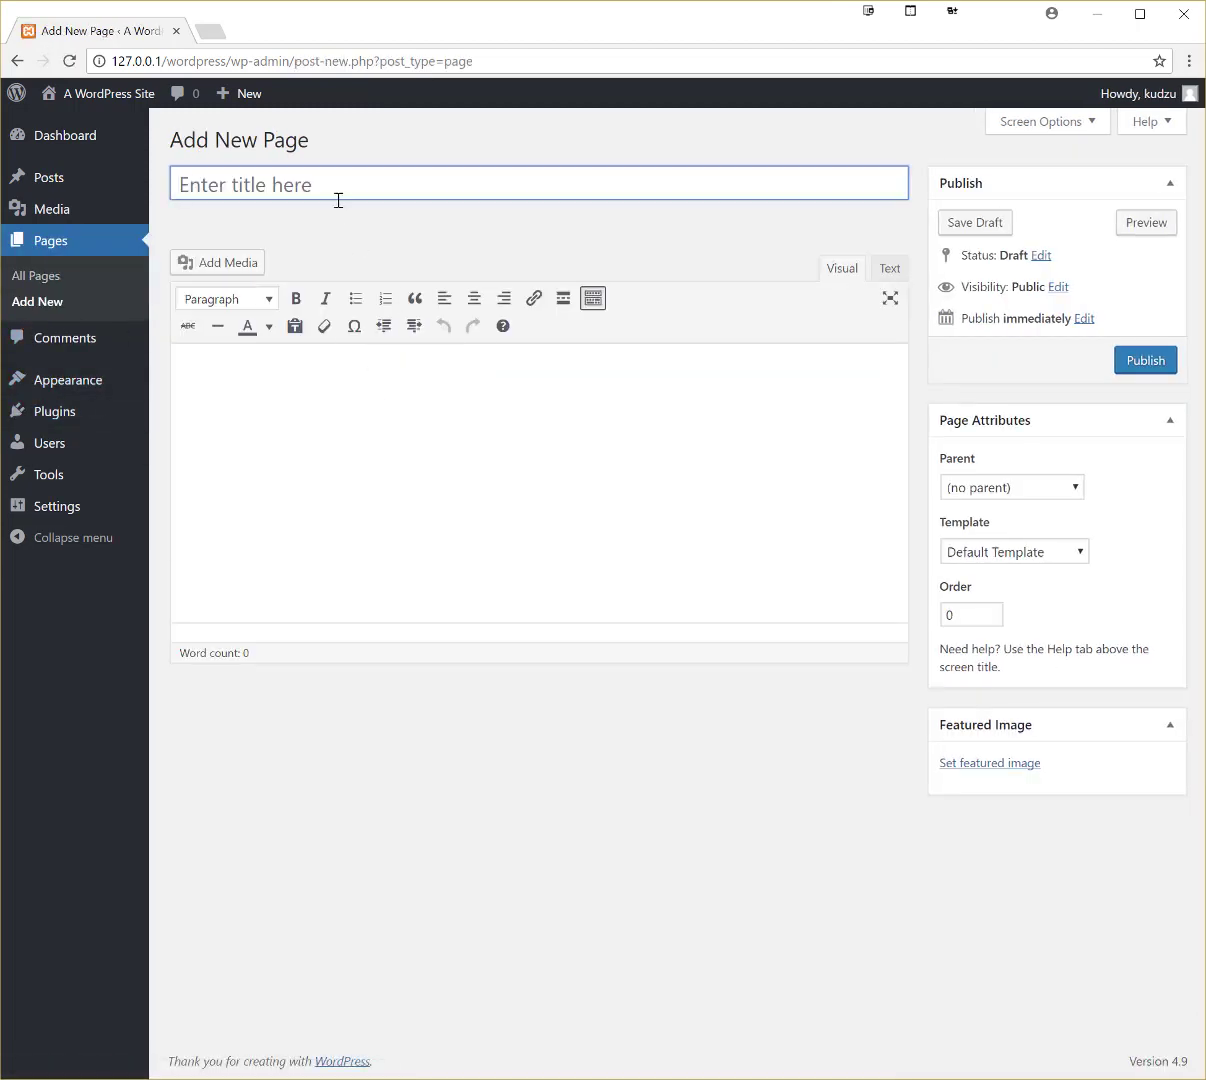
Title the page 'IntraWeb Minute Demo' and move into the body so the draft autosaves
type("IntraWeb Minute Dem")
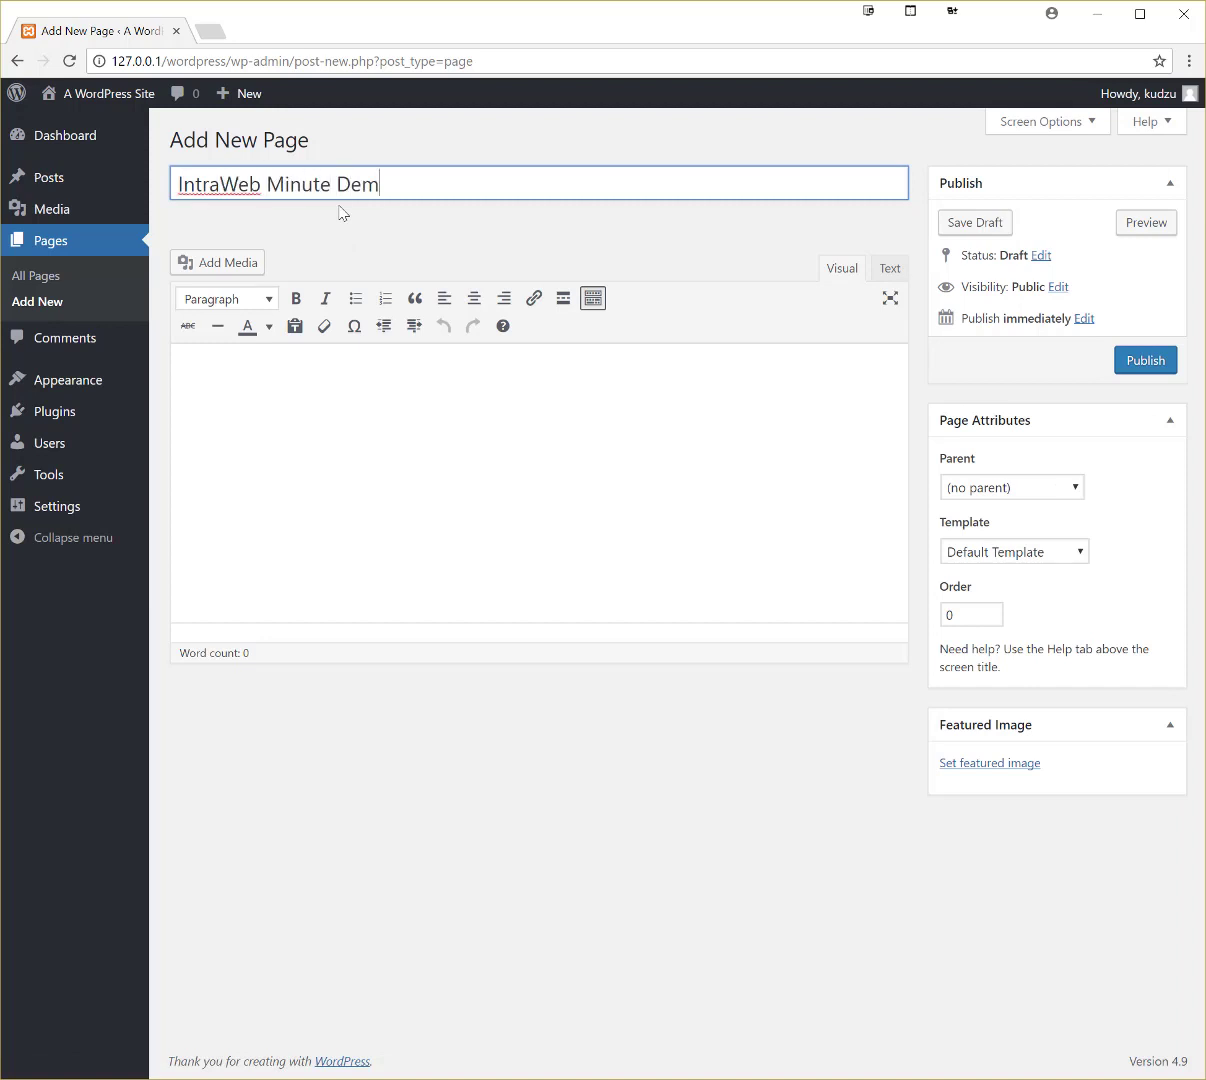
type("o")
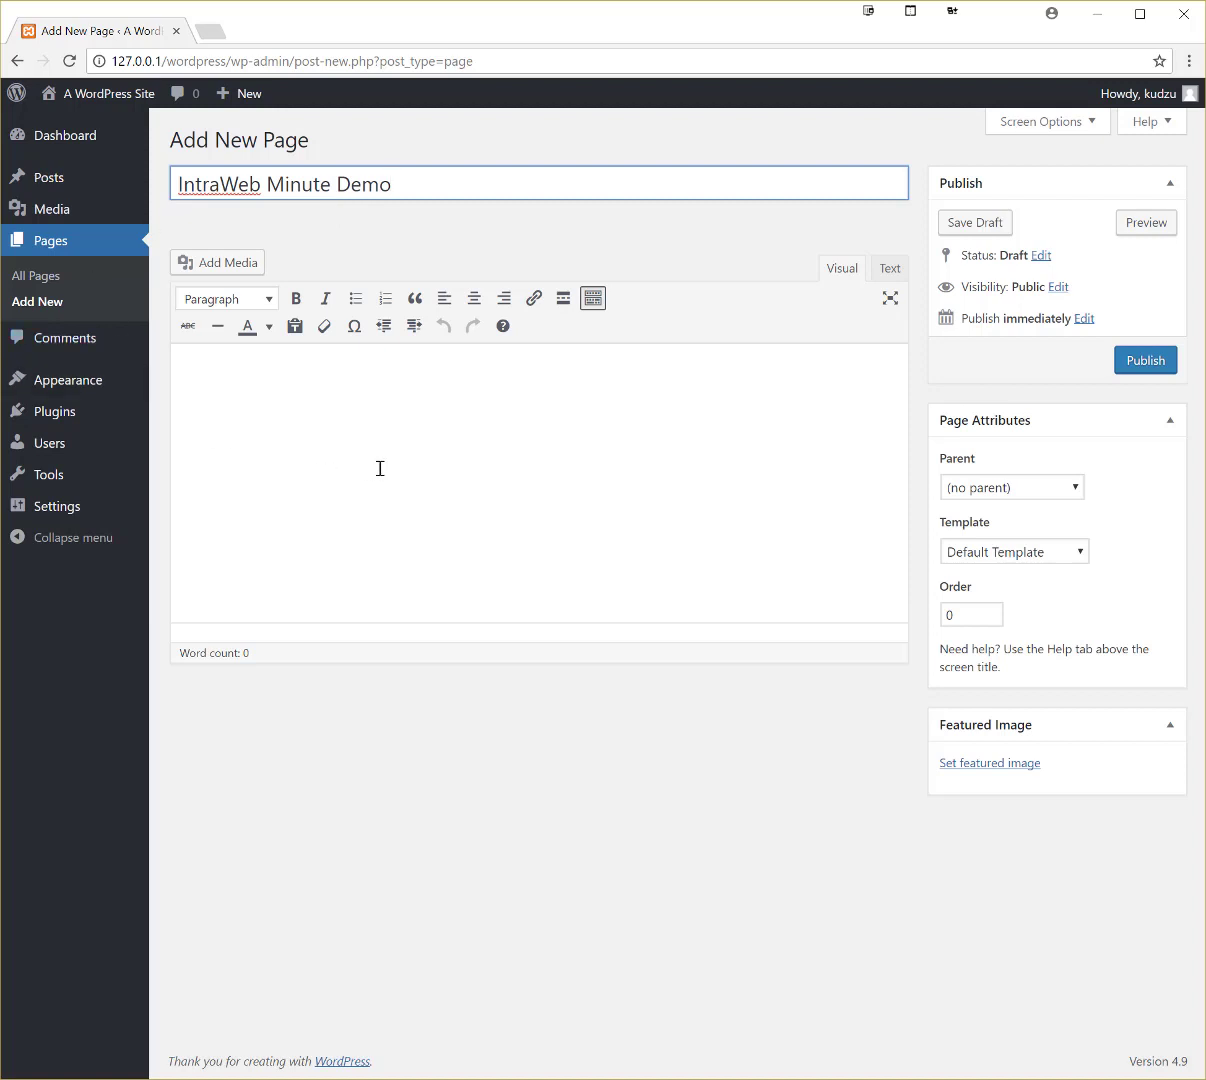
left_click(972, 222)
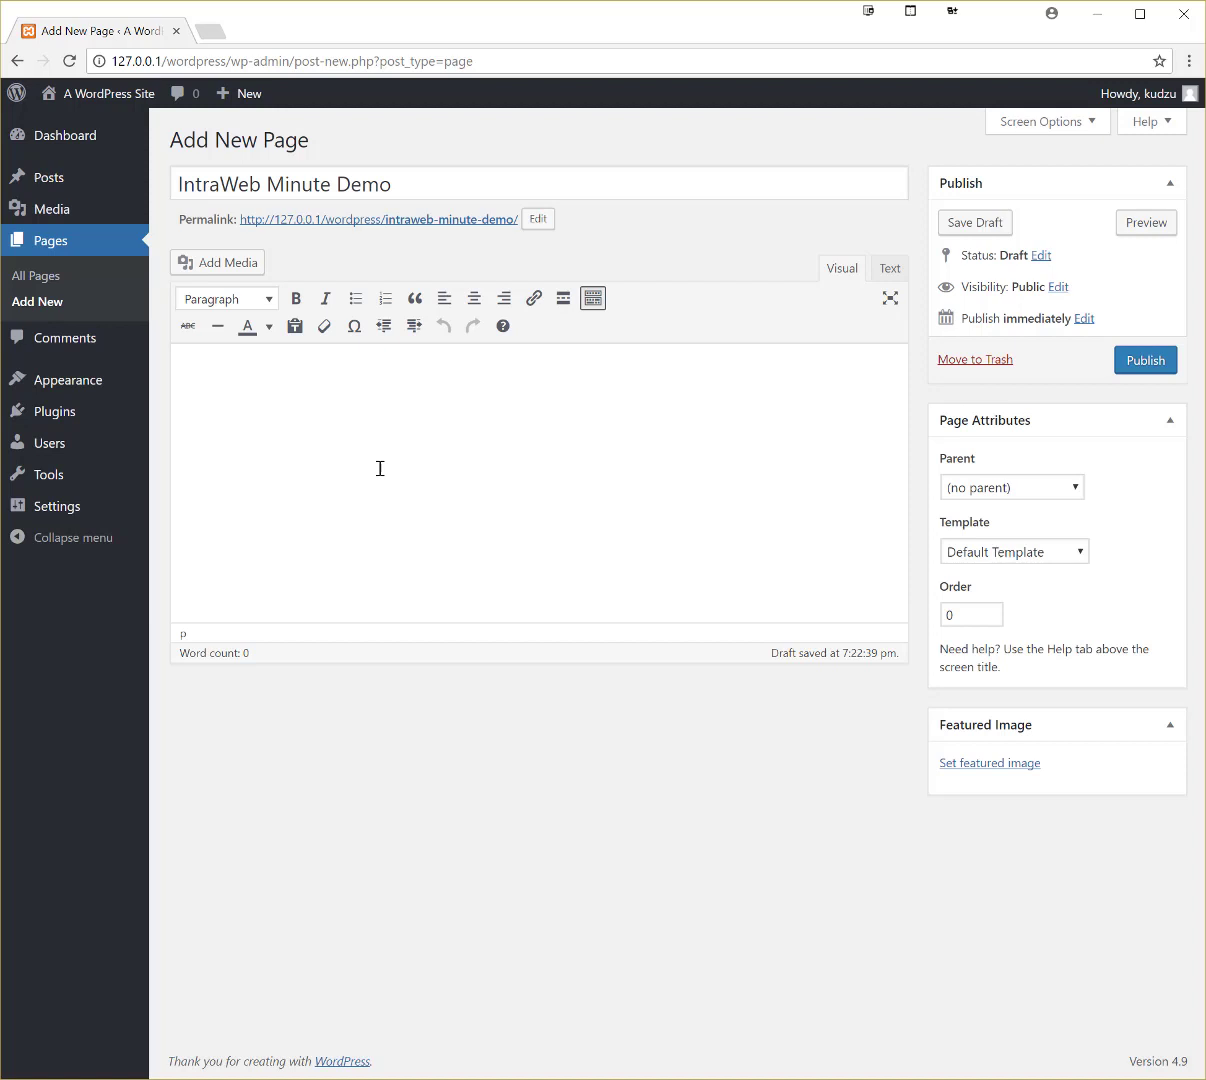
left_click(192, 378)
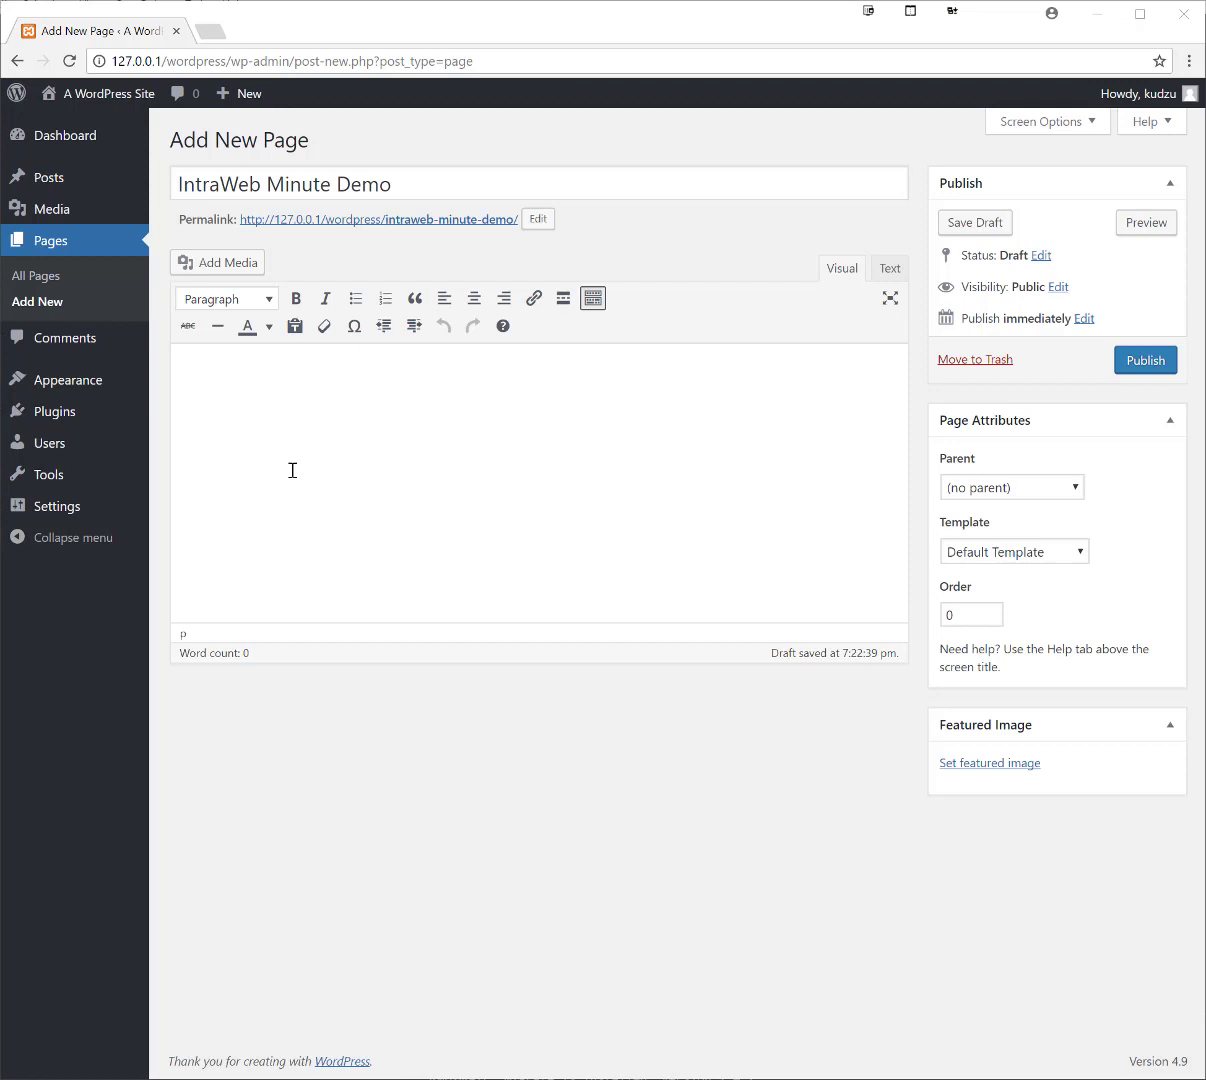
Enter [intraweb-iwml], placeholder 'asdfskdfj', and closing [/intraweb-iwml] as separate paragraphs
type("ACORN 1.0 IWML 1.0")
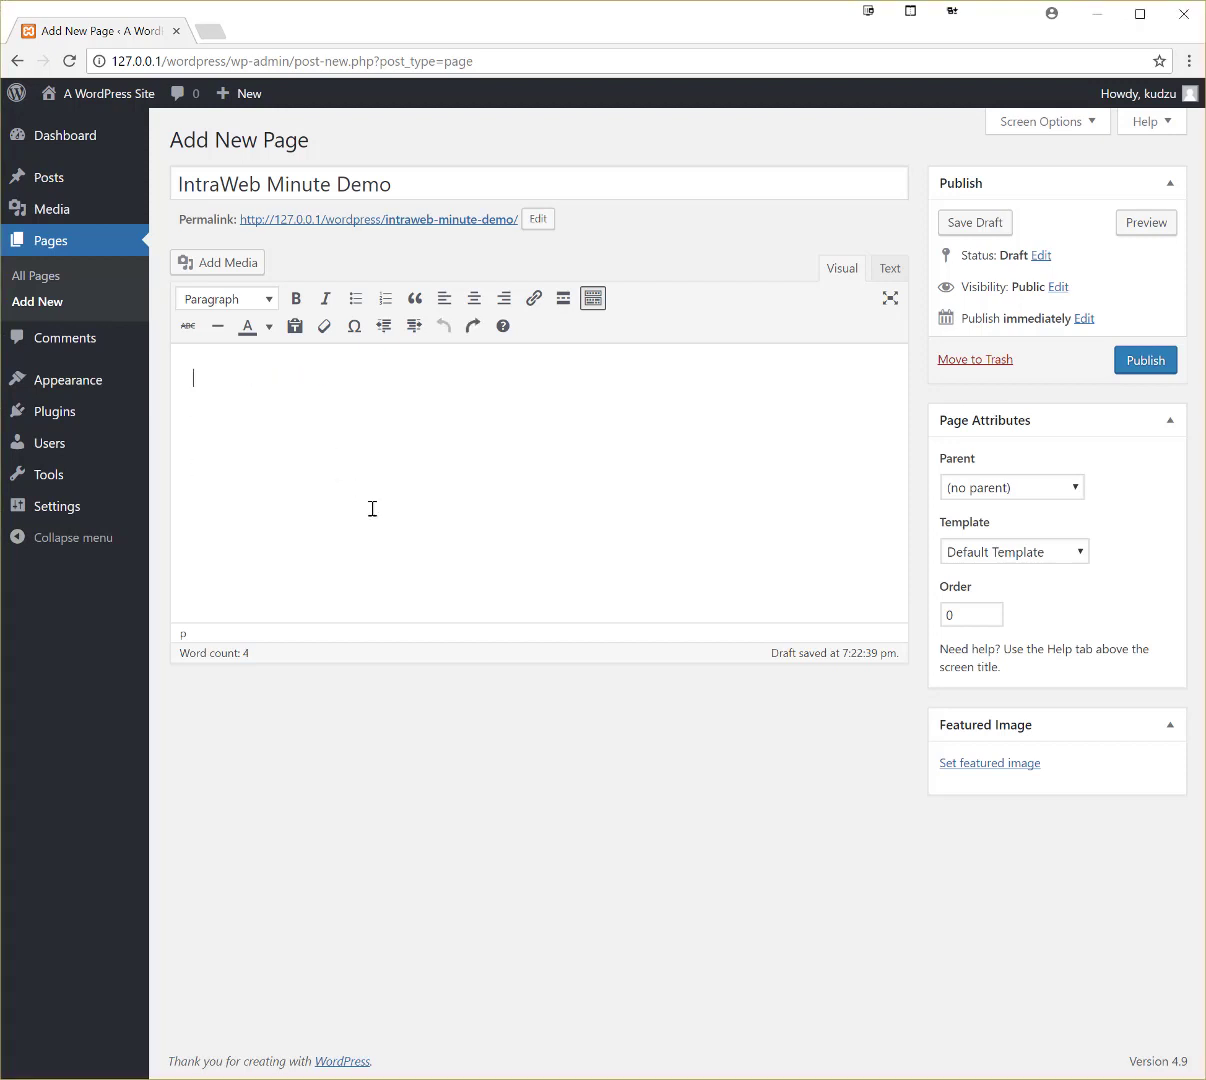
type("[int")
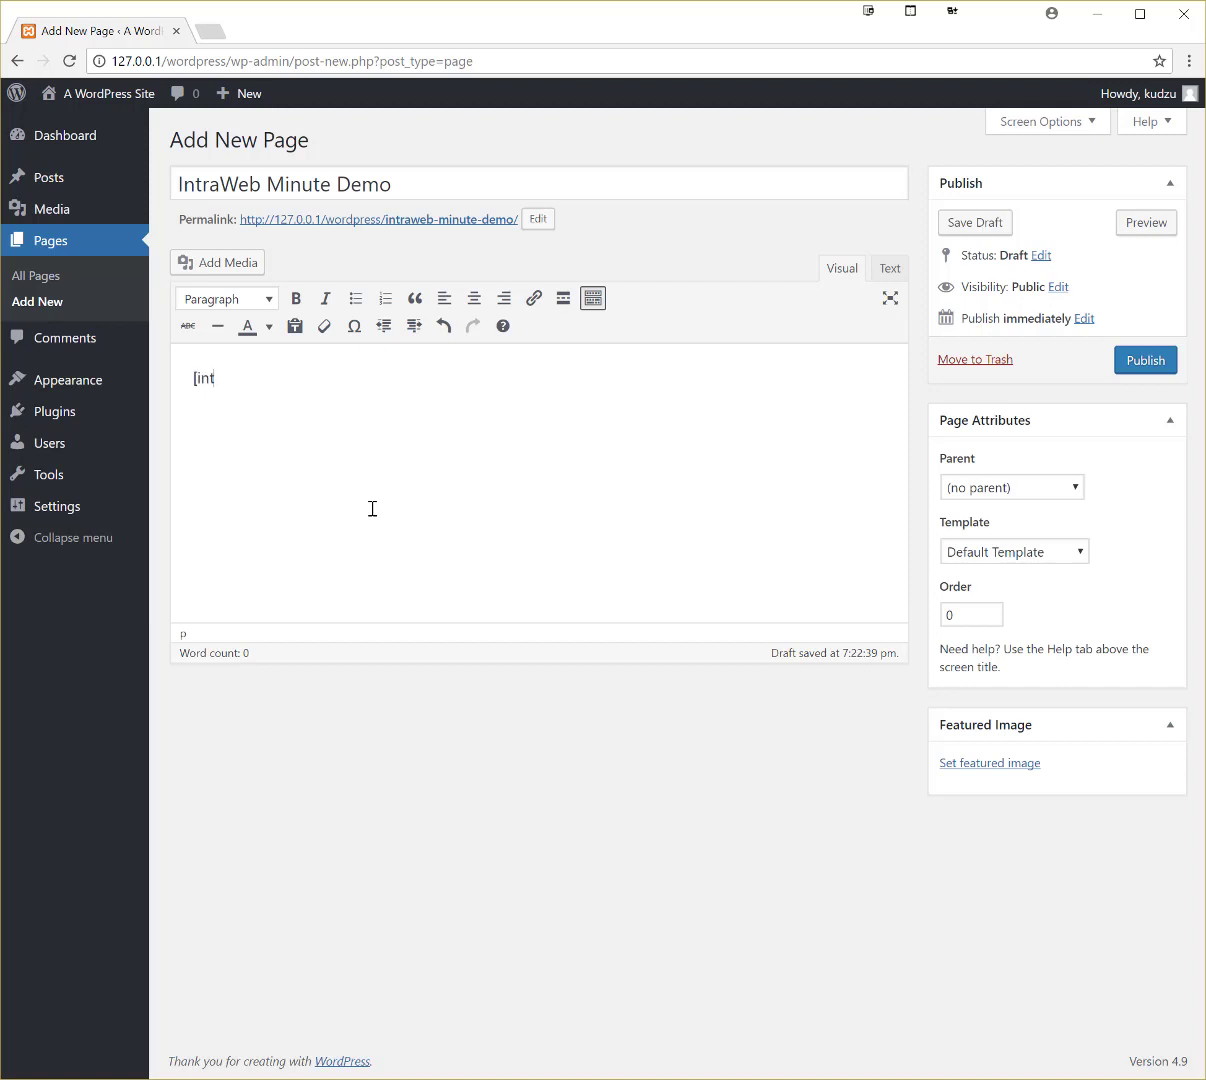
type("raweb")
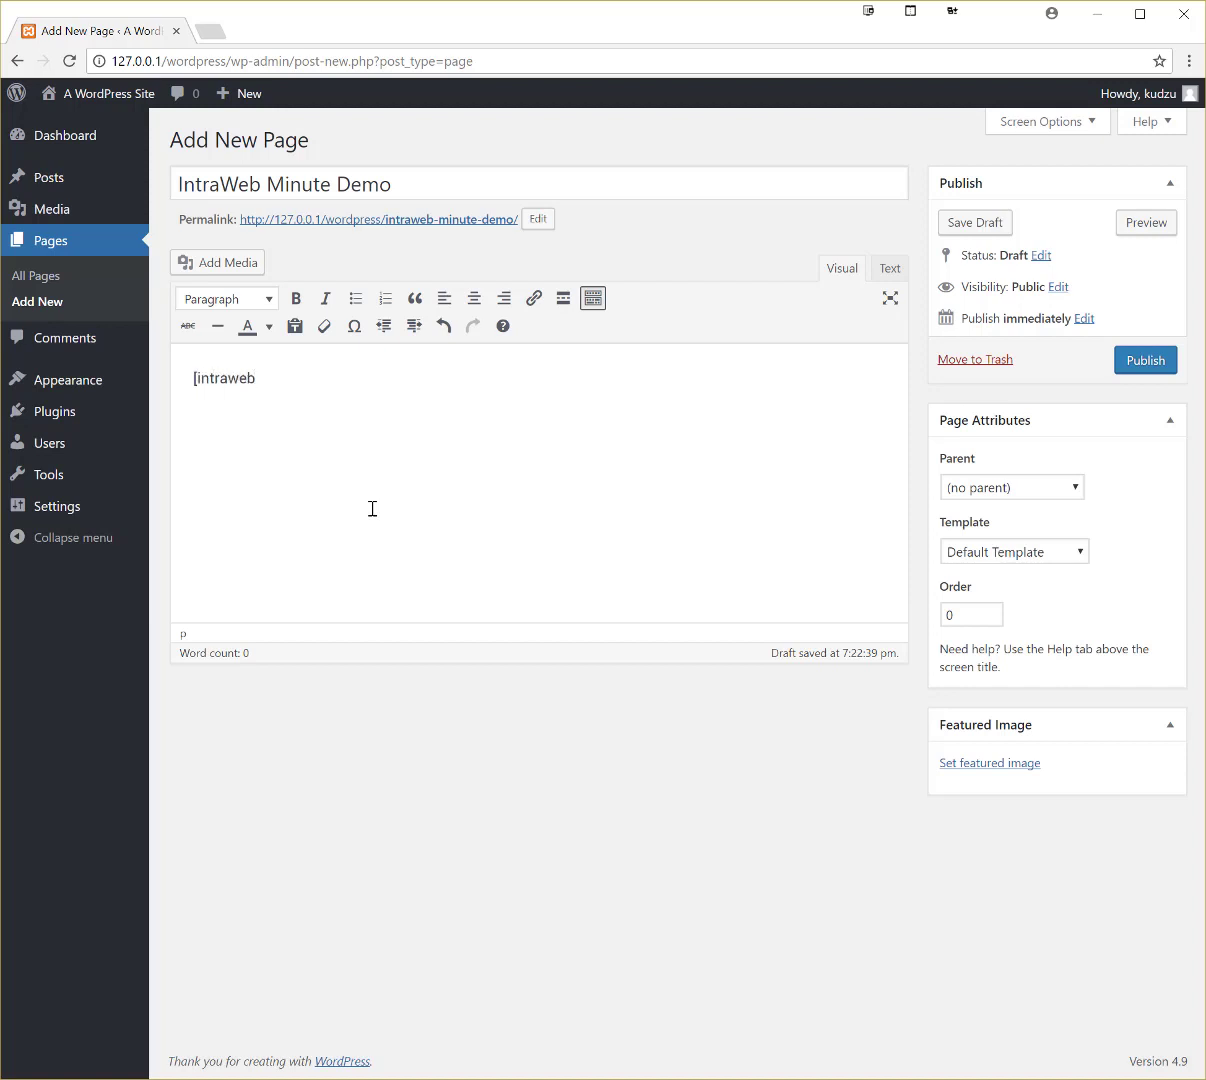
type("-iwml")
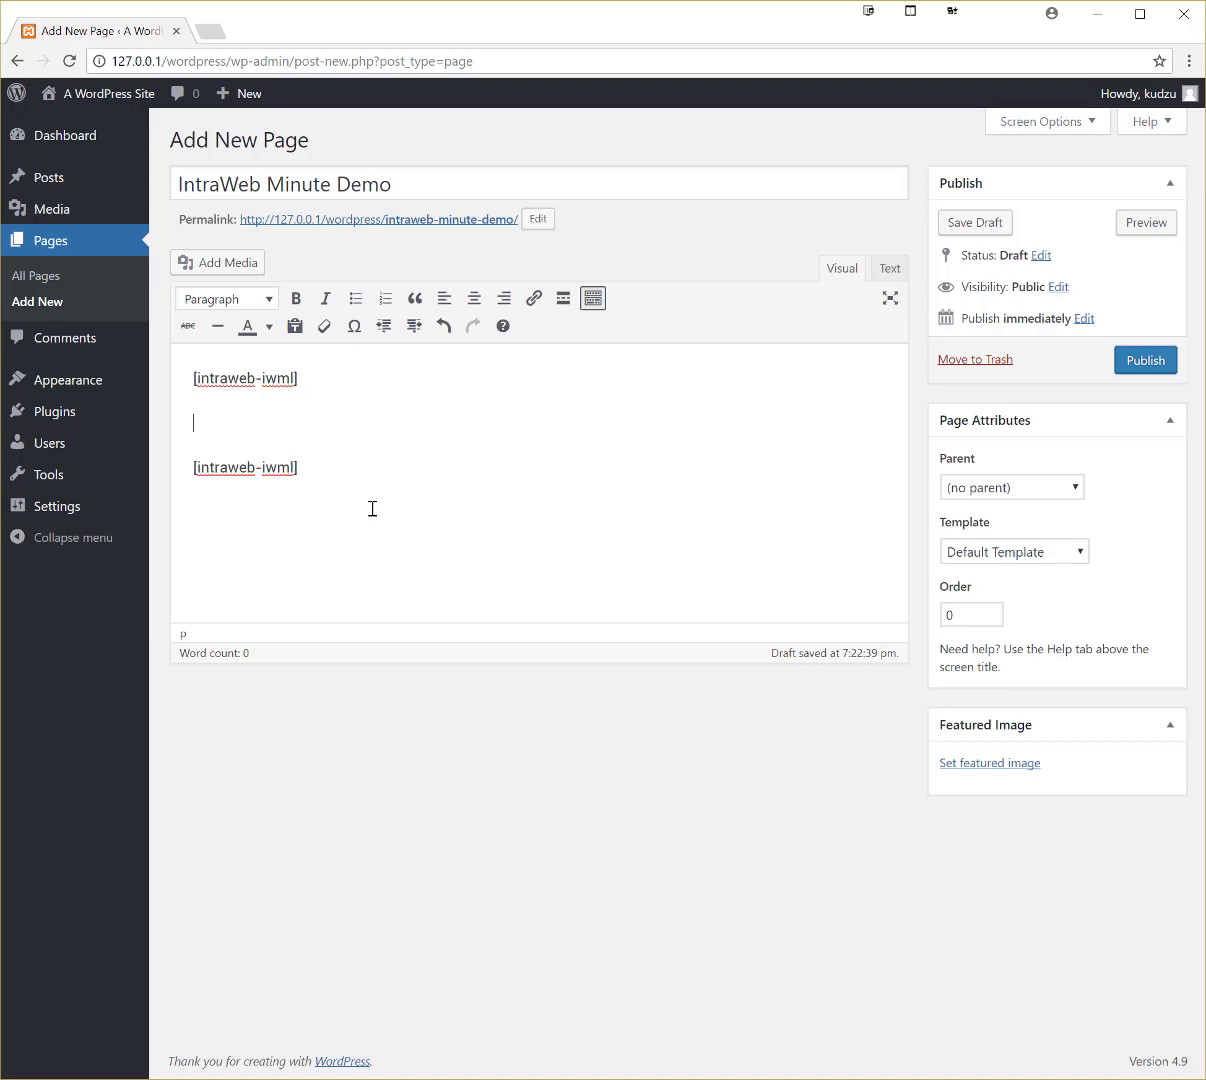
type("asdfskdfj")
left_click(246, 466)
type("/")
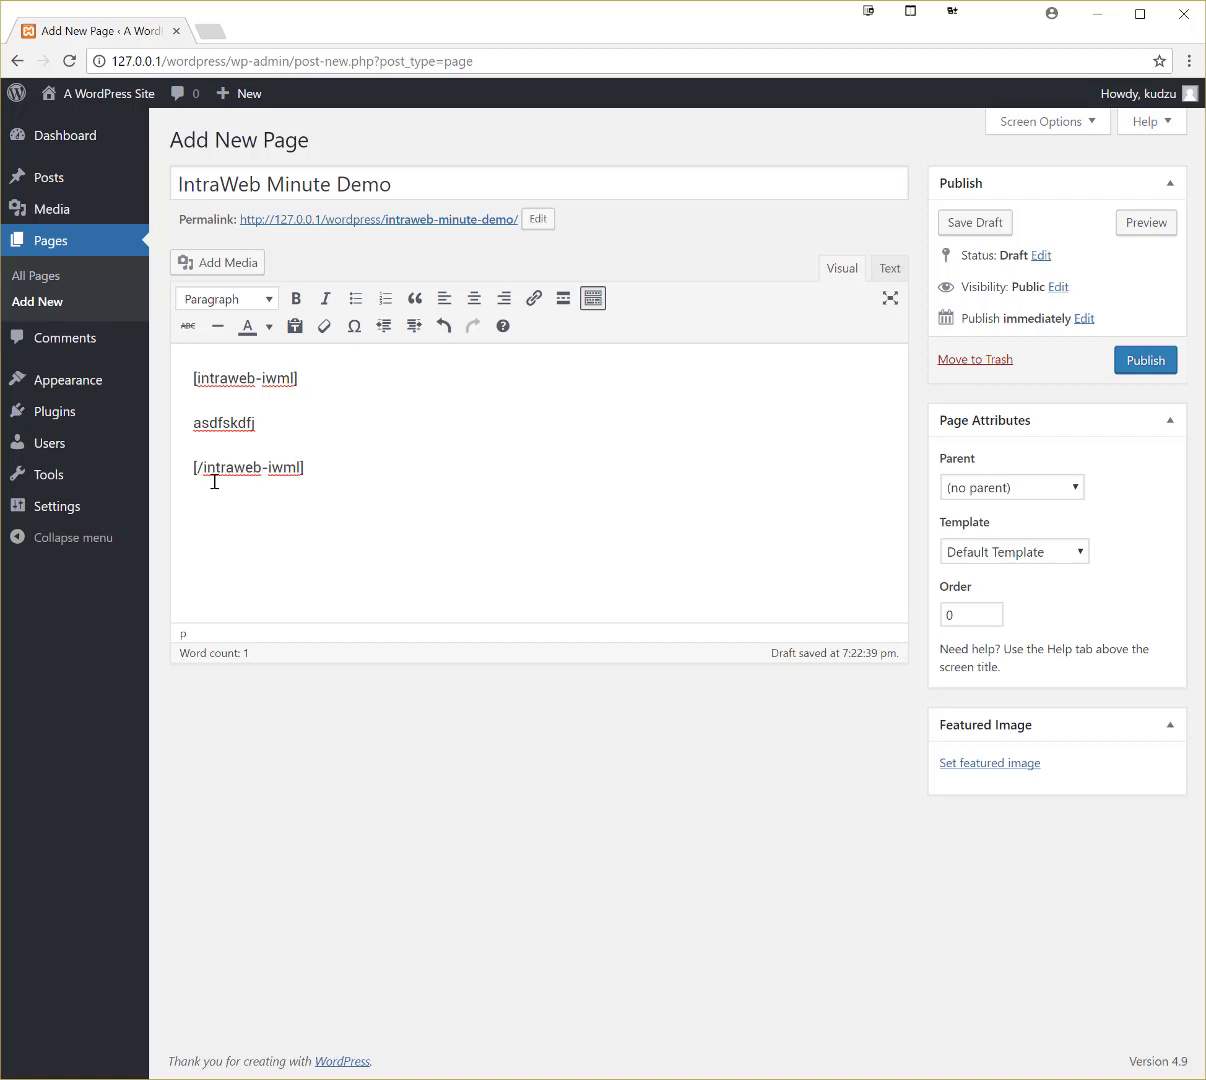
mouse_move(284, 400)
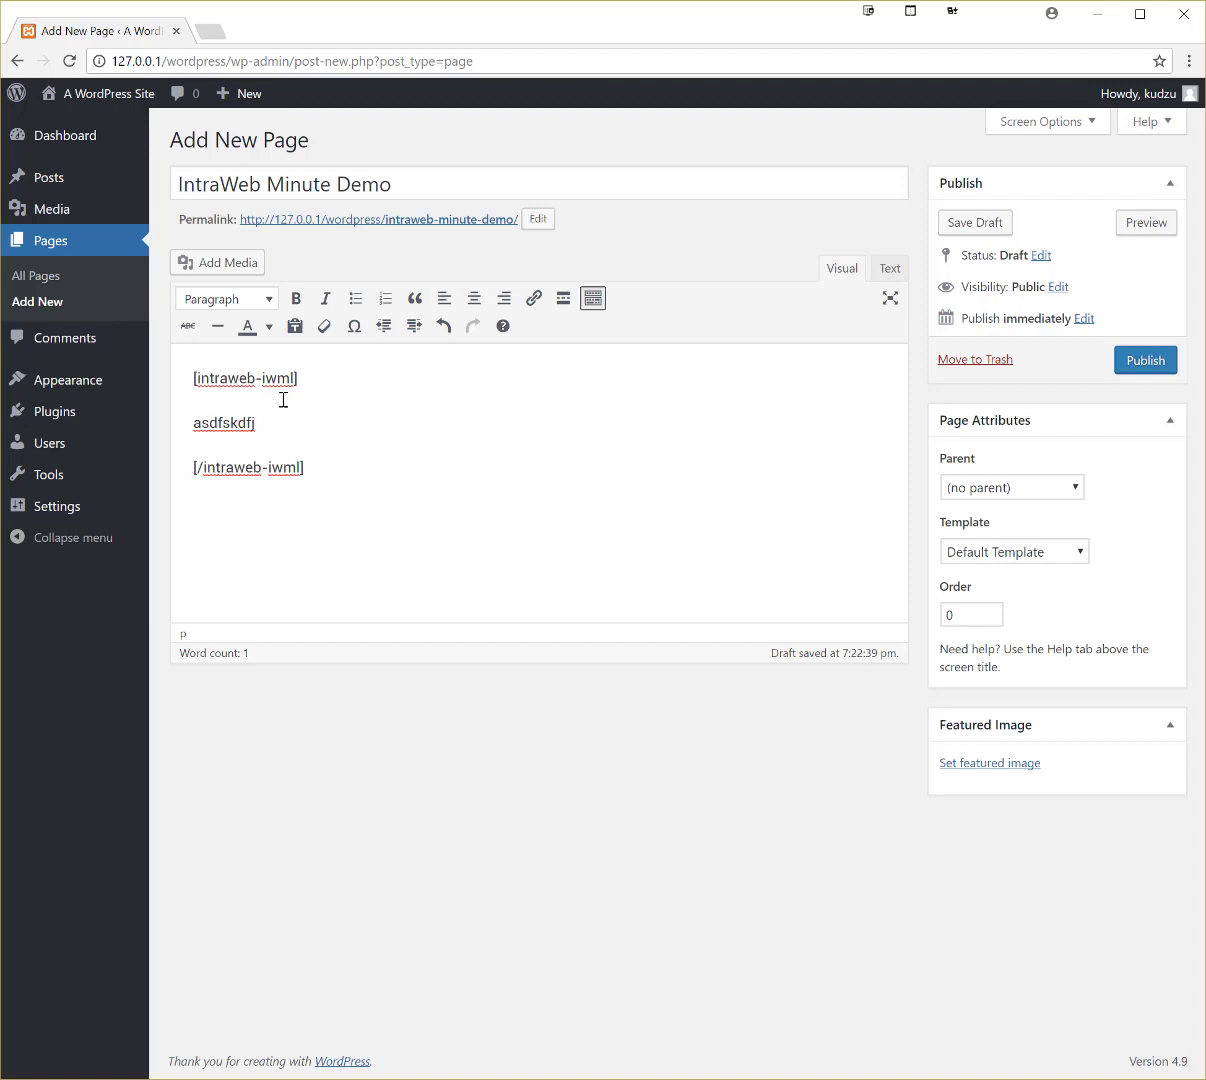
mouse_move(344, 388)
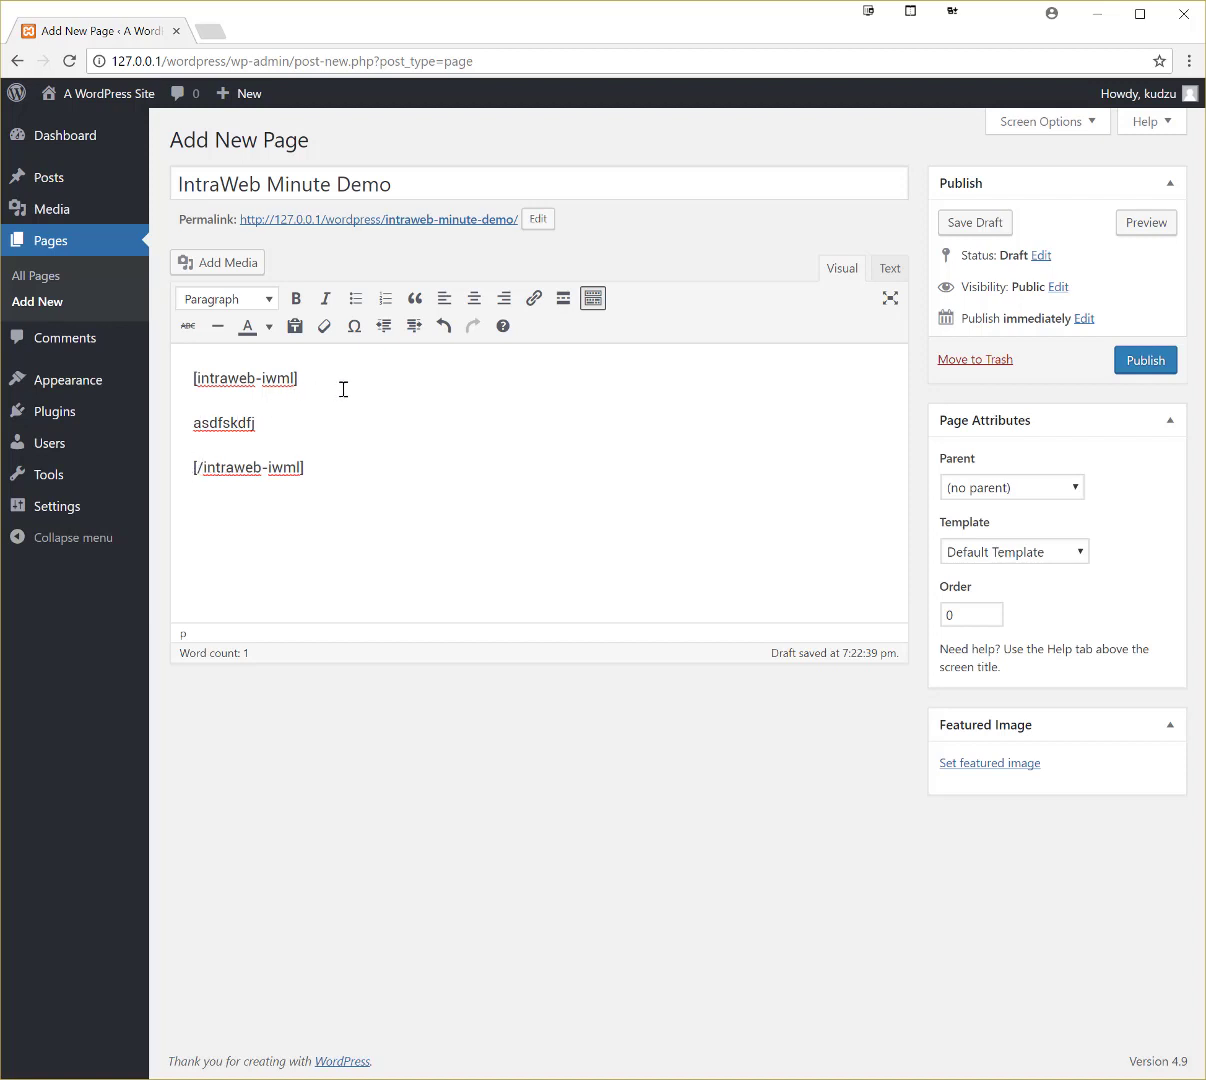
mouse_move(372, 356)
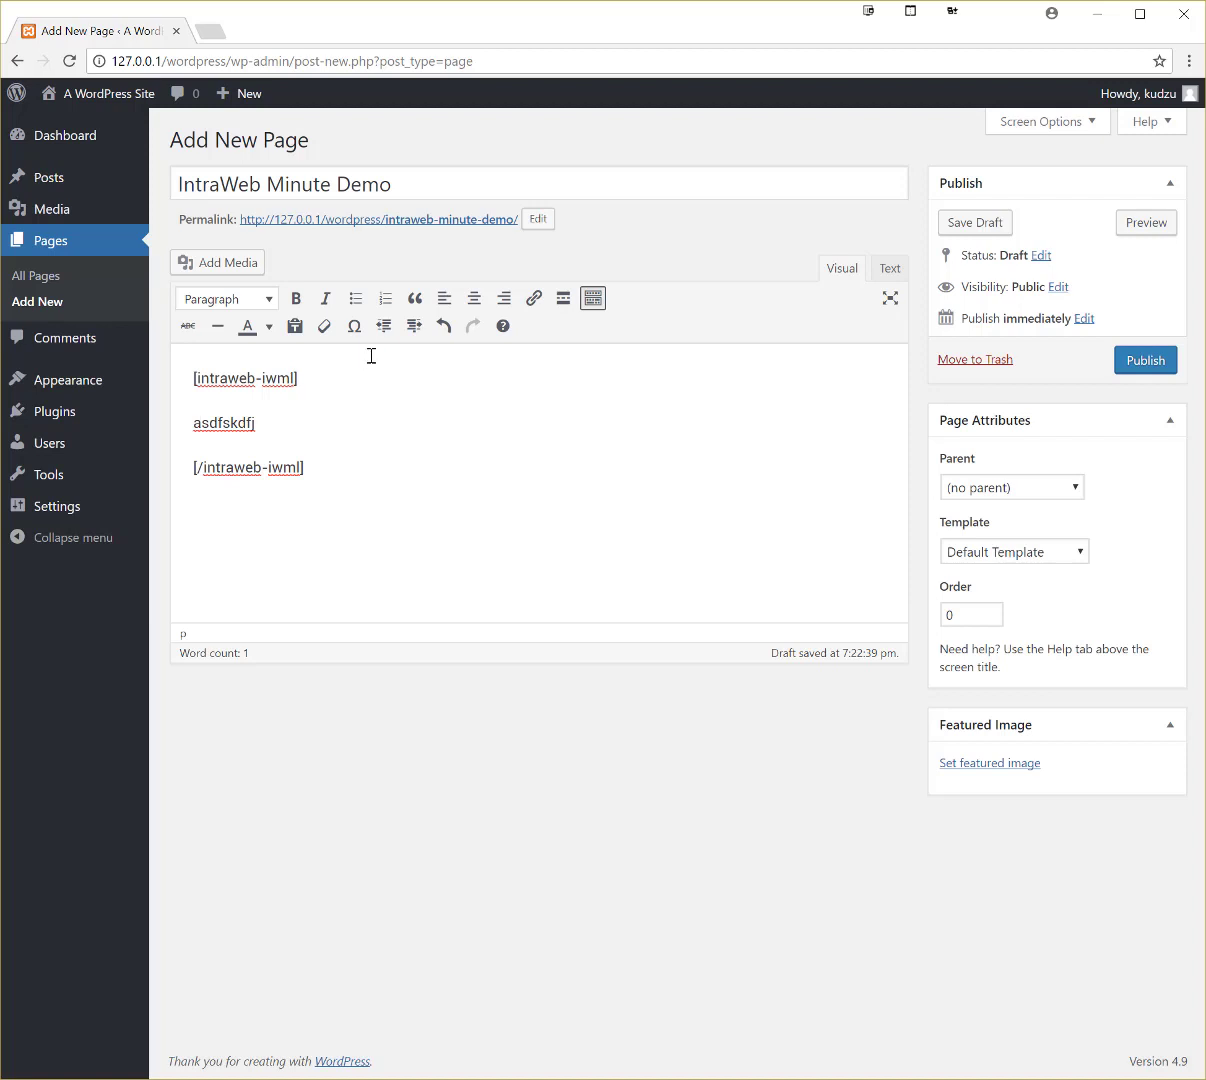
Format the block as preformatted IWML with Page, Root and SimpleStack[] lines
left_click(224, 298)
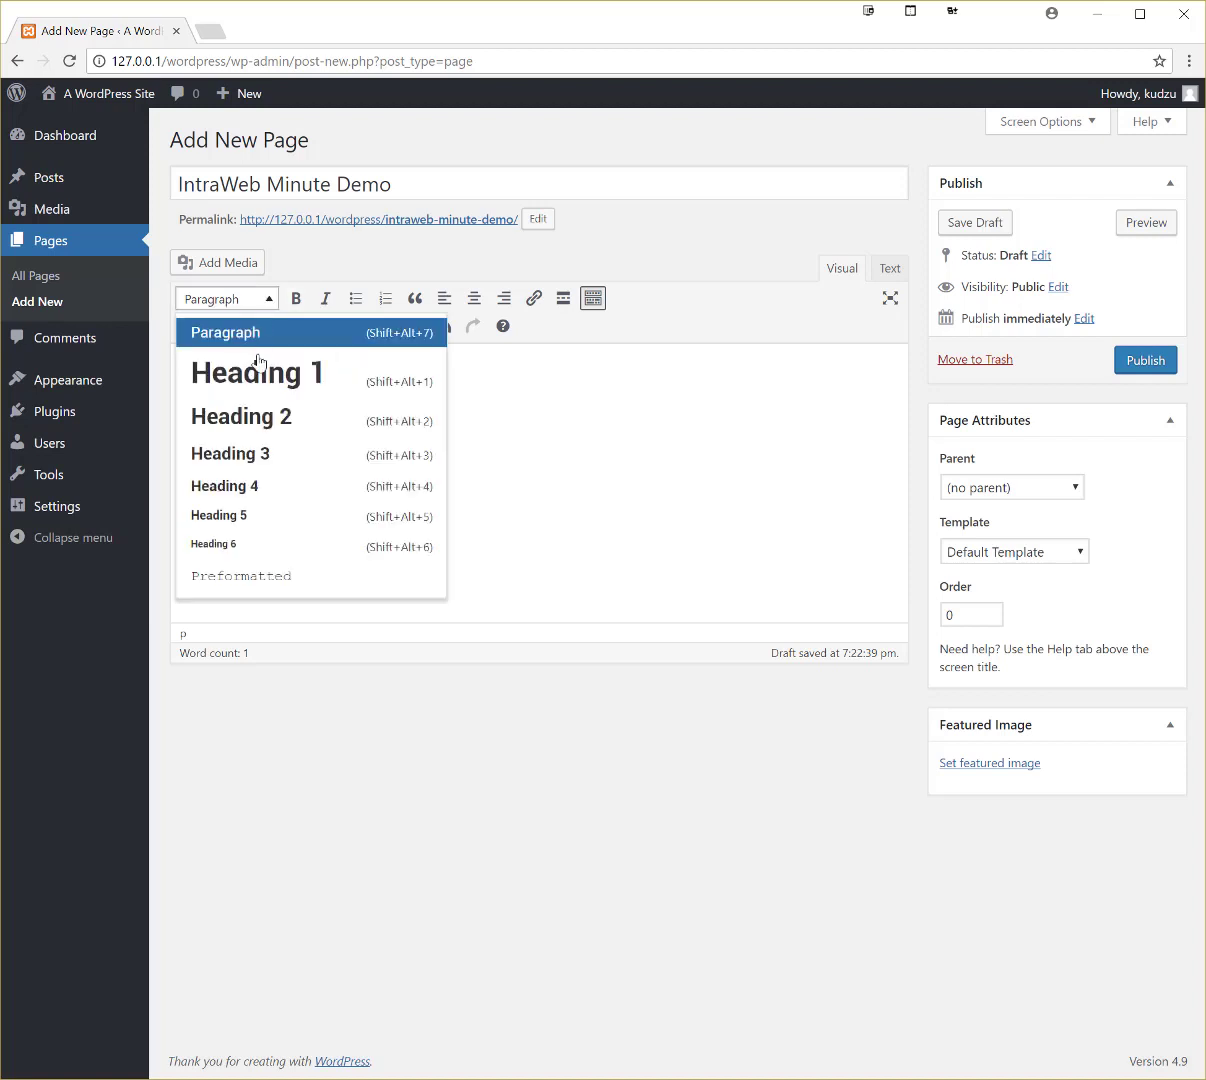
left_click(240, 576)
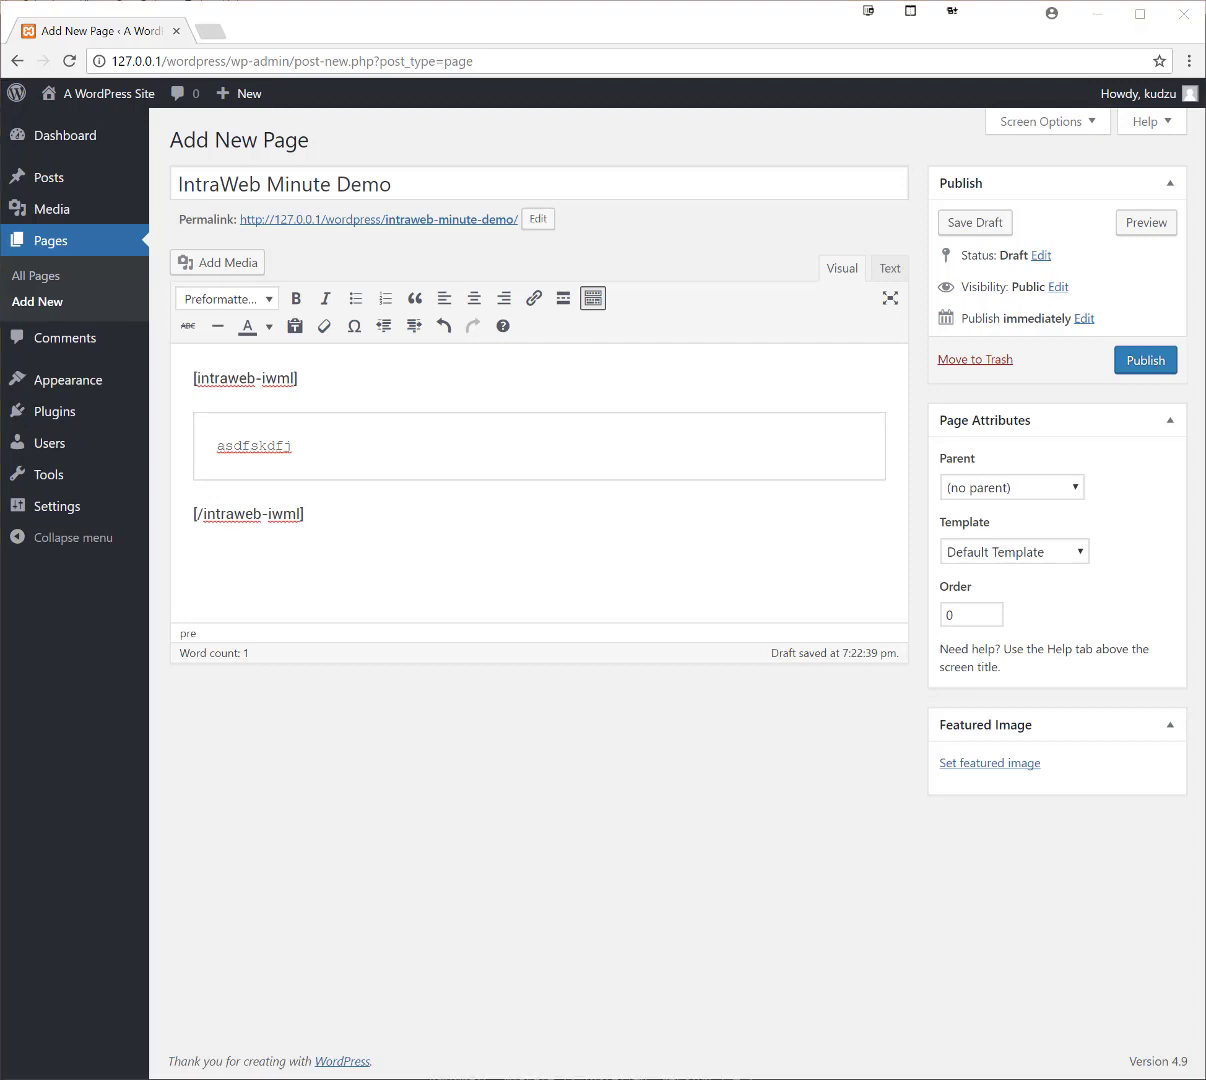
mouse_move(238, 460)
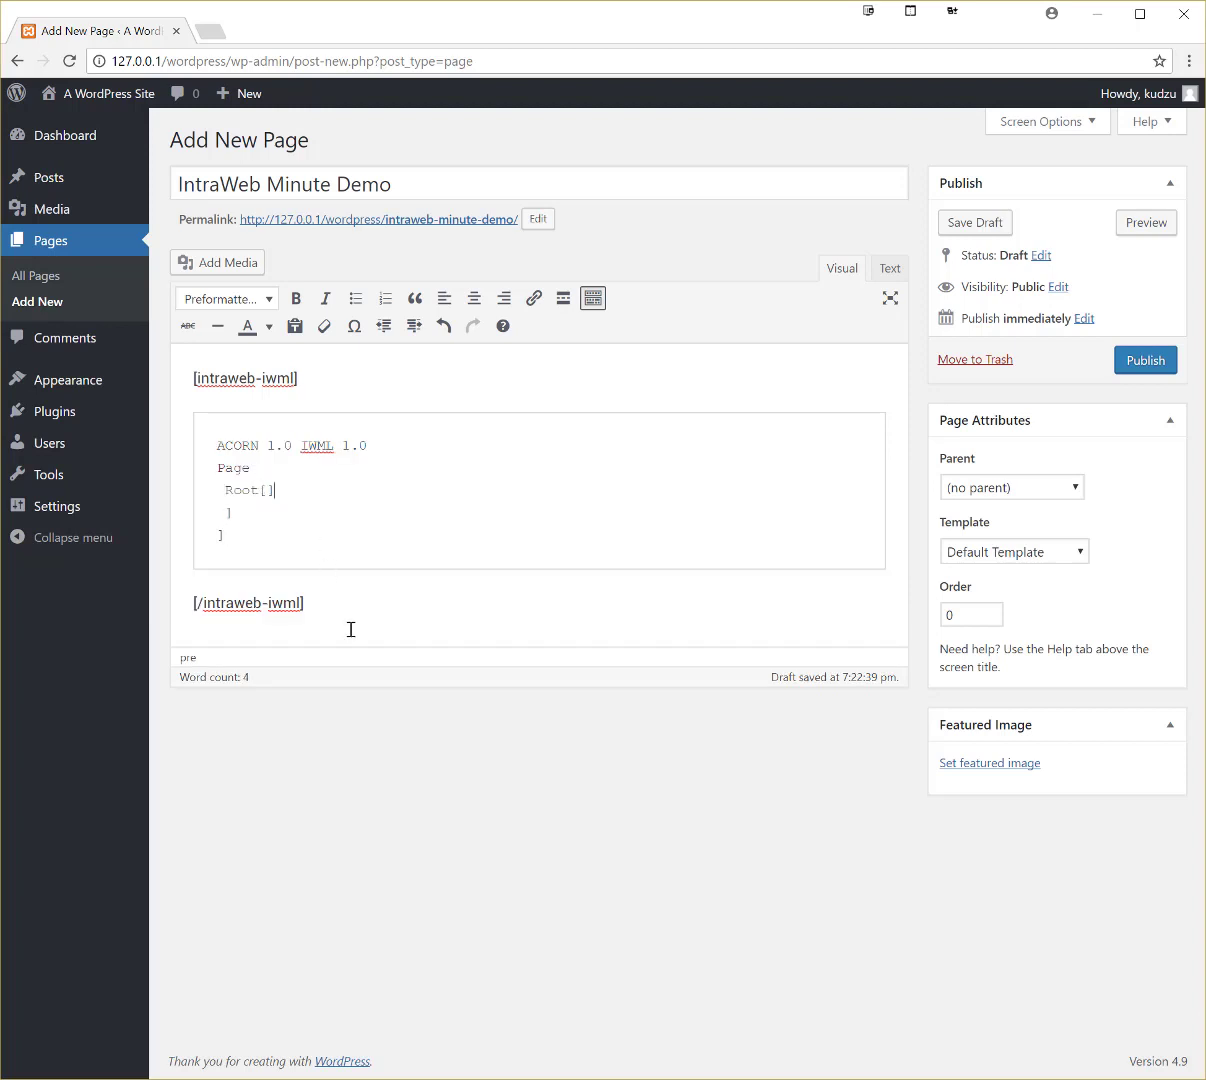
key("enter")
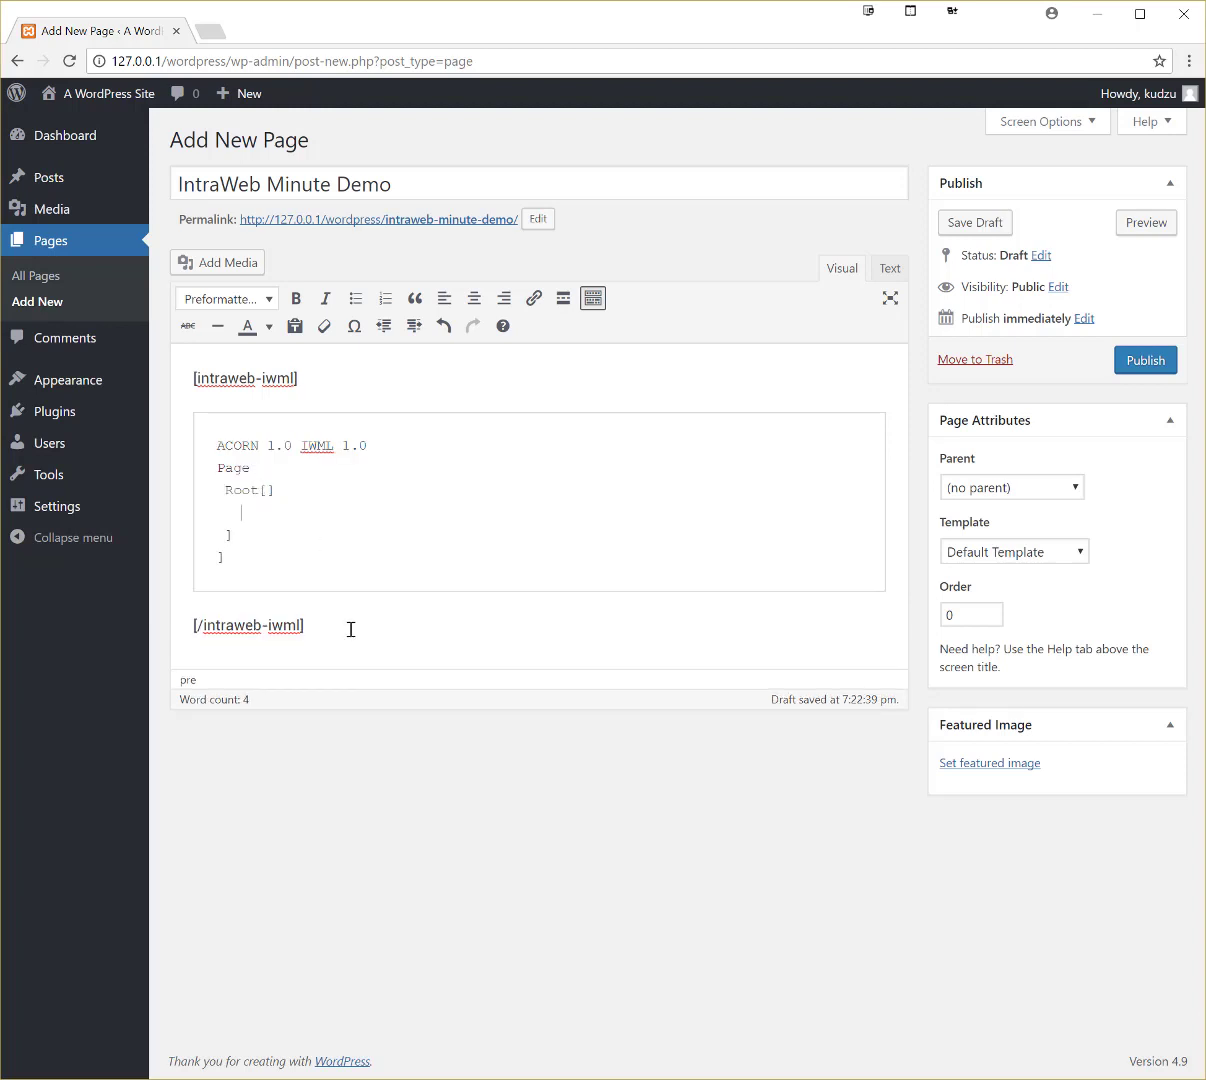
type("Stack")
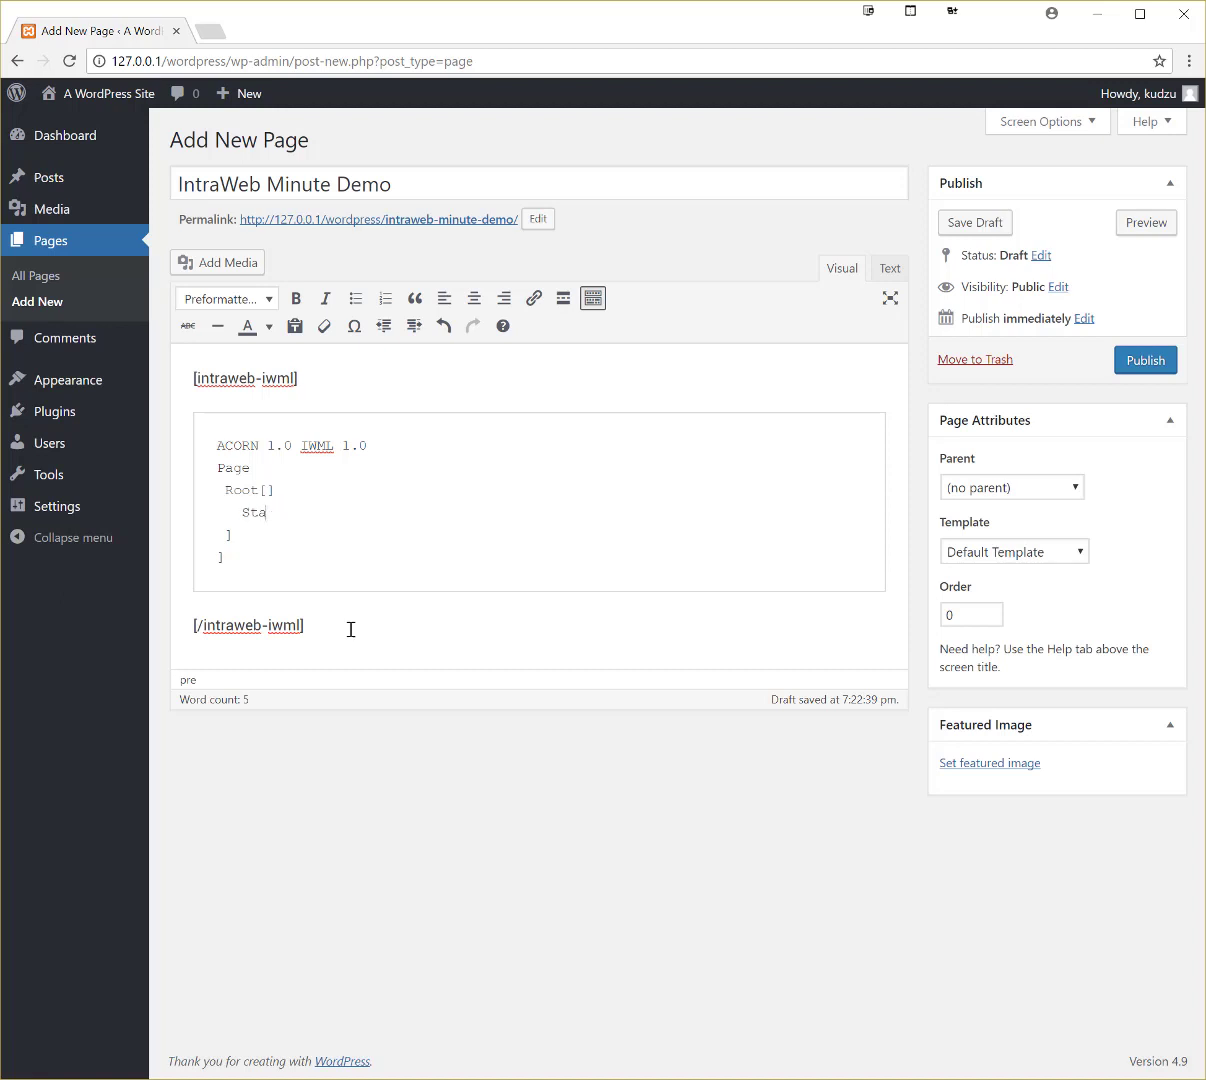
type("impleStack")
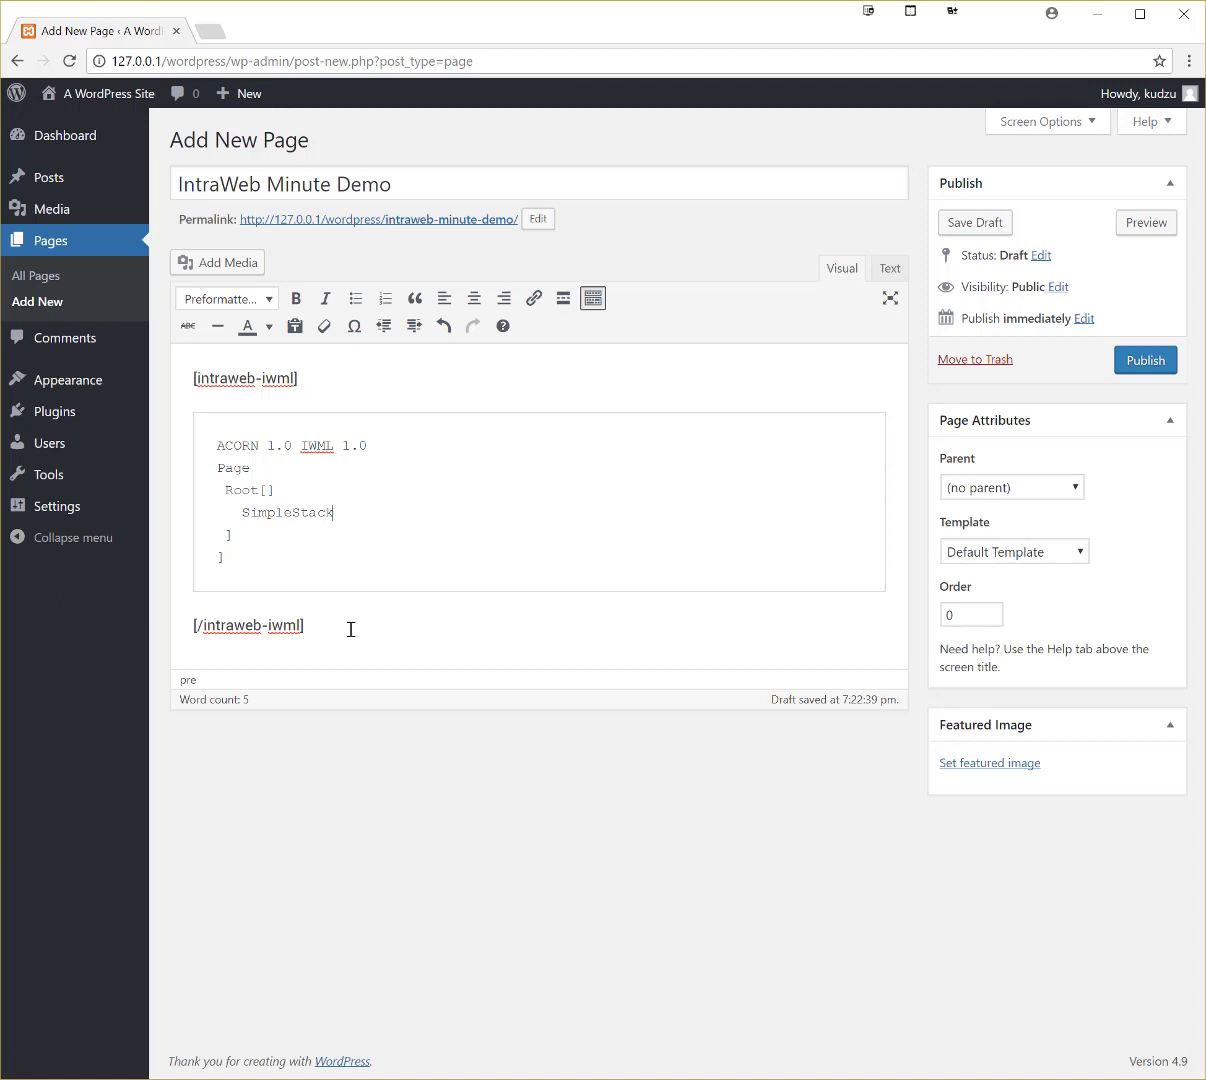
type("[]")
type("Text")
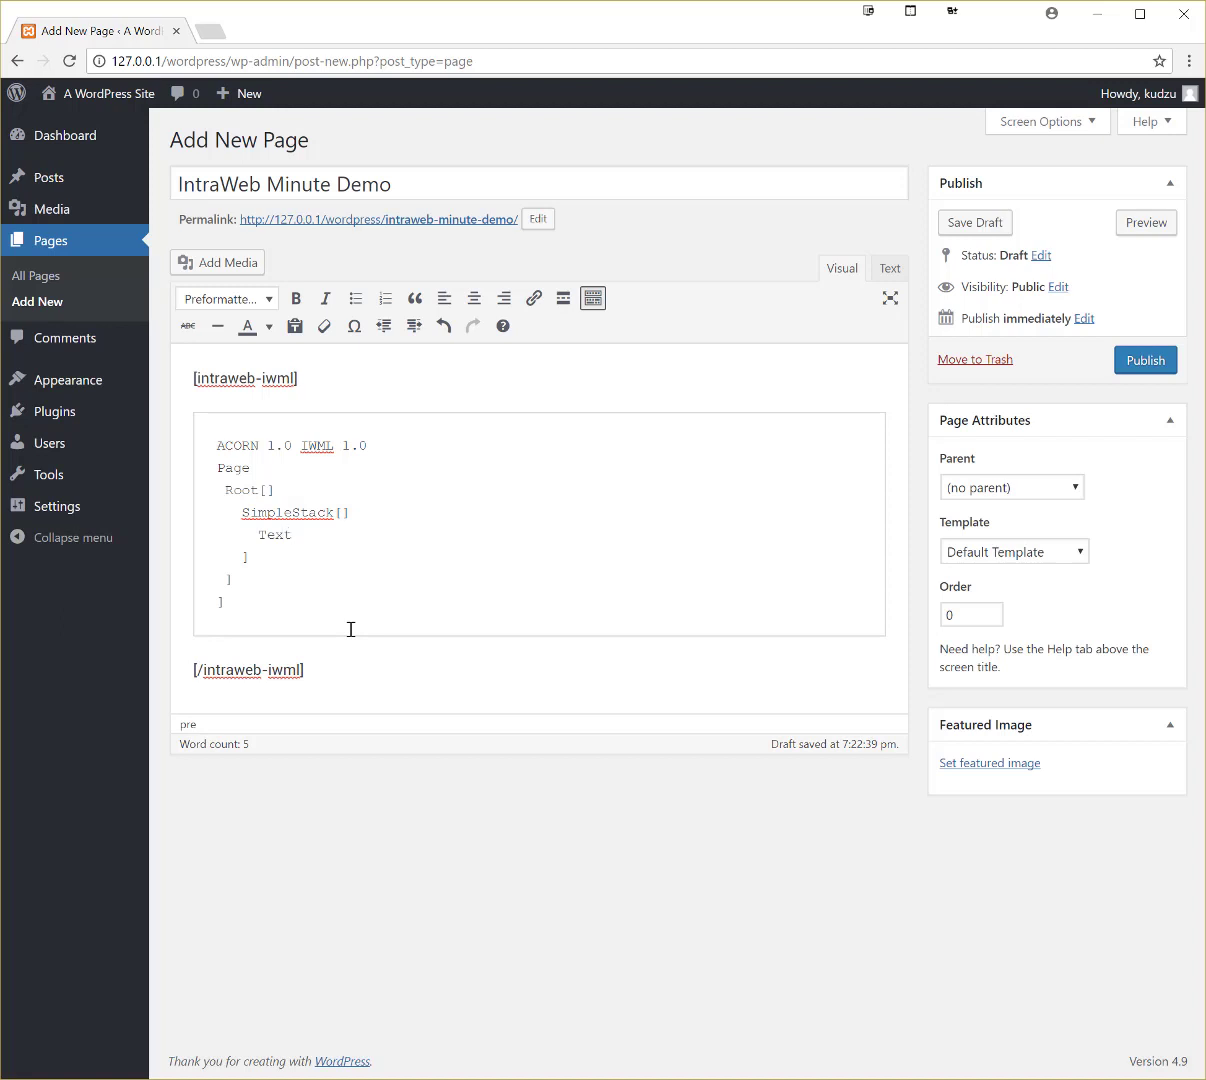
Write the Text line as Hello [b:Mars!] for a bold greeting
type("Hello W")
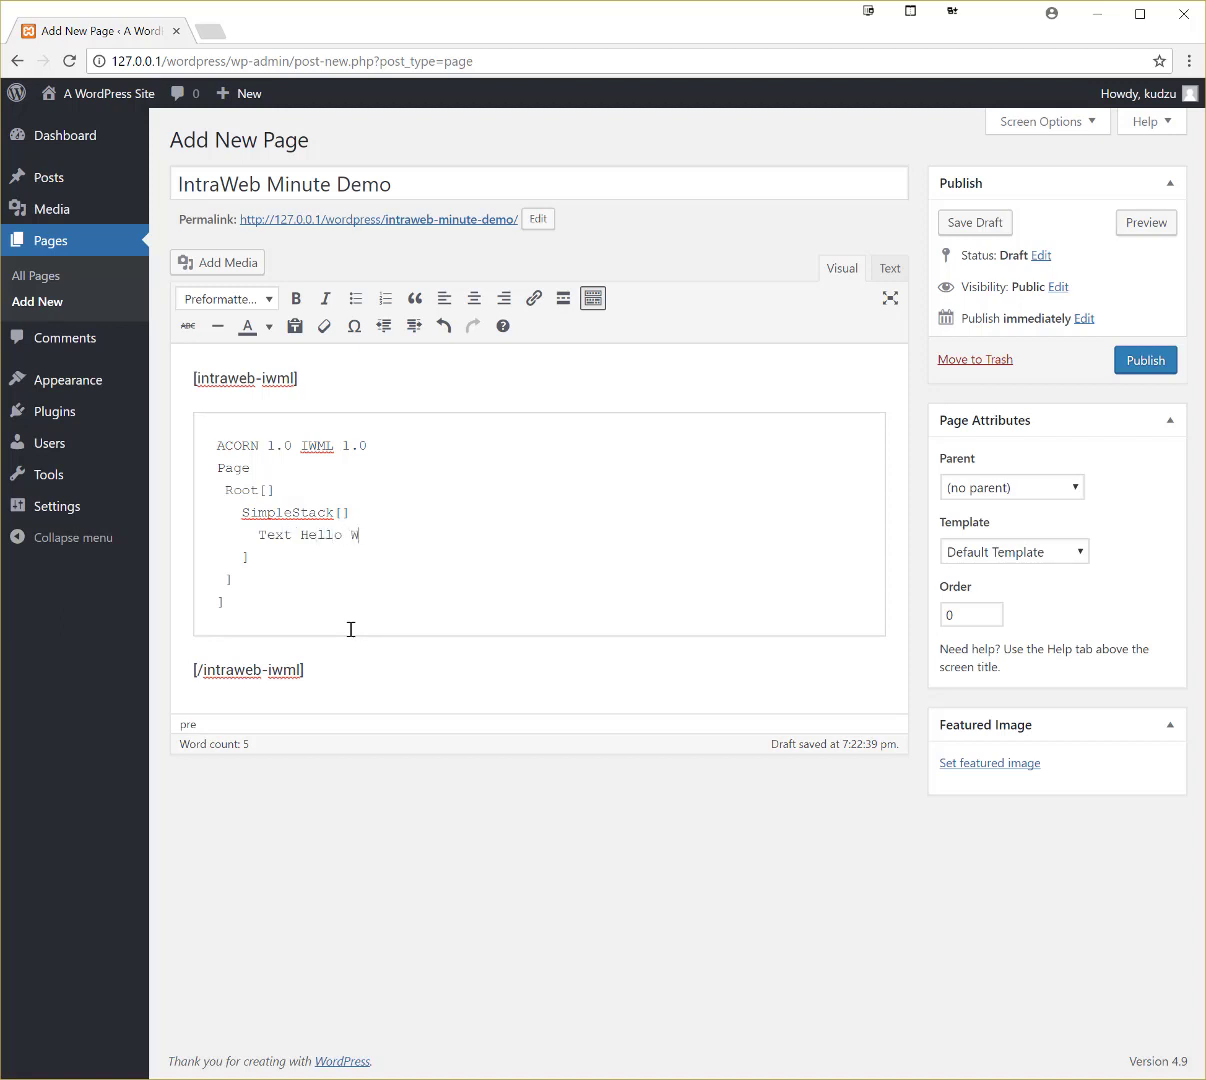
type("ars")
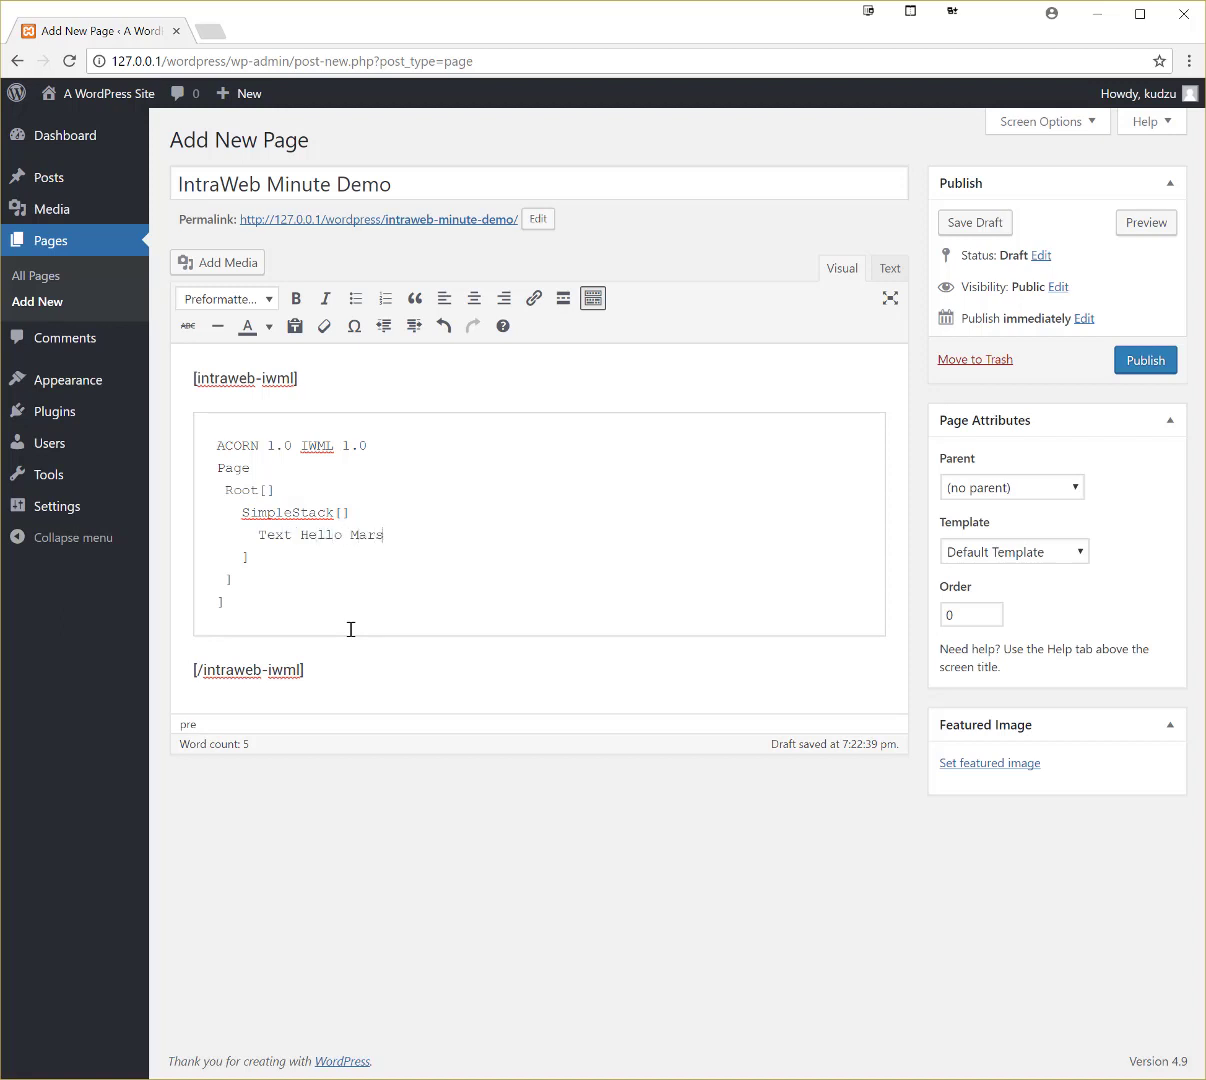
type("!")
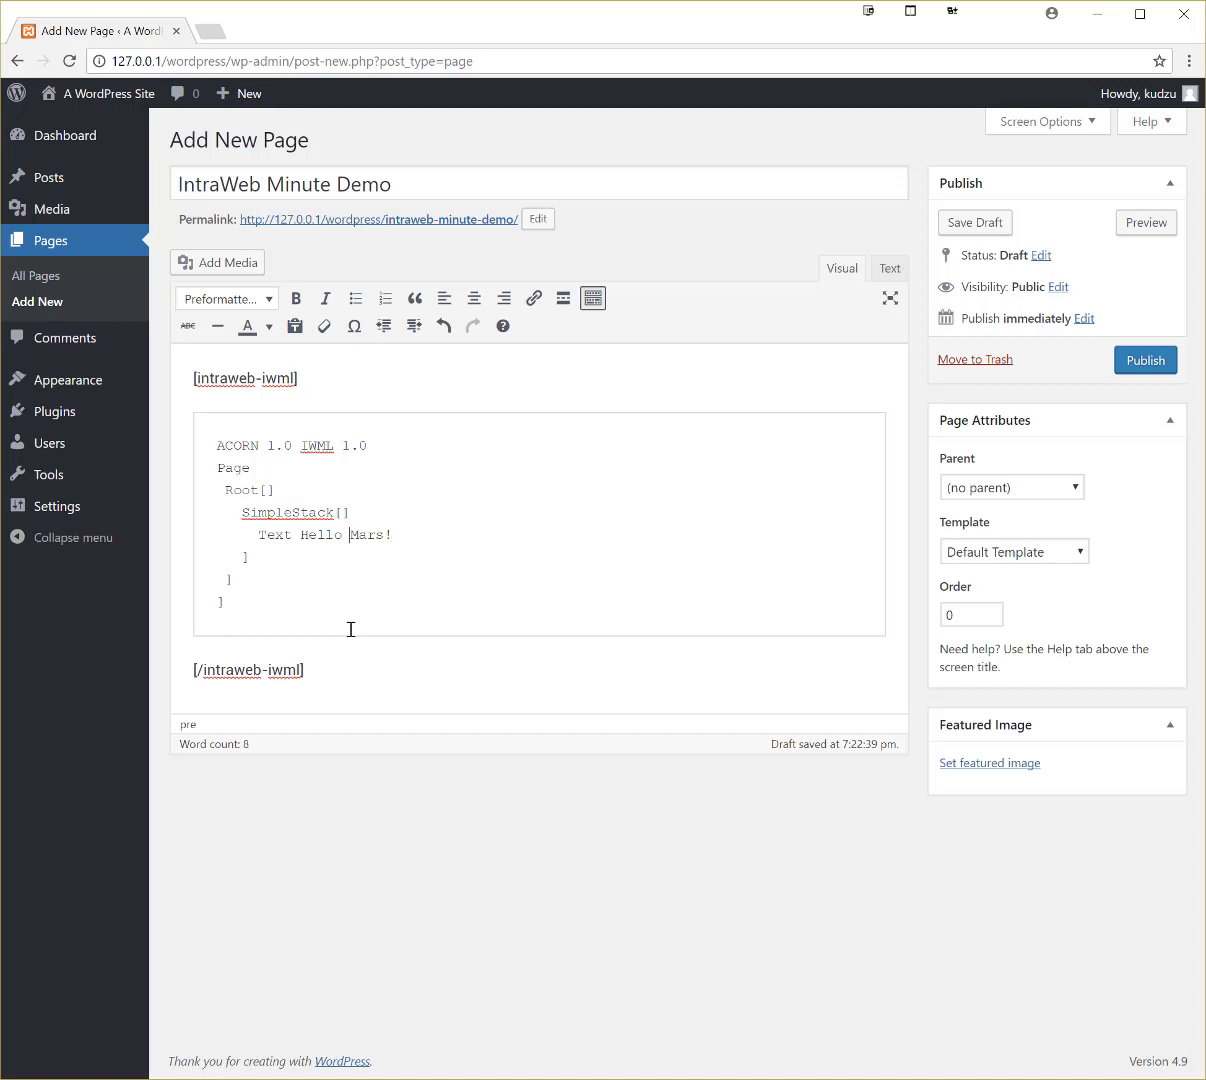
type("[b:")
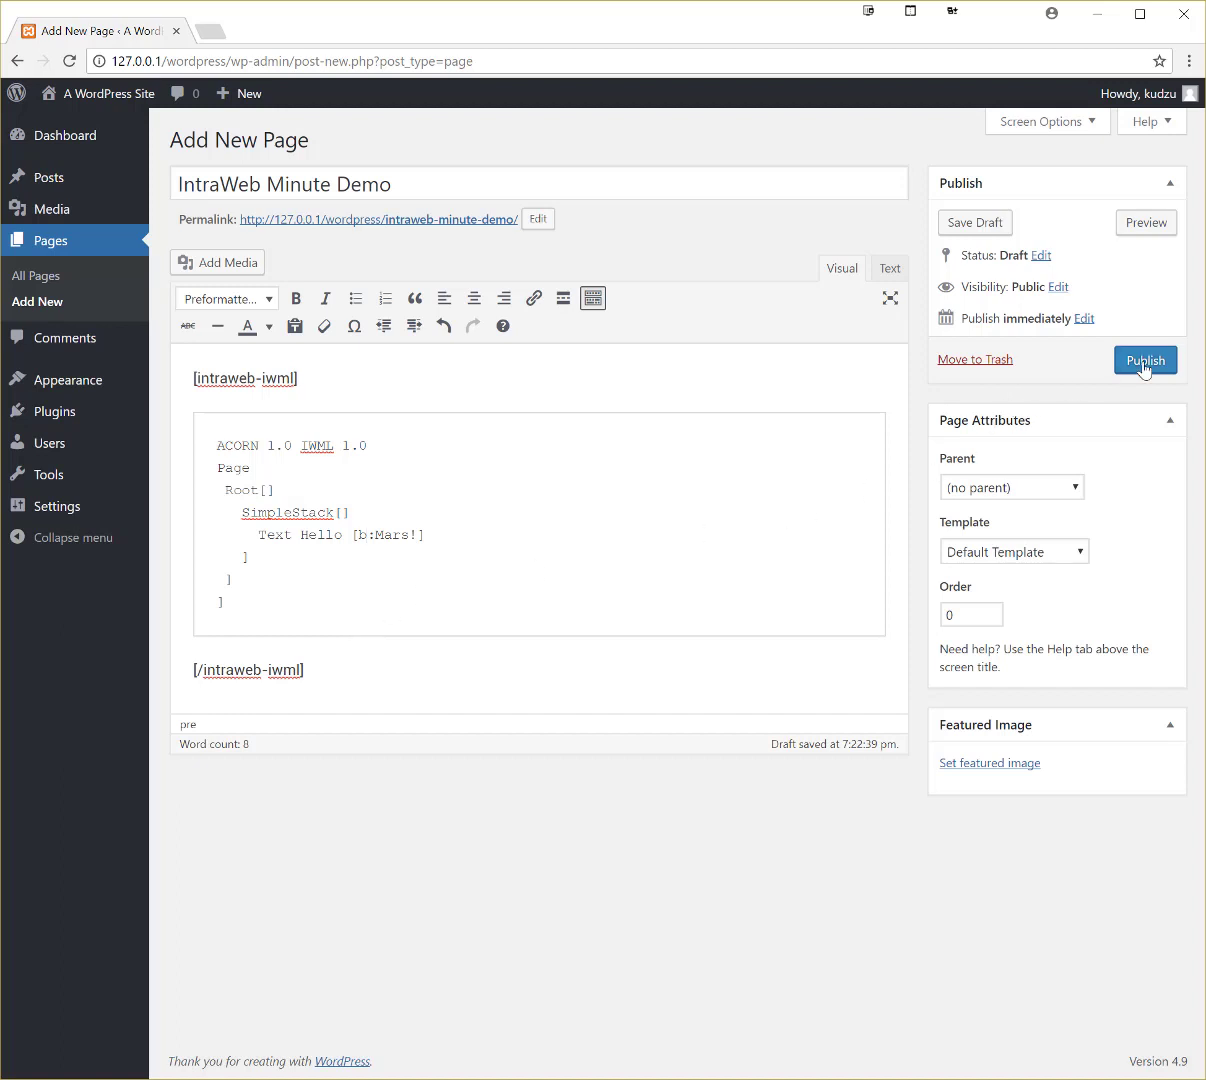
Publish the page, view it live showing Hello Mars!, then start a blank browser tab
left_click(1146, 360)
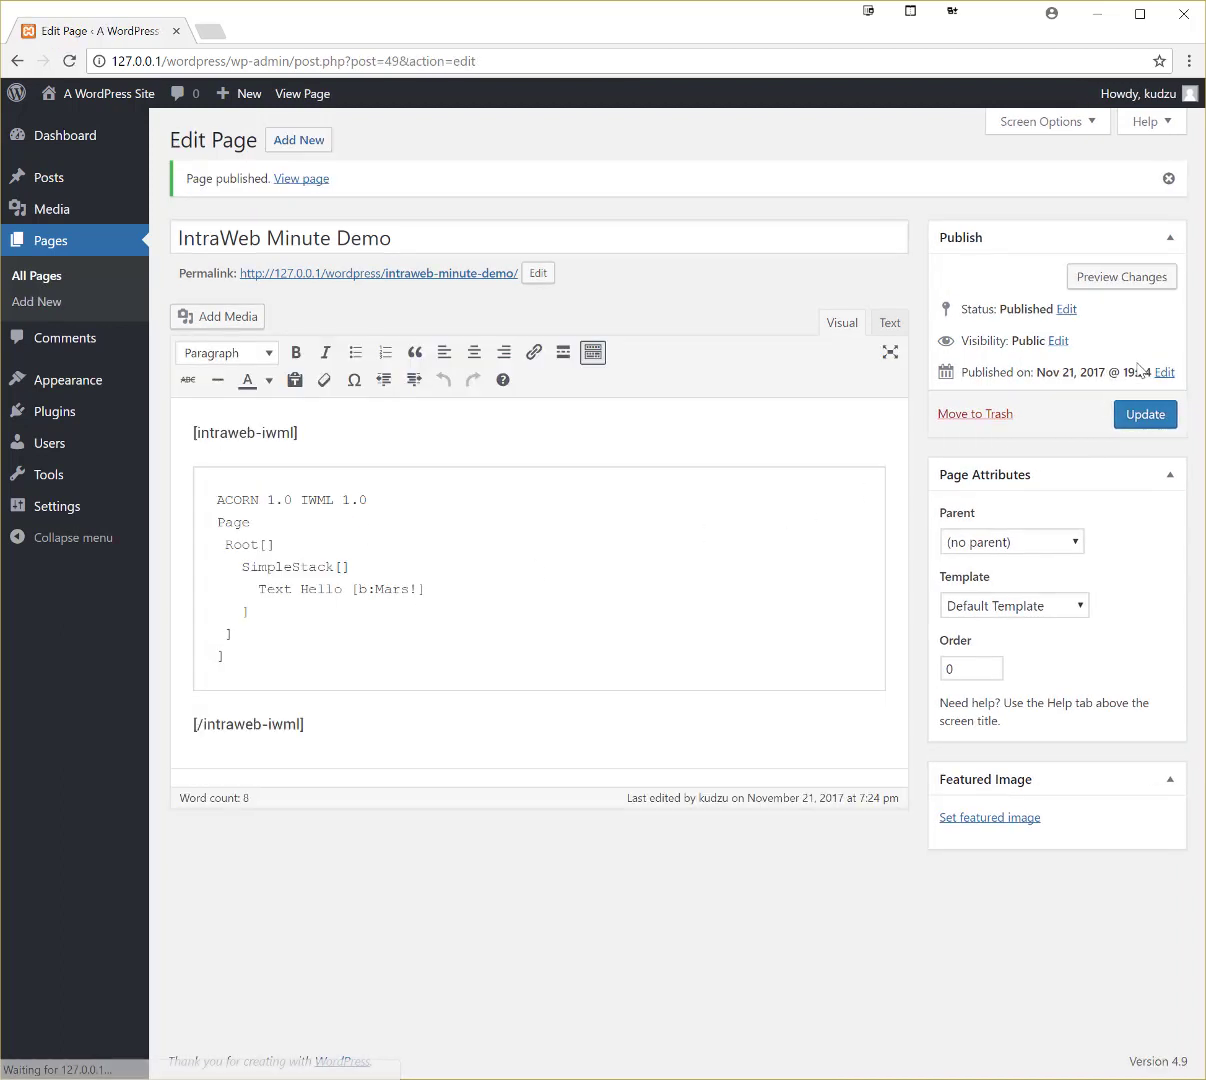
mouse_move(462, 284)
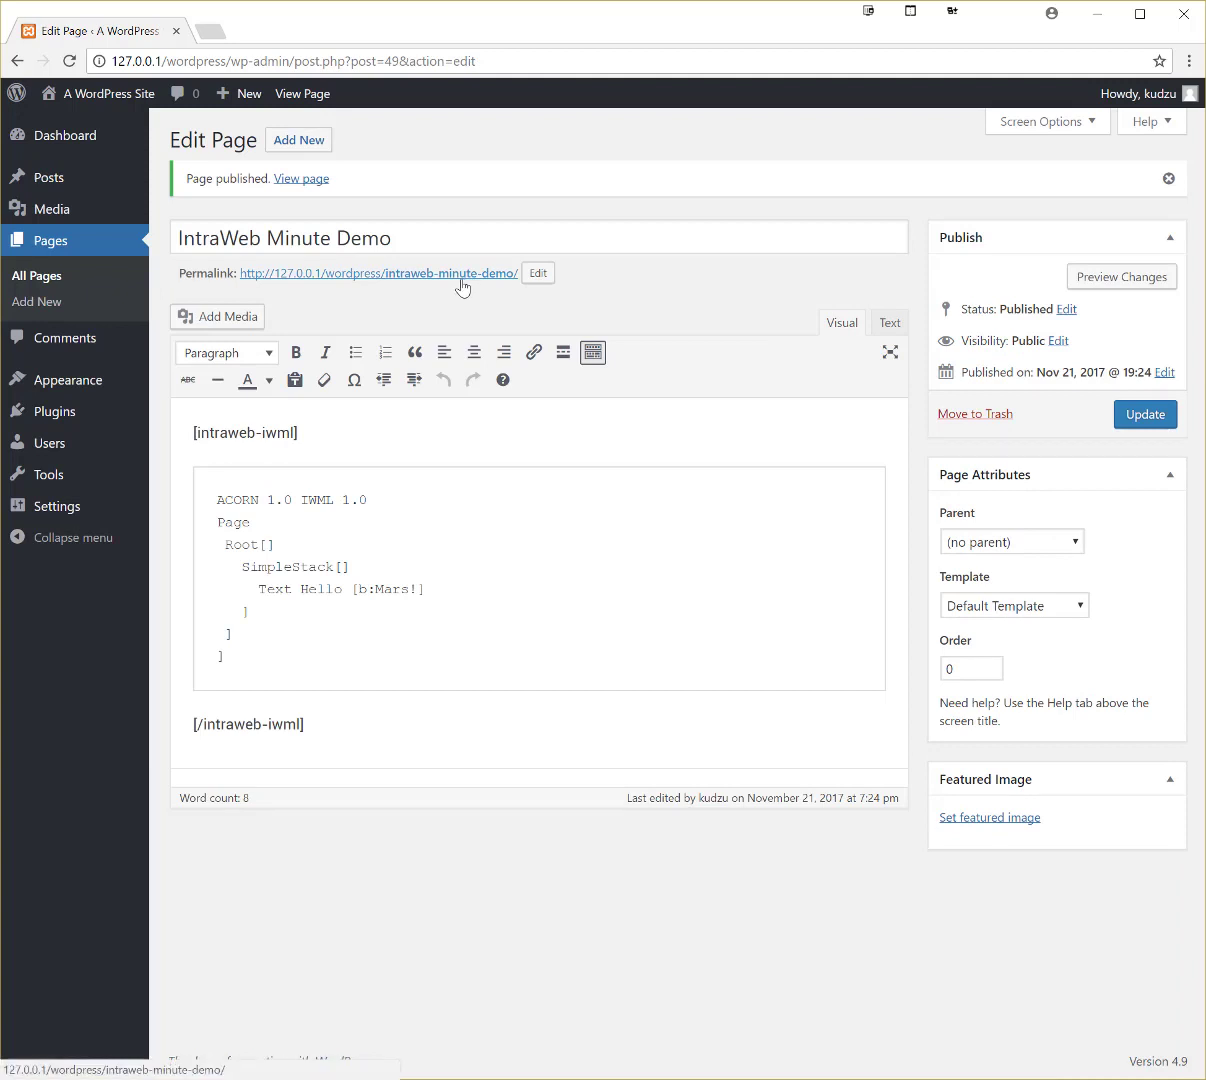
left_click(300, 178)
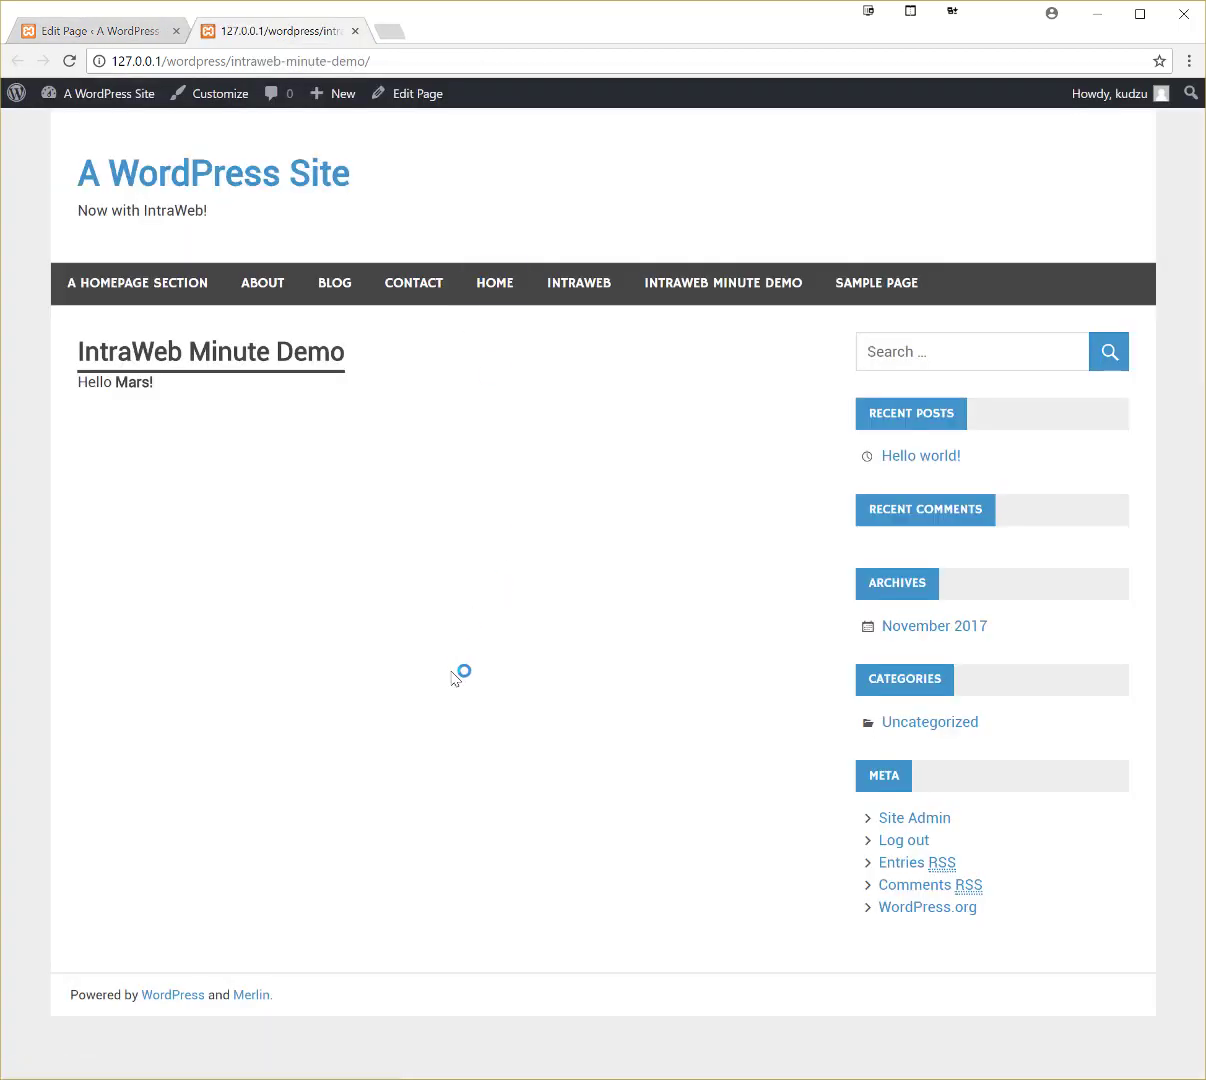
mouse_move(362, 696)
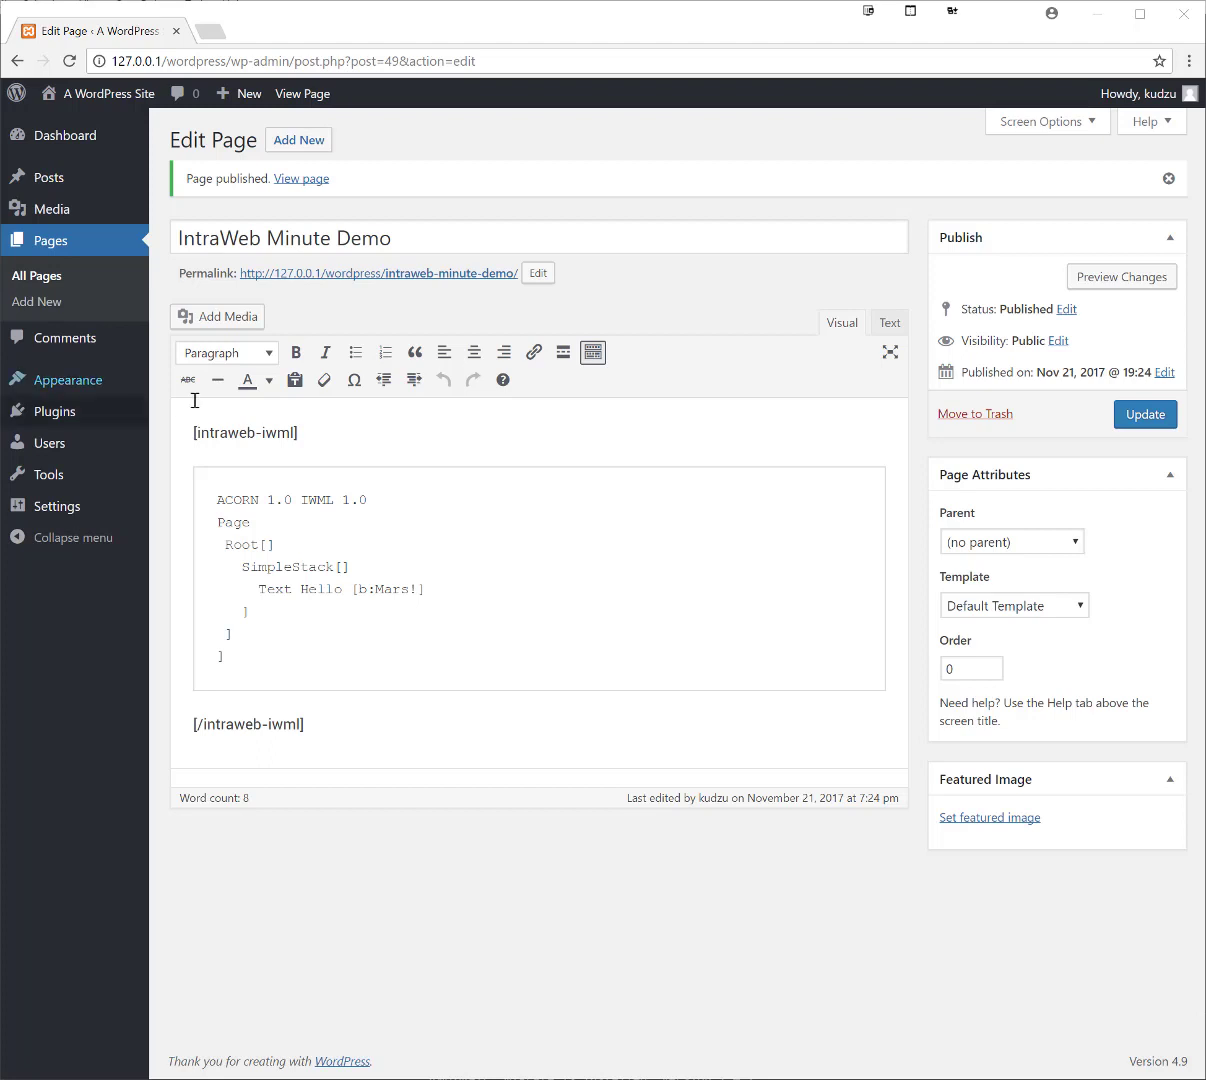
mouse_move(324, 380)
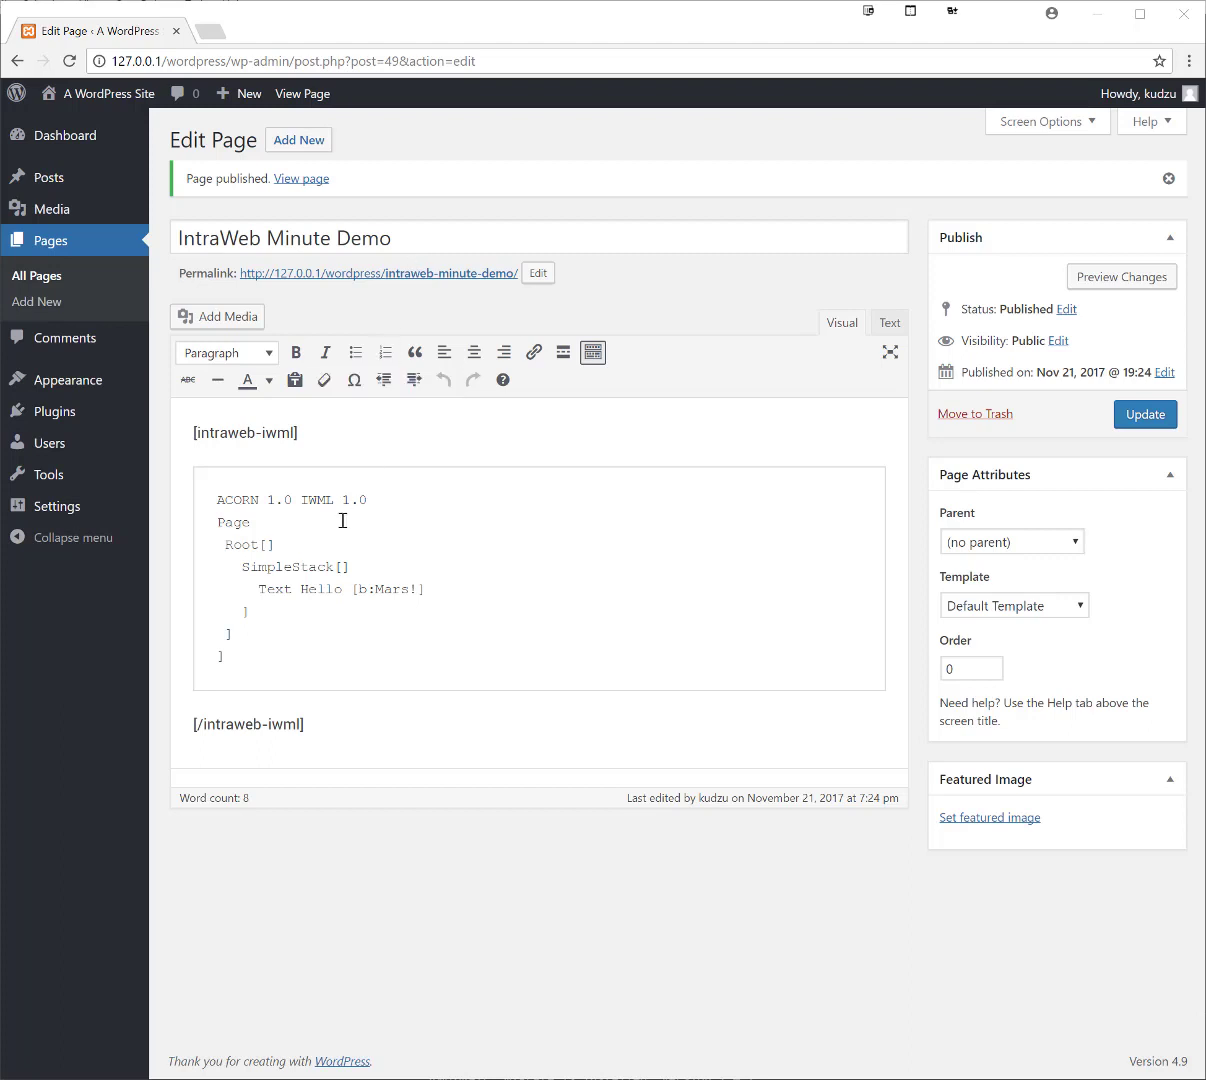
left_click(390, 32)
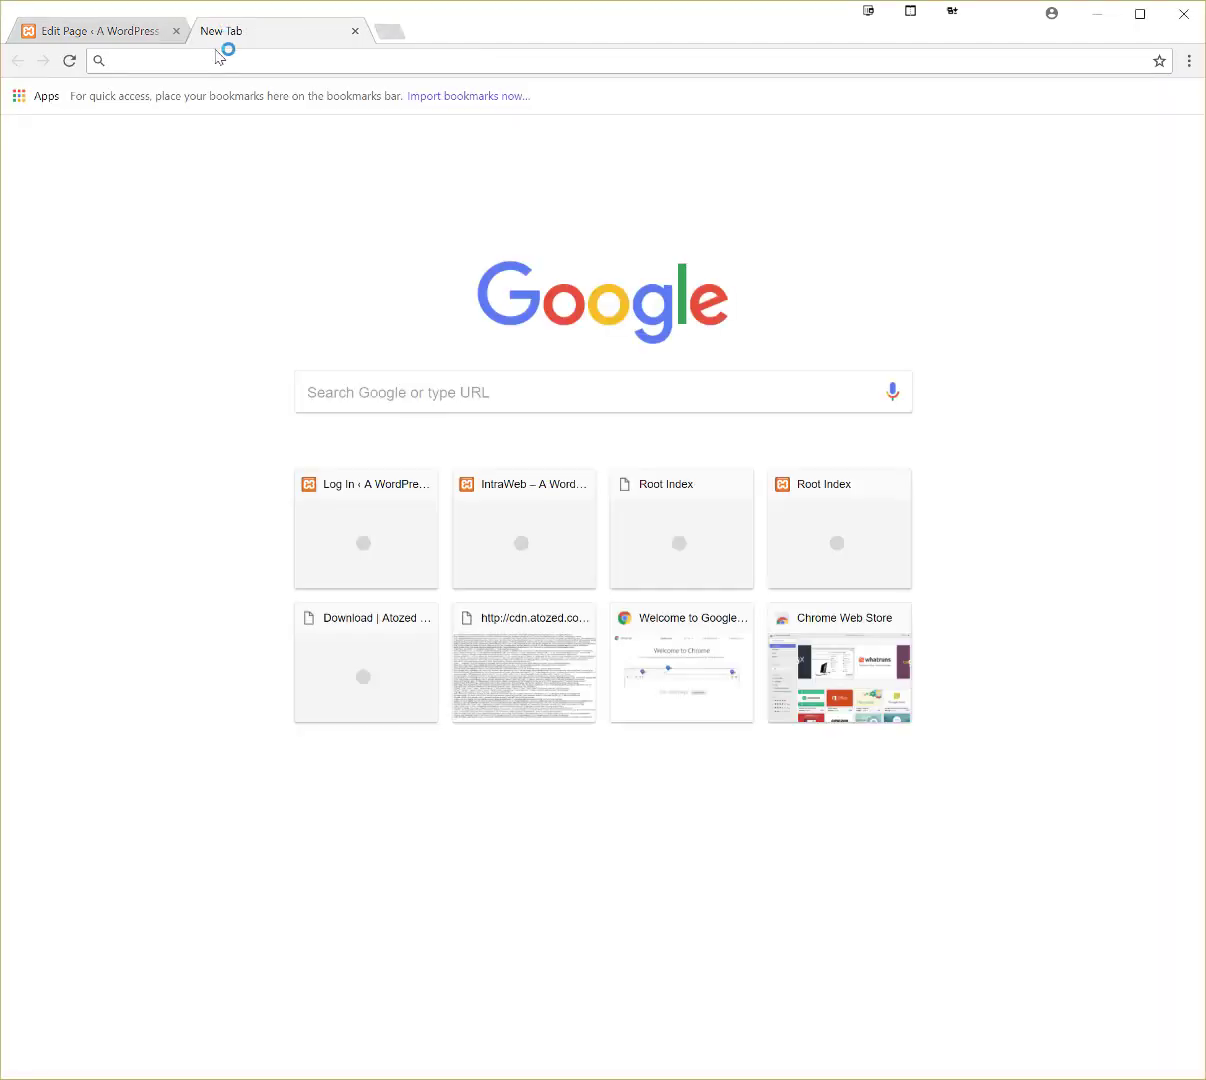
type("https://jsonplaceholder.typicode.com/users")
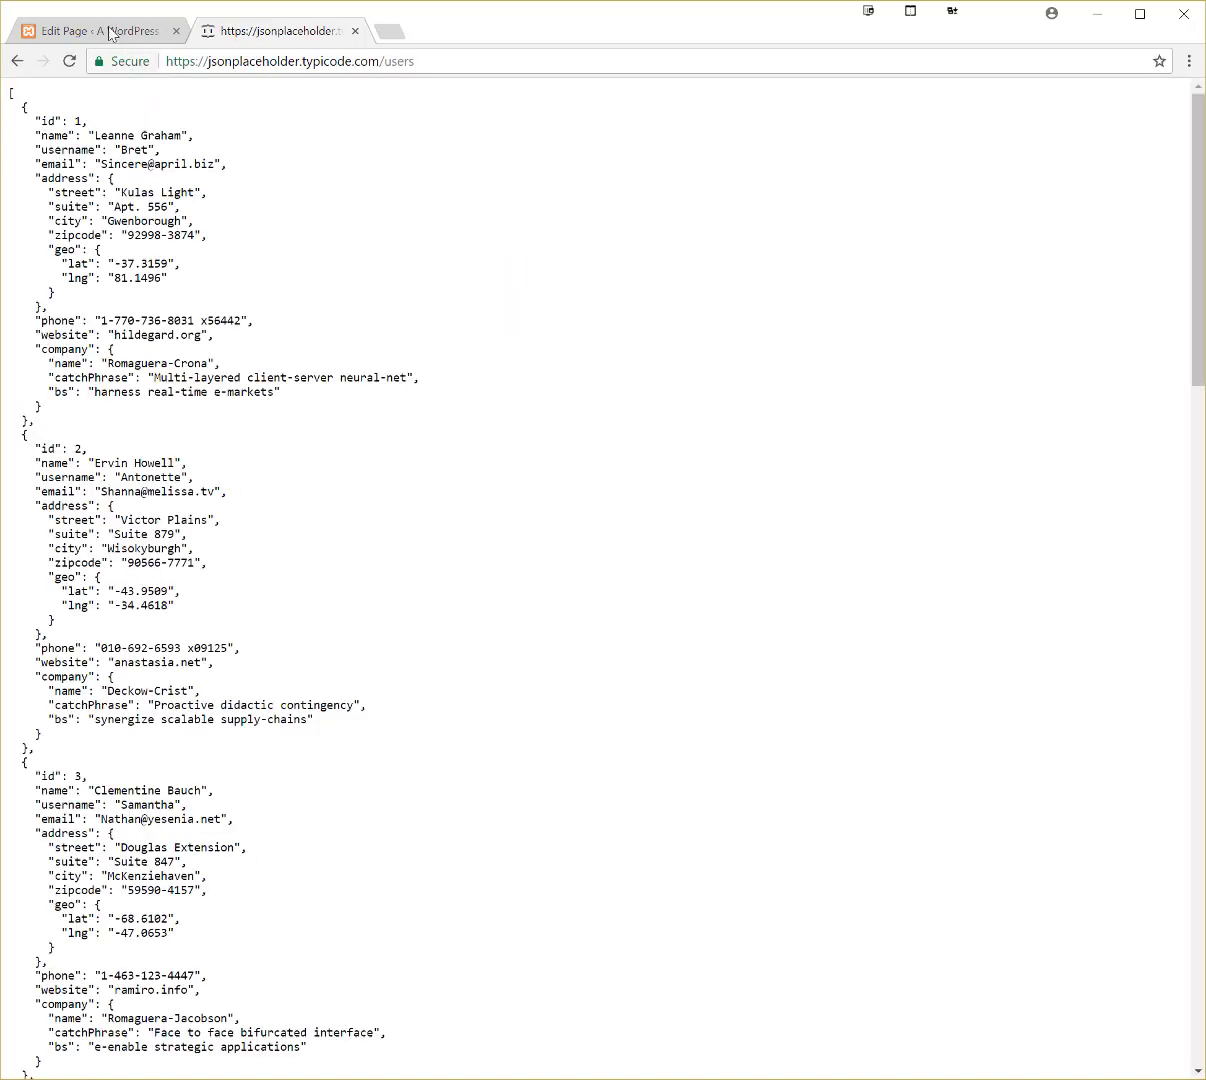
left_click(90, 32)
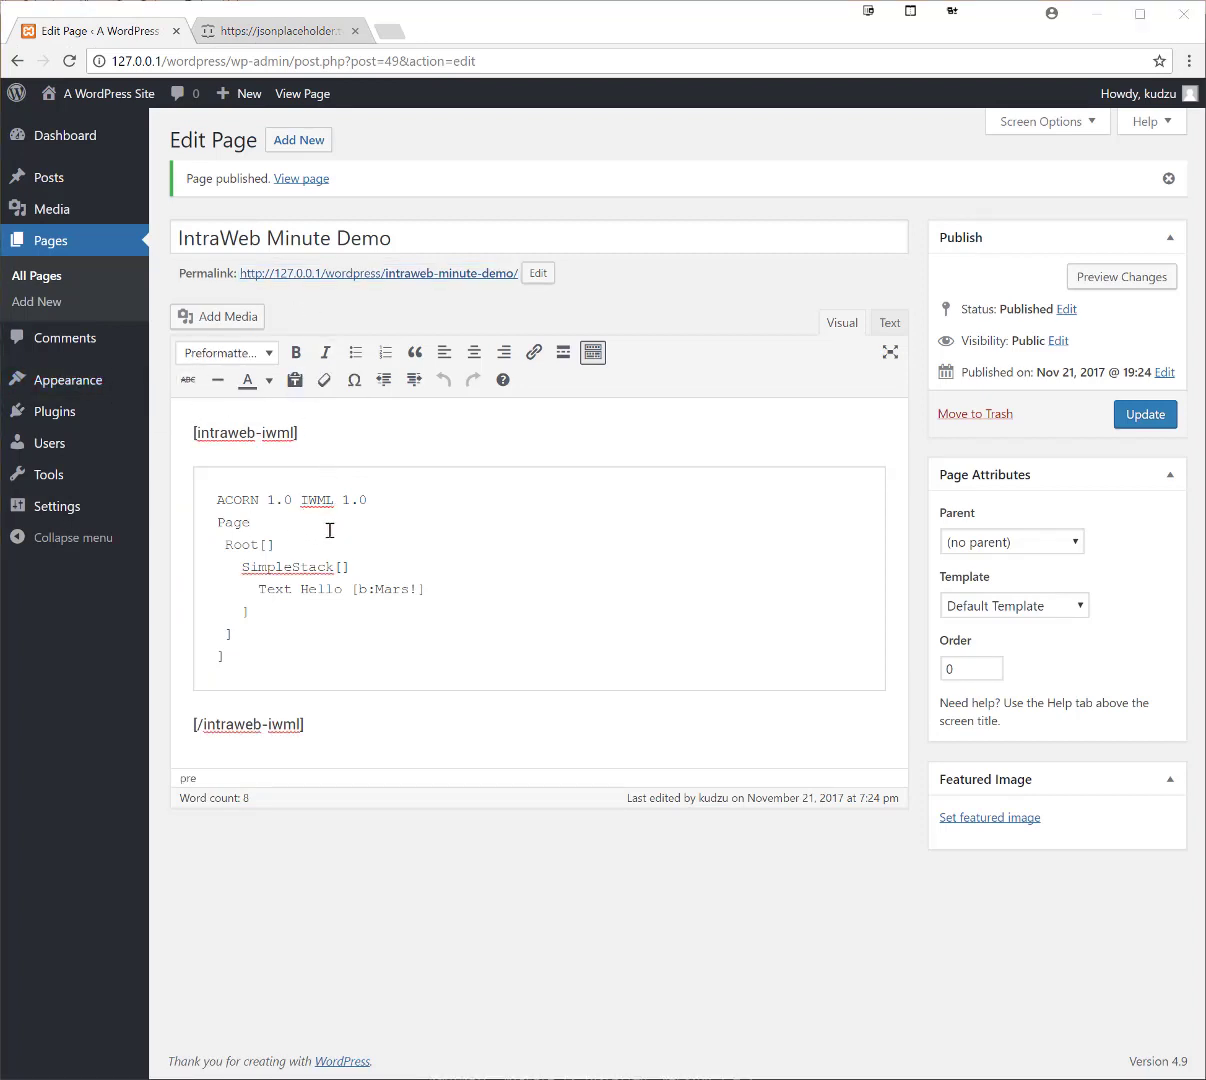
Add a Data[] section under Page declaring Dataset:dsUsers
key("Enter")
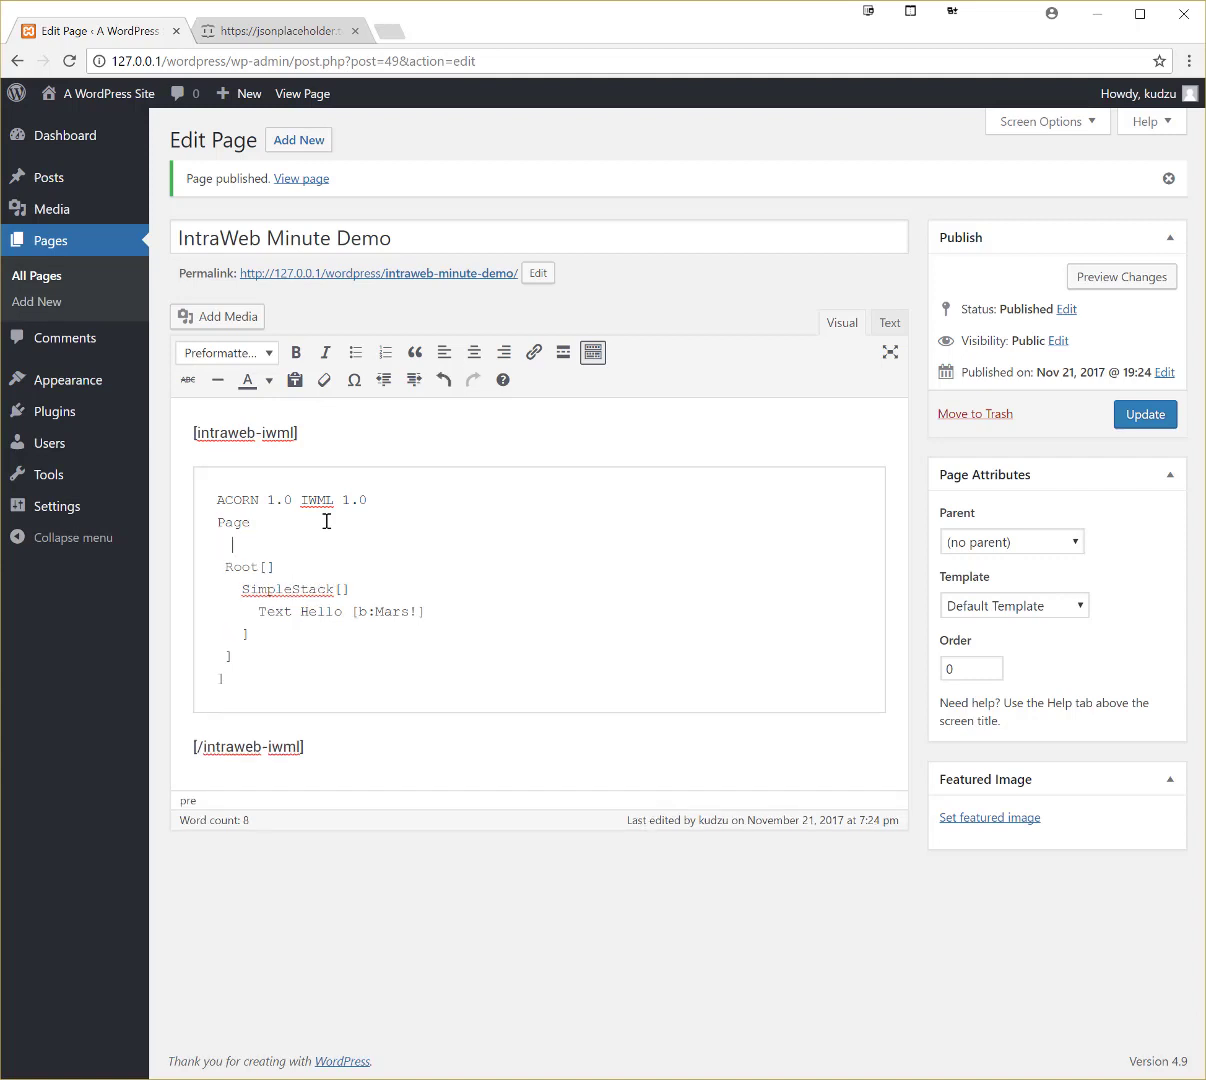
type("Data[")
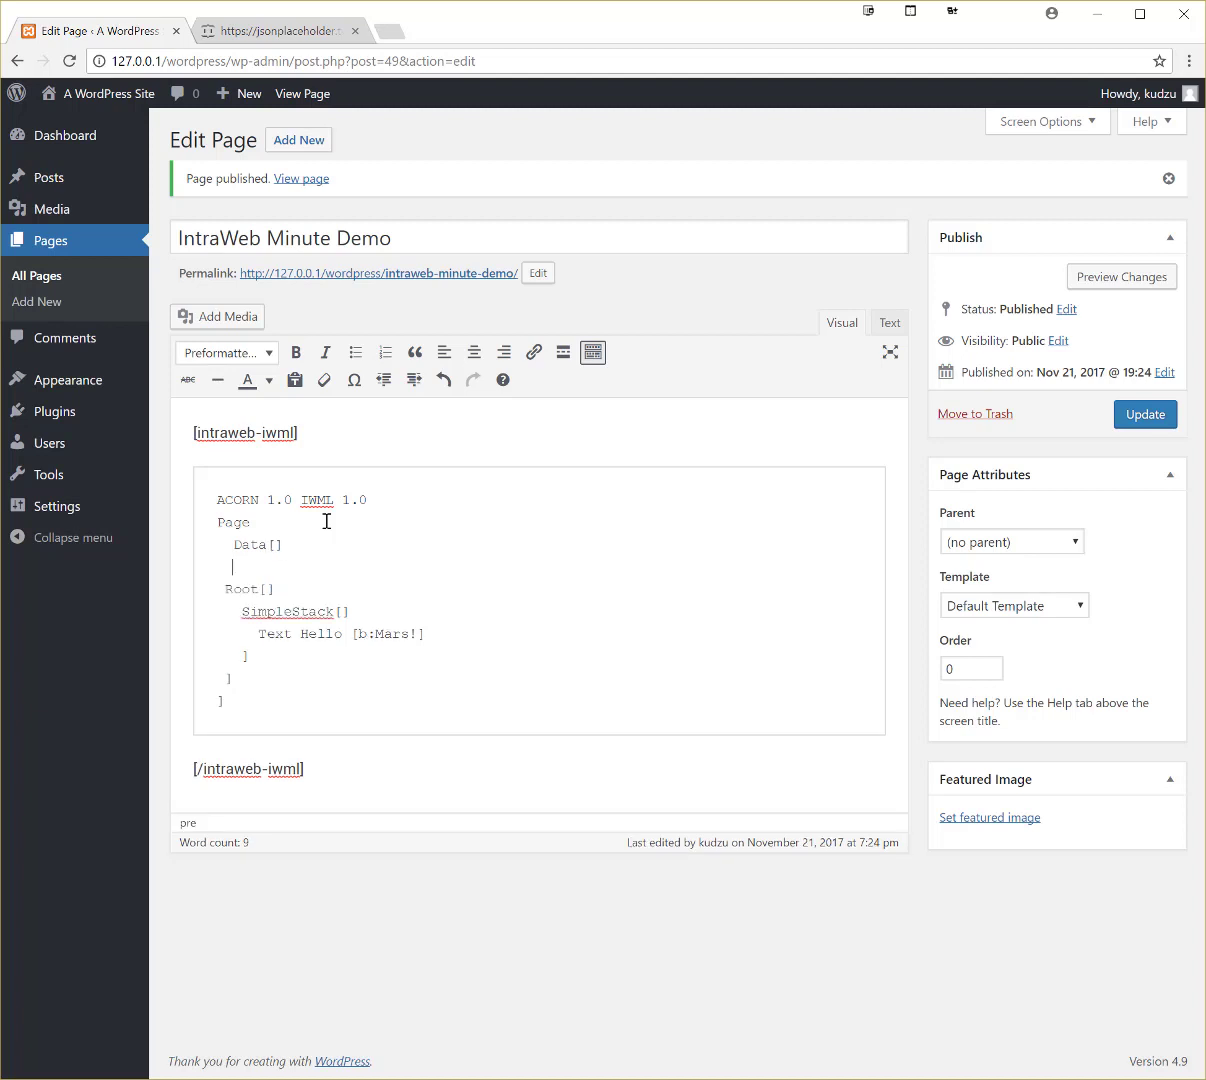
type("Dataset:")
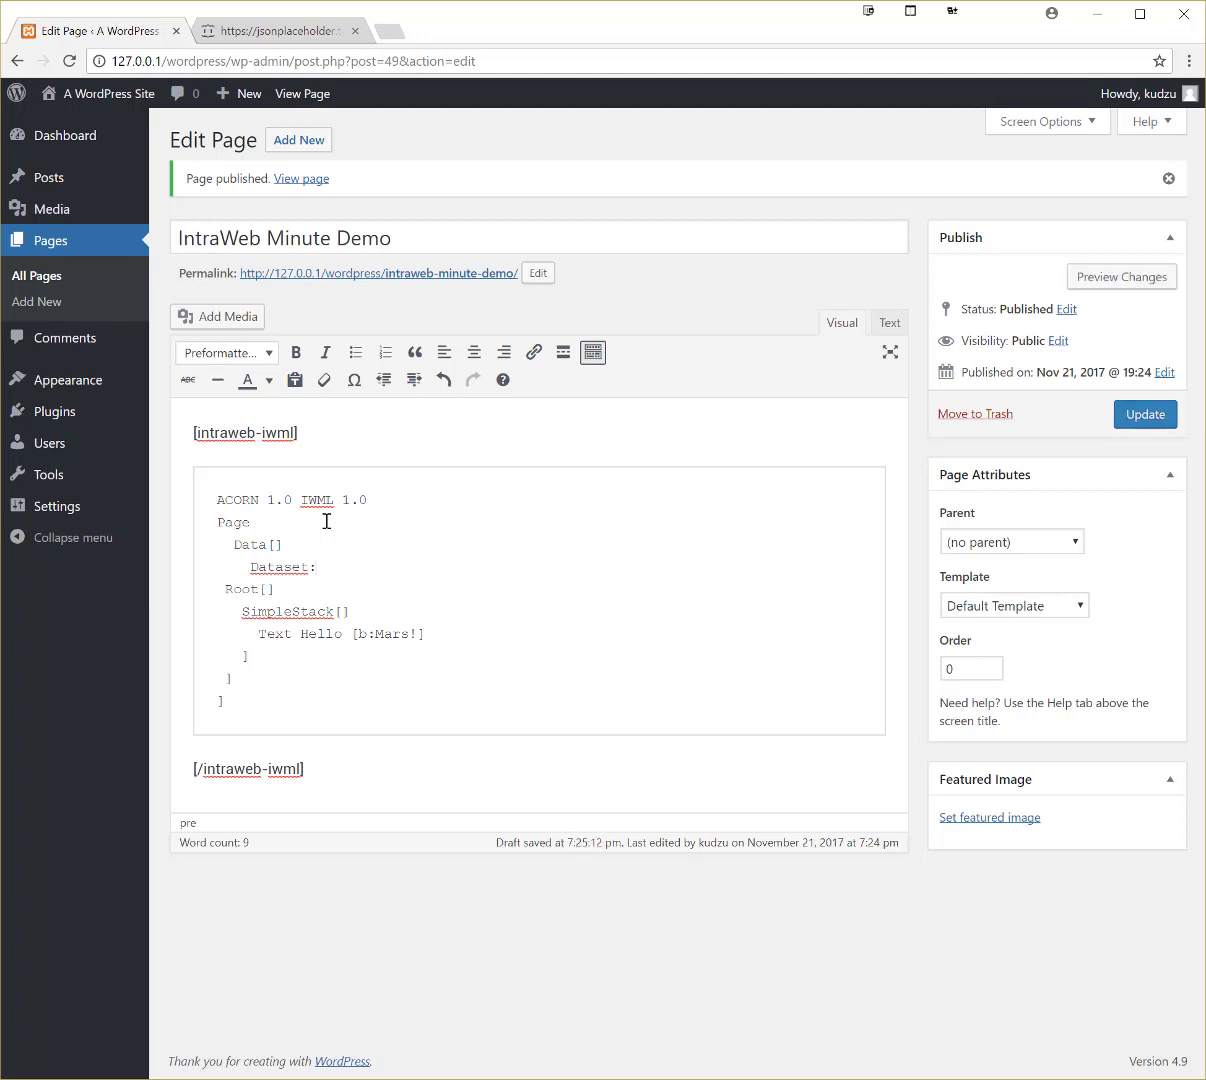
type("dsUsers")
type("]")
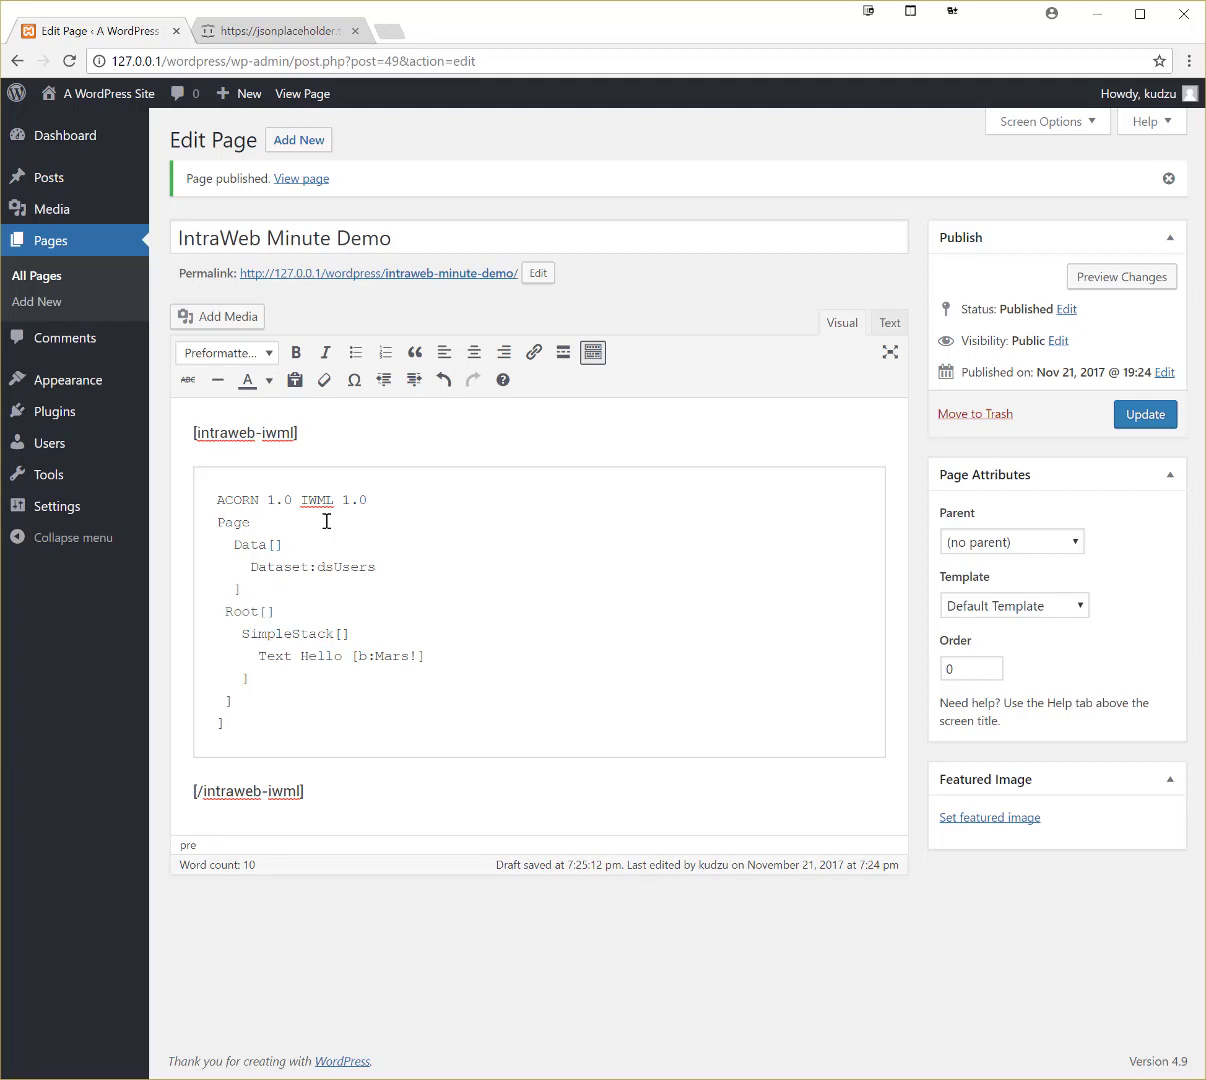
left_click(278, 30)
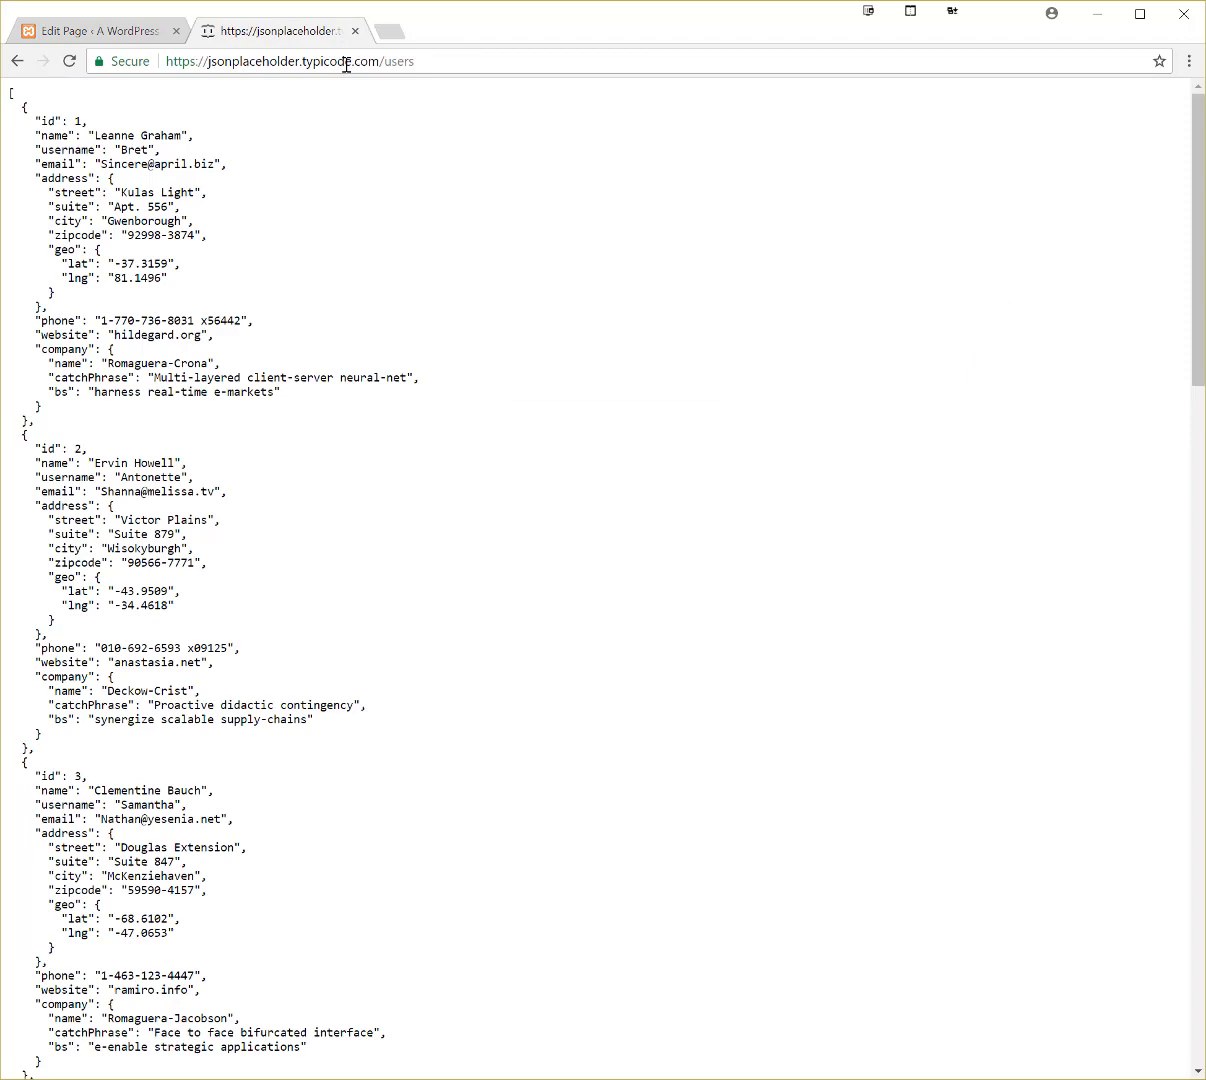
left_click(96, 30)
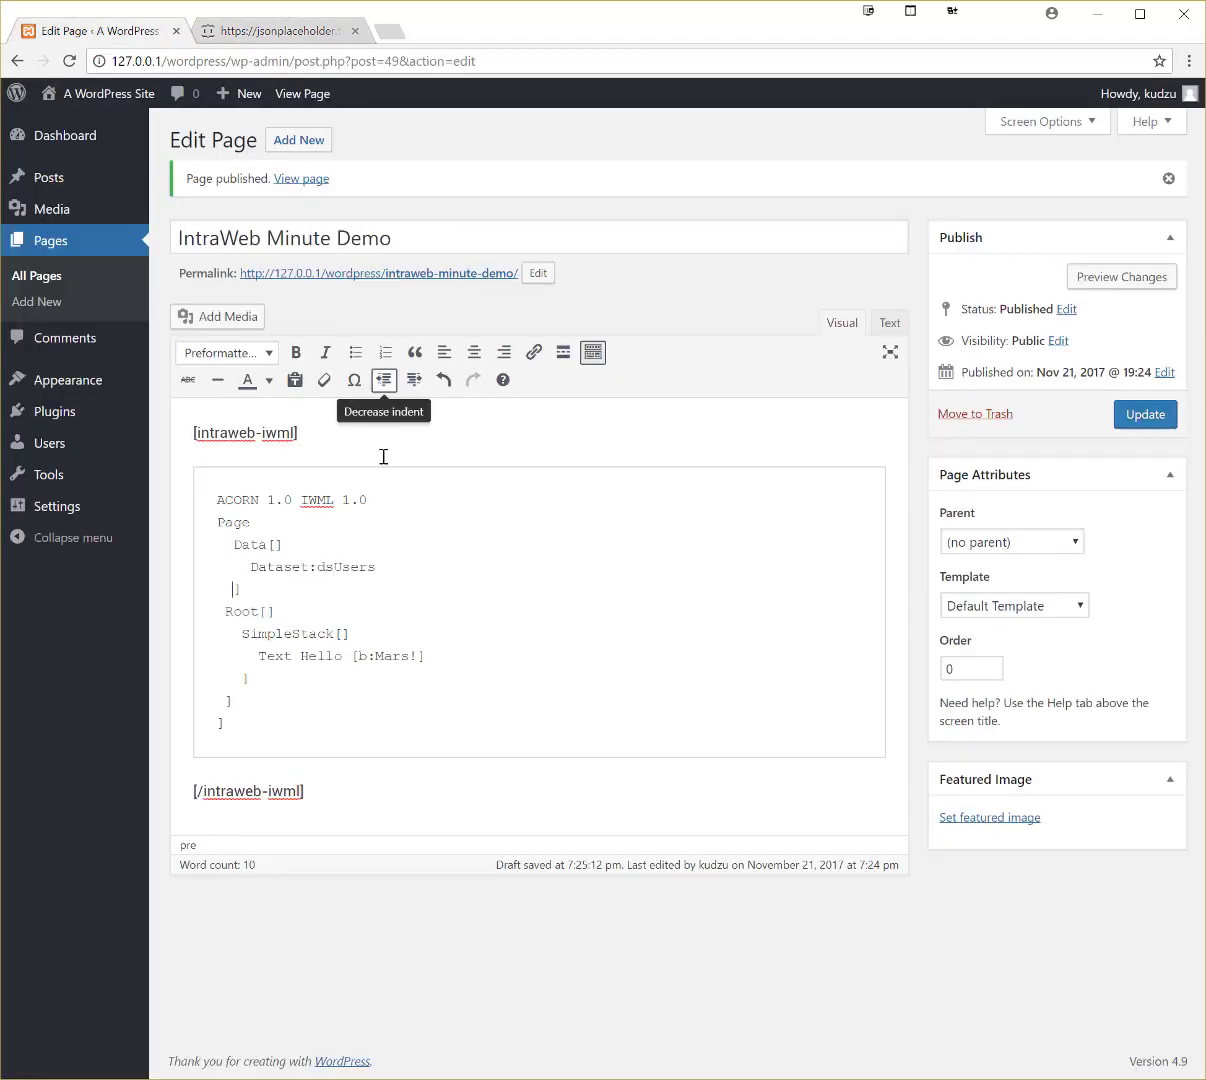
type("https://jsonplaceholder.typicode.com/users")
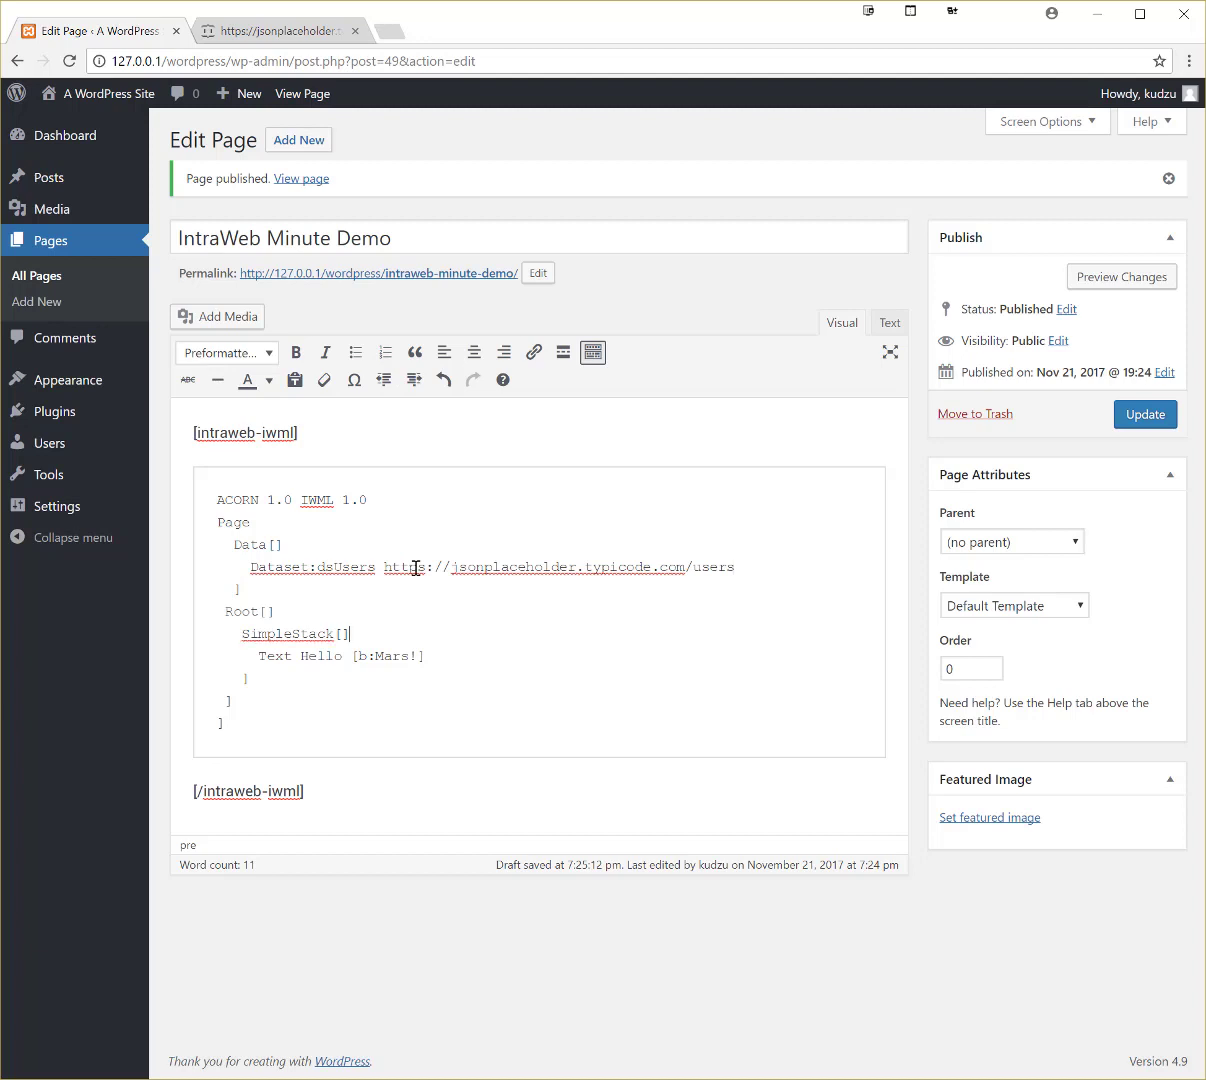
key("Enter")
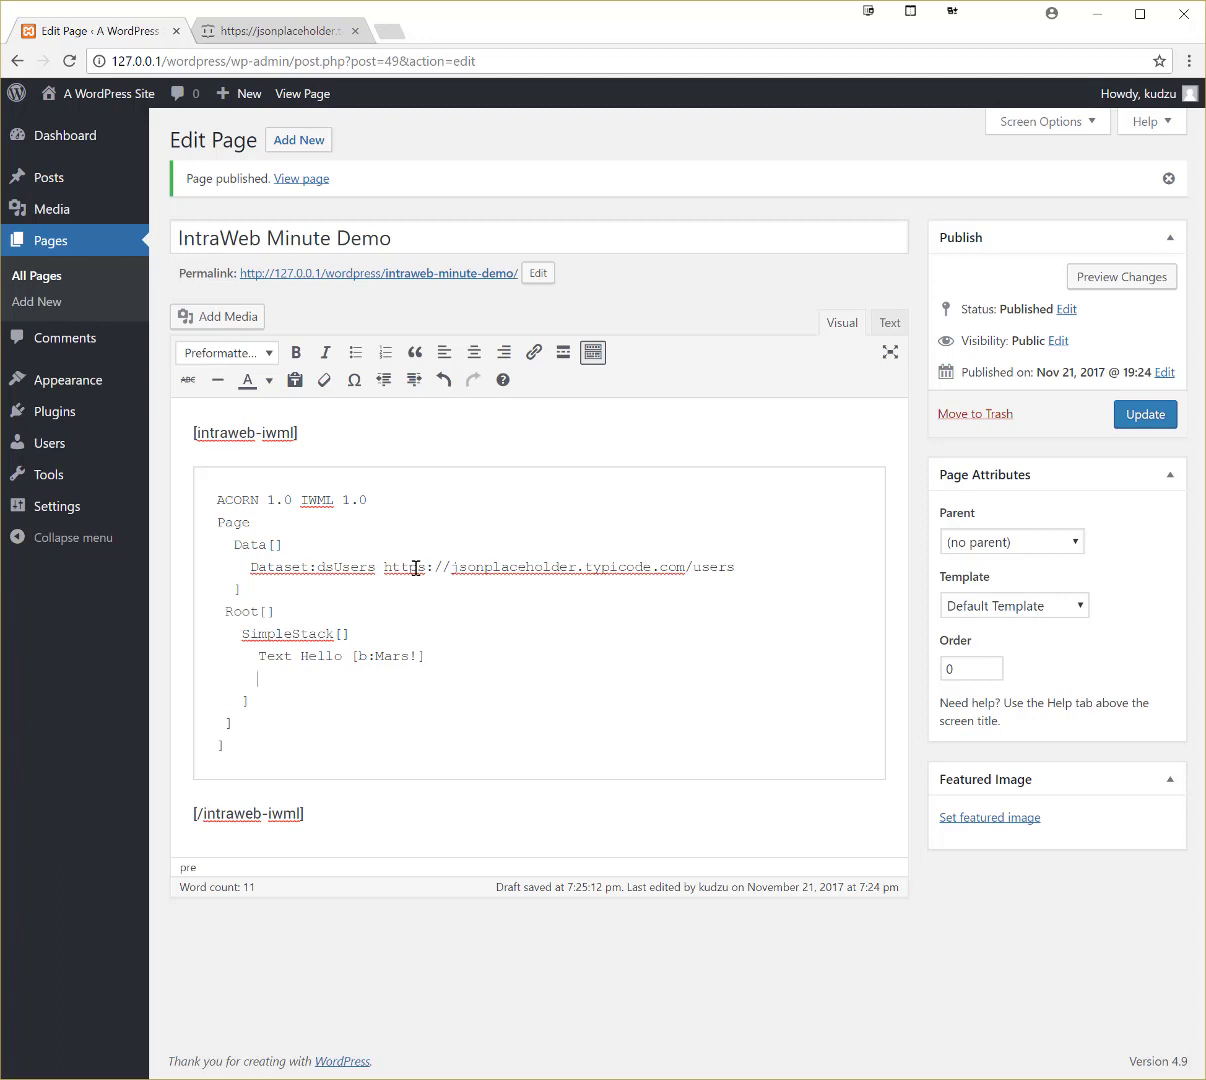
Add the line Text =dsUsers.name to show the user's name
type("Te")
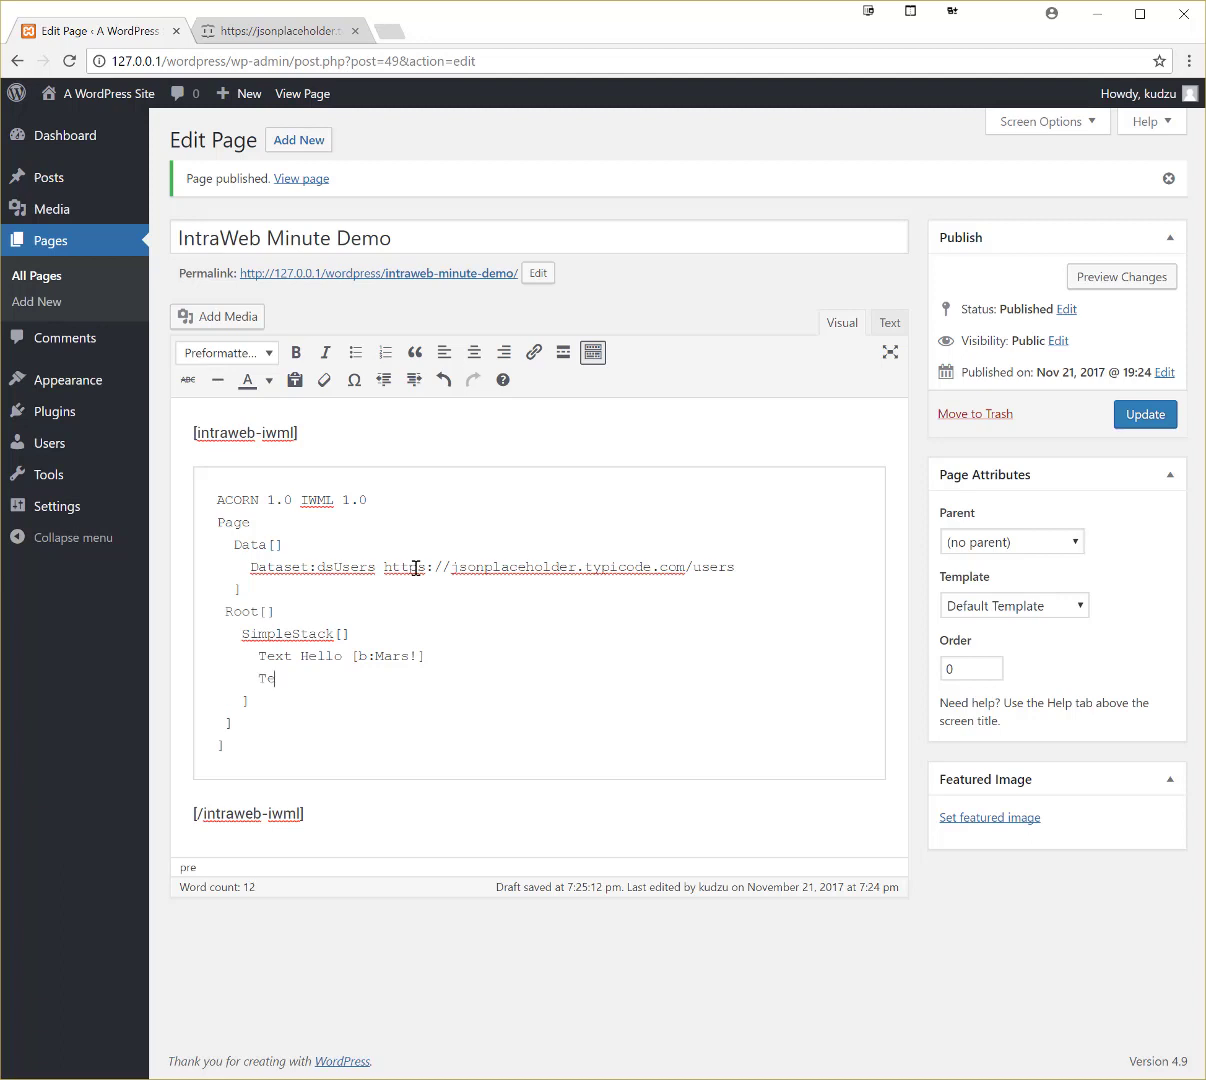
type("xt")
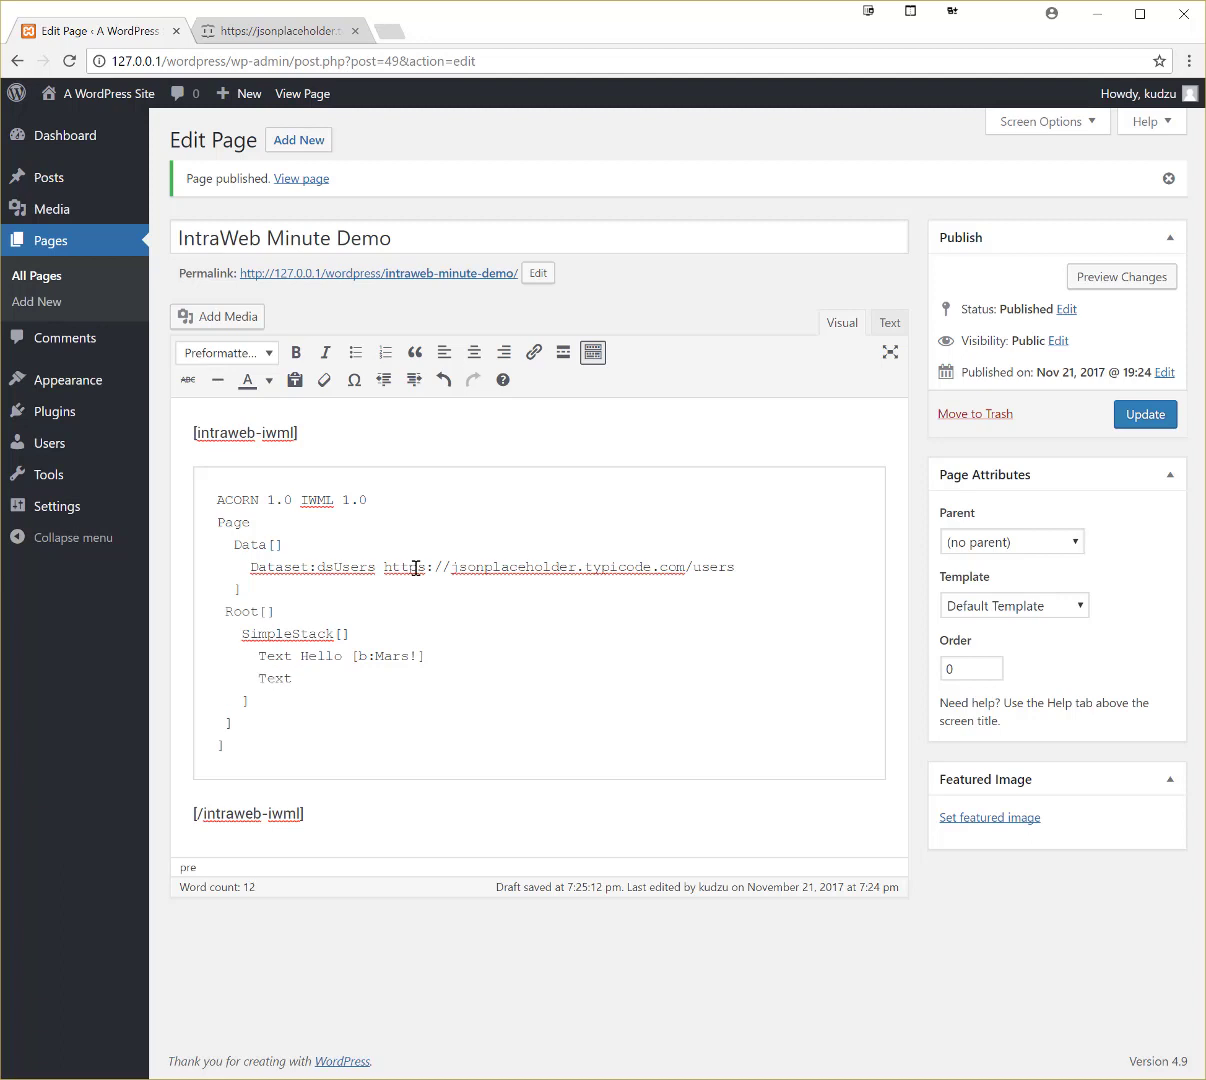
type("=ds")
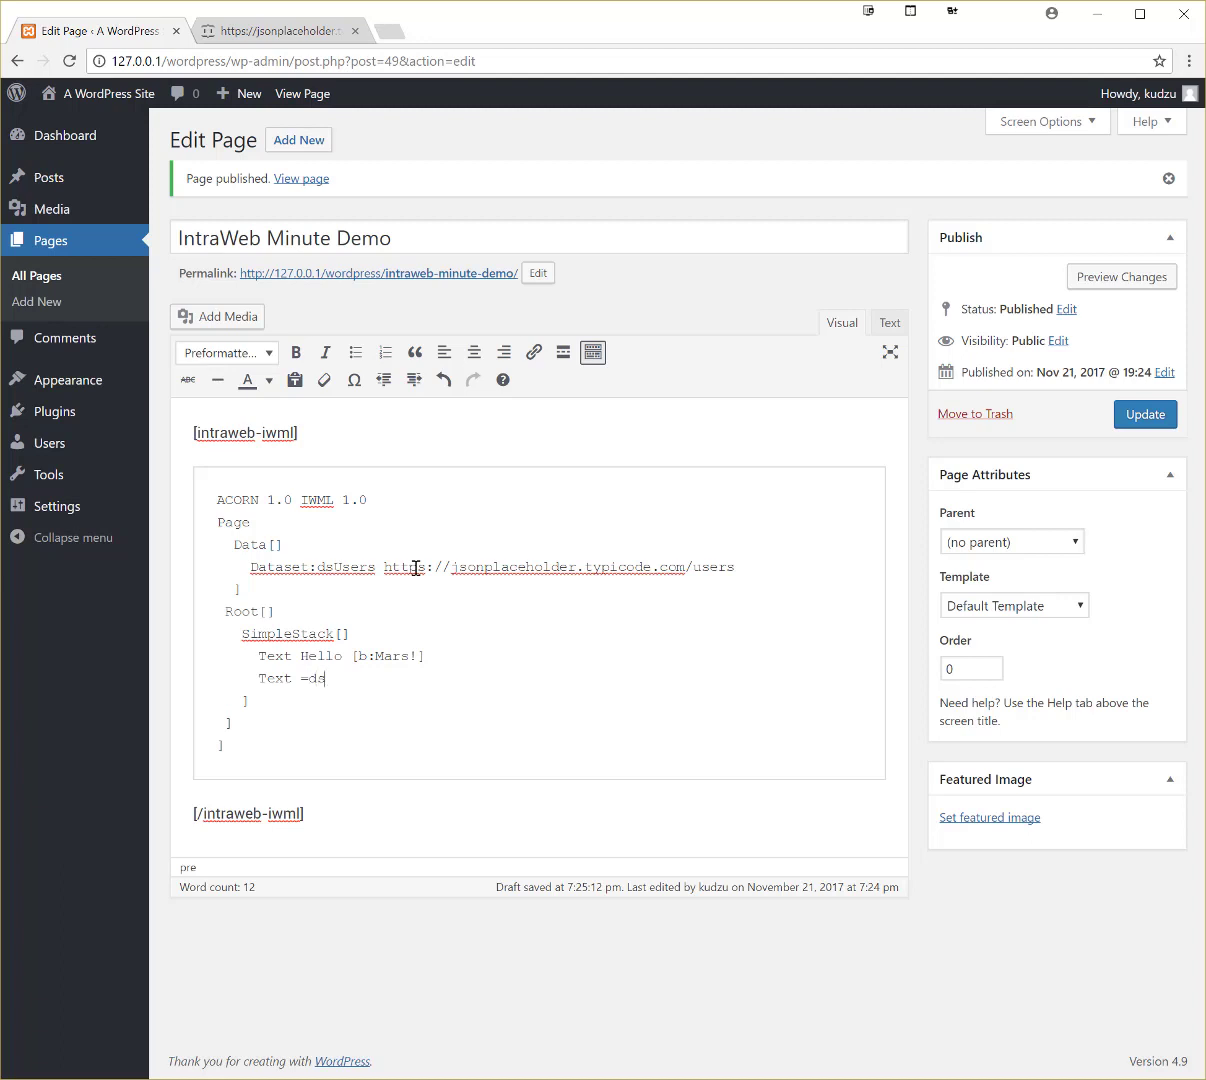
type("Users.N")
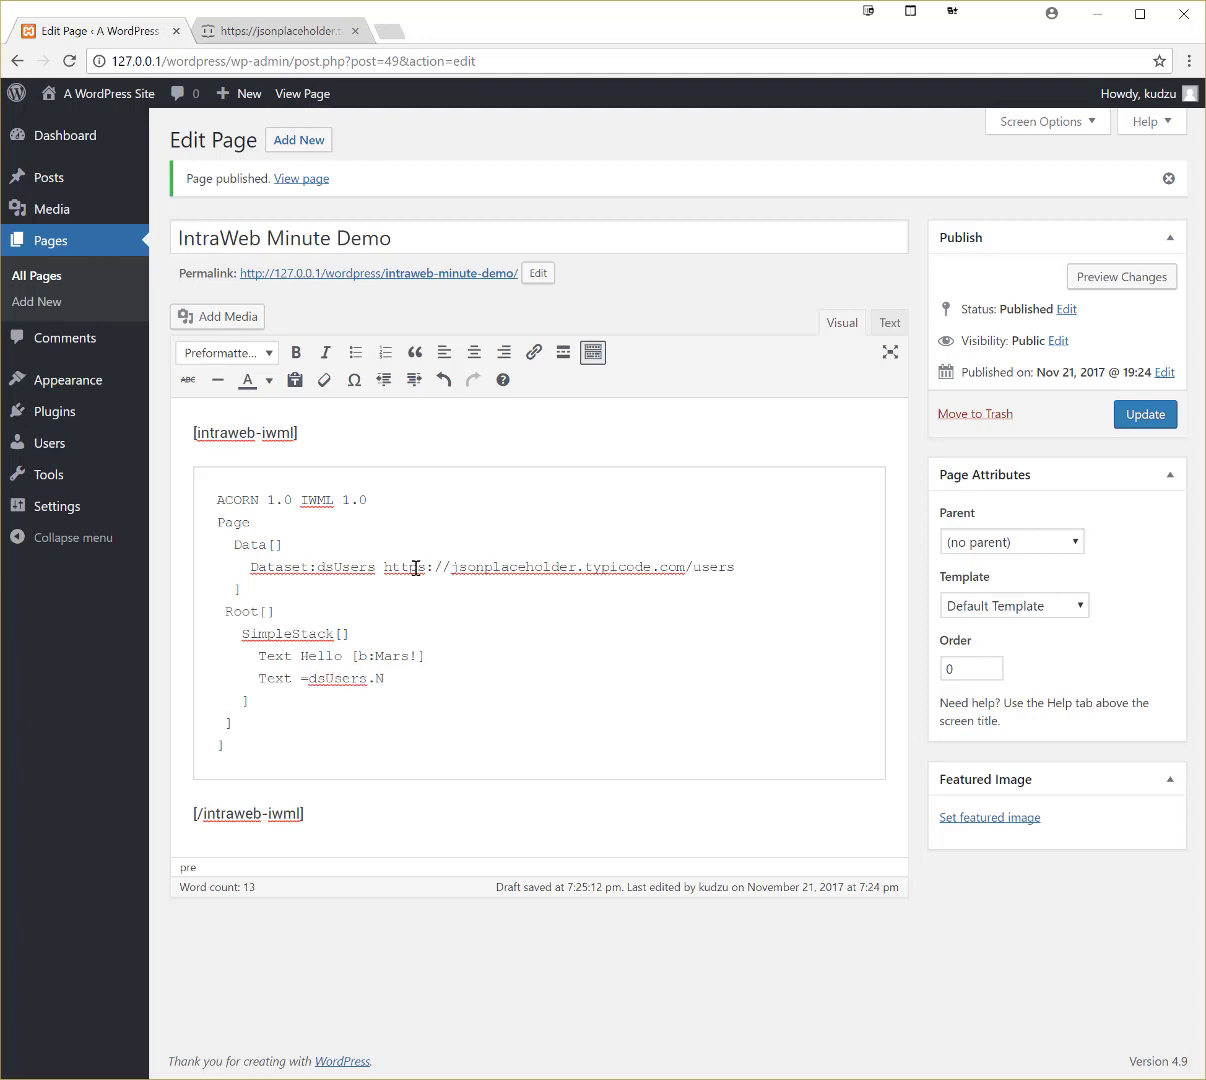
type("ame")
type("Text")
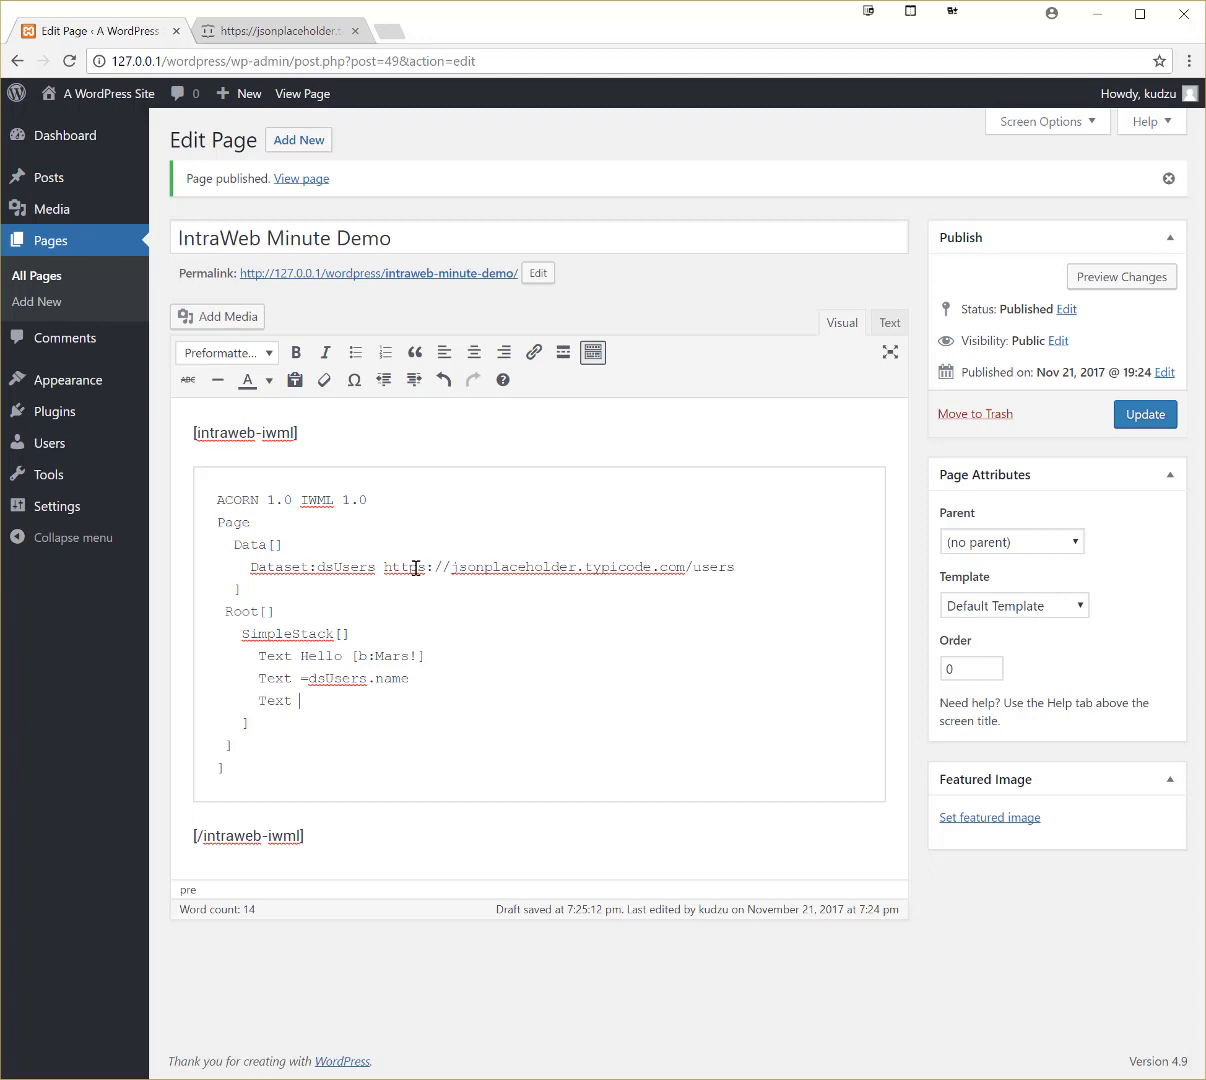
Begin the line Text Your username is [data:dsUsers. with a data binding
type("Your username is")
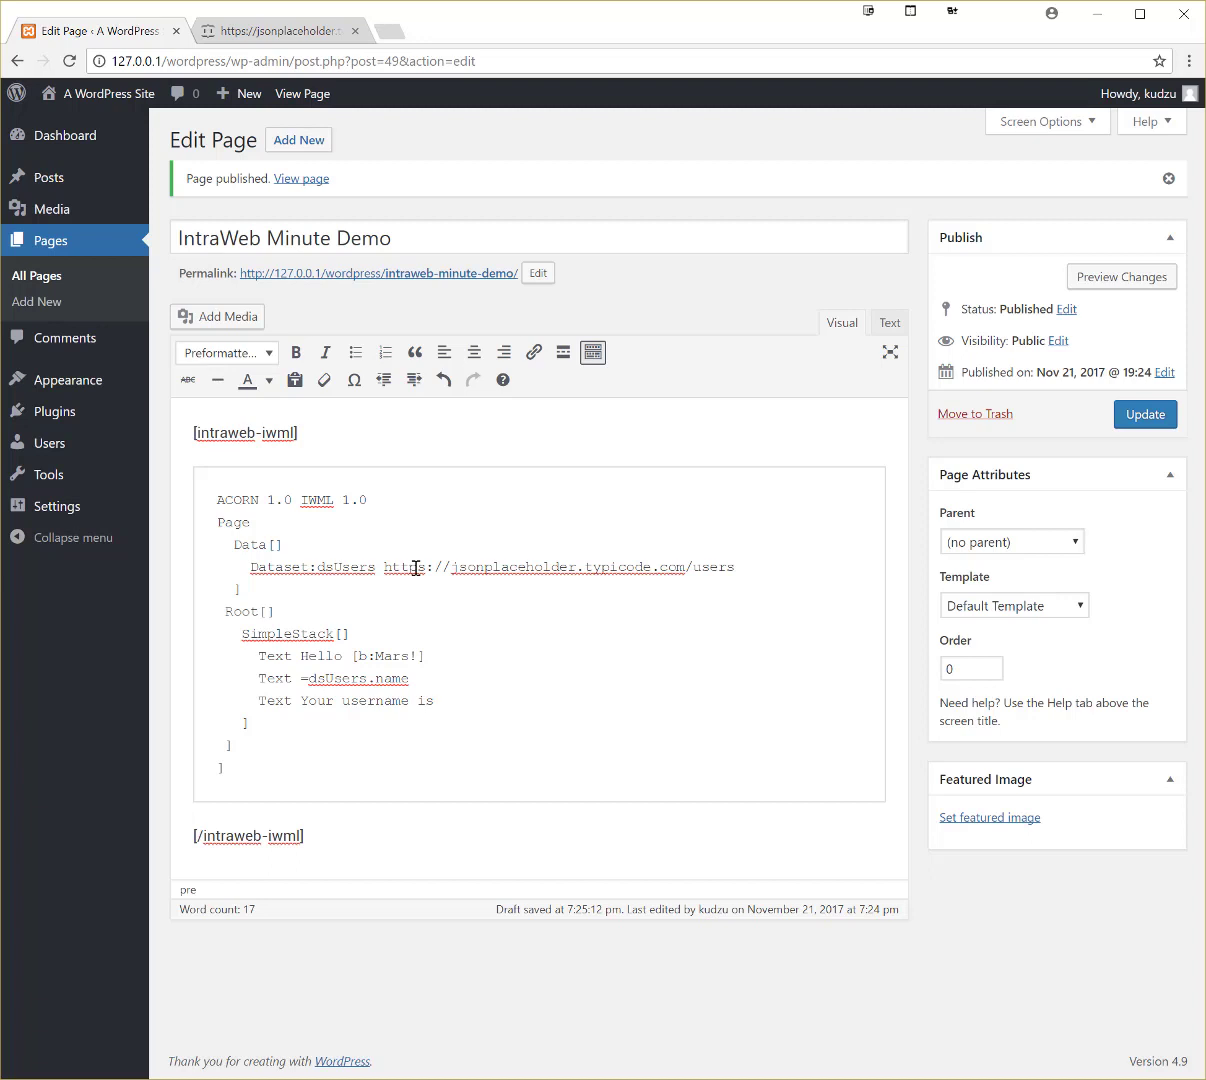
type("[dat")
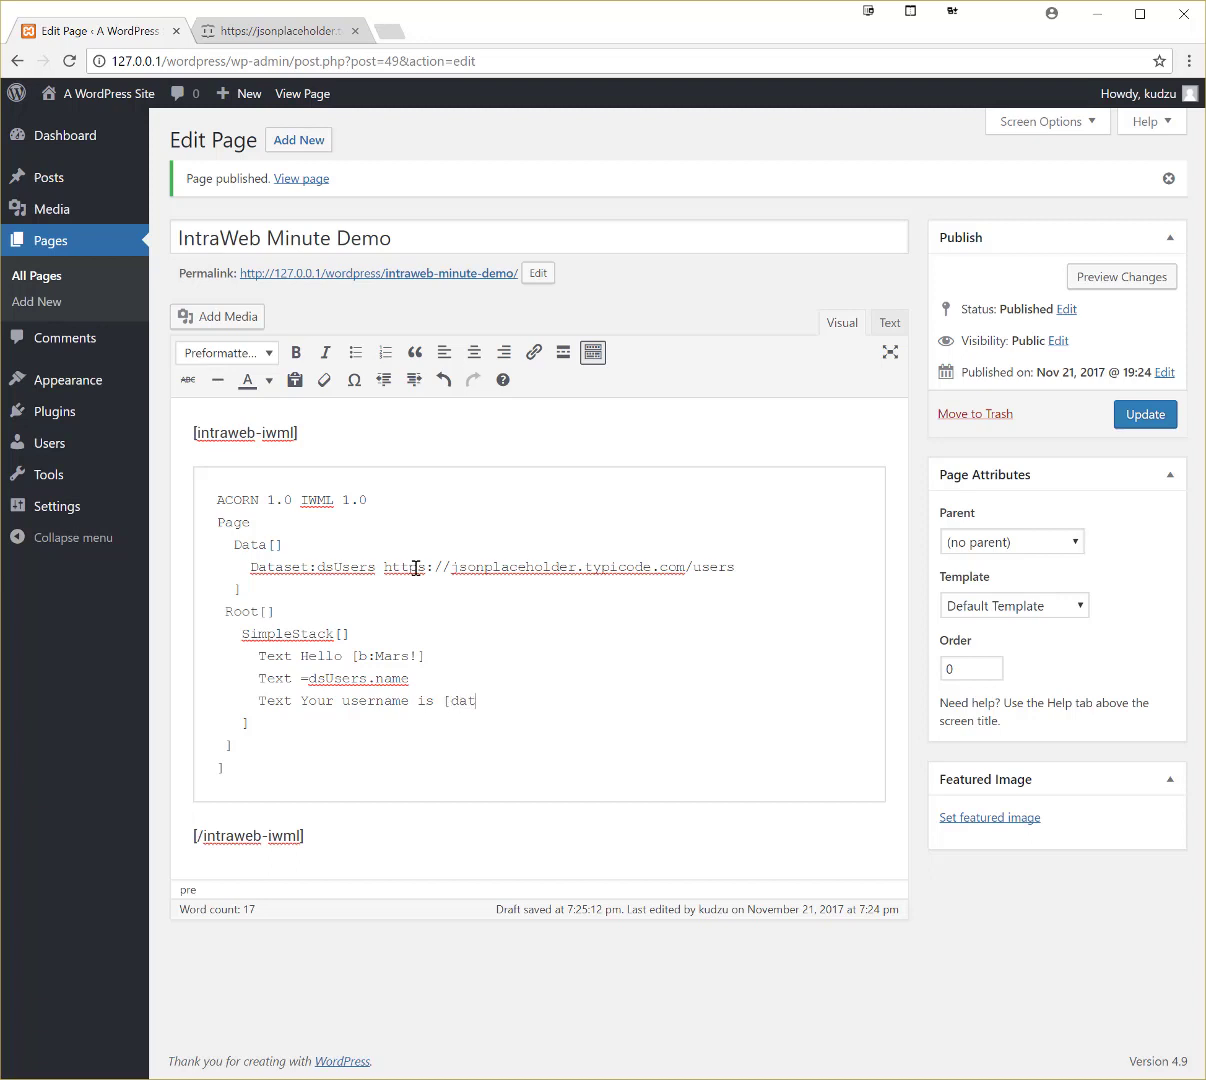
type("a:")
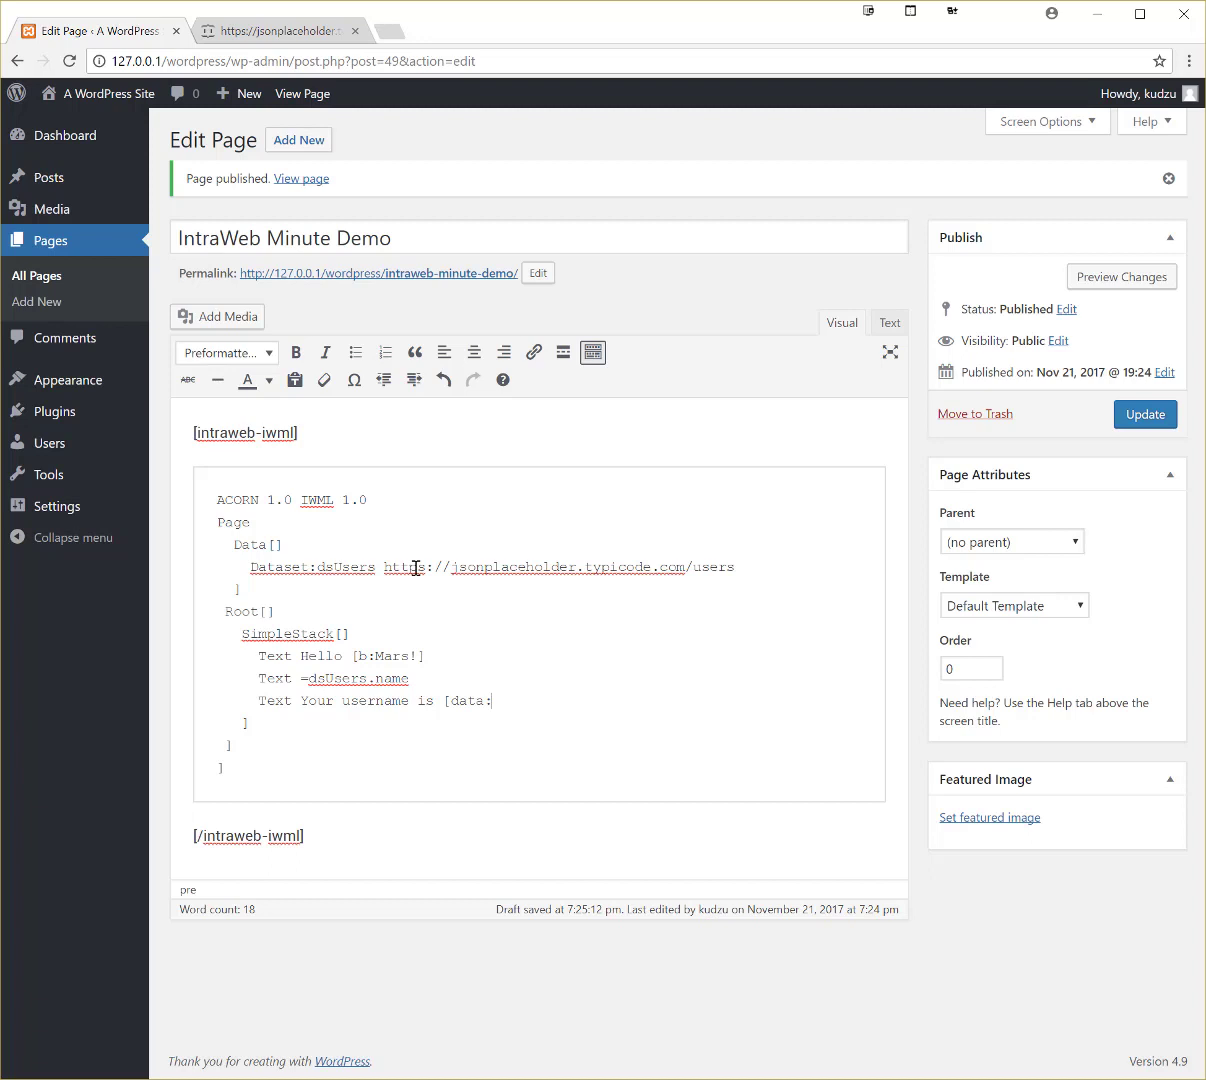
type("ds")
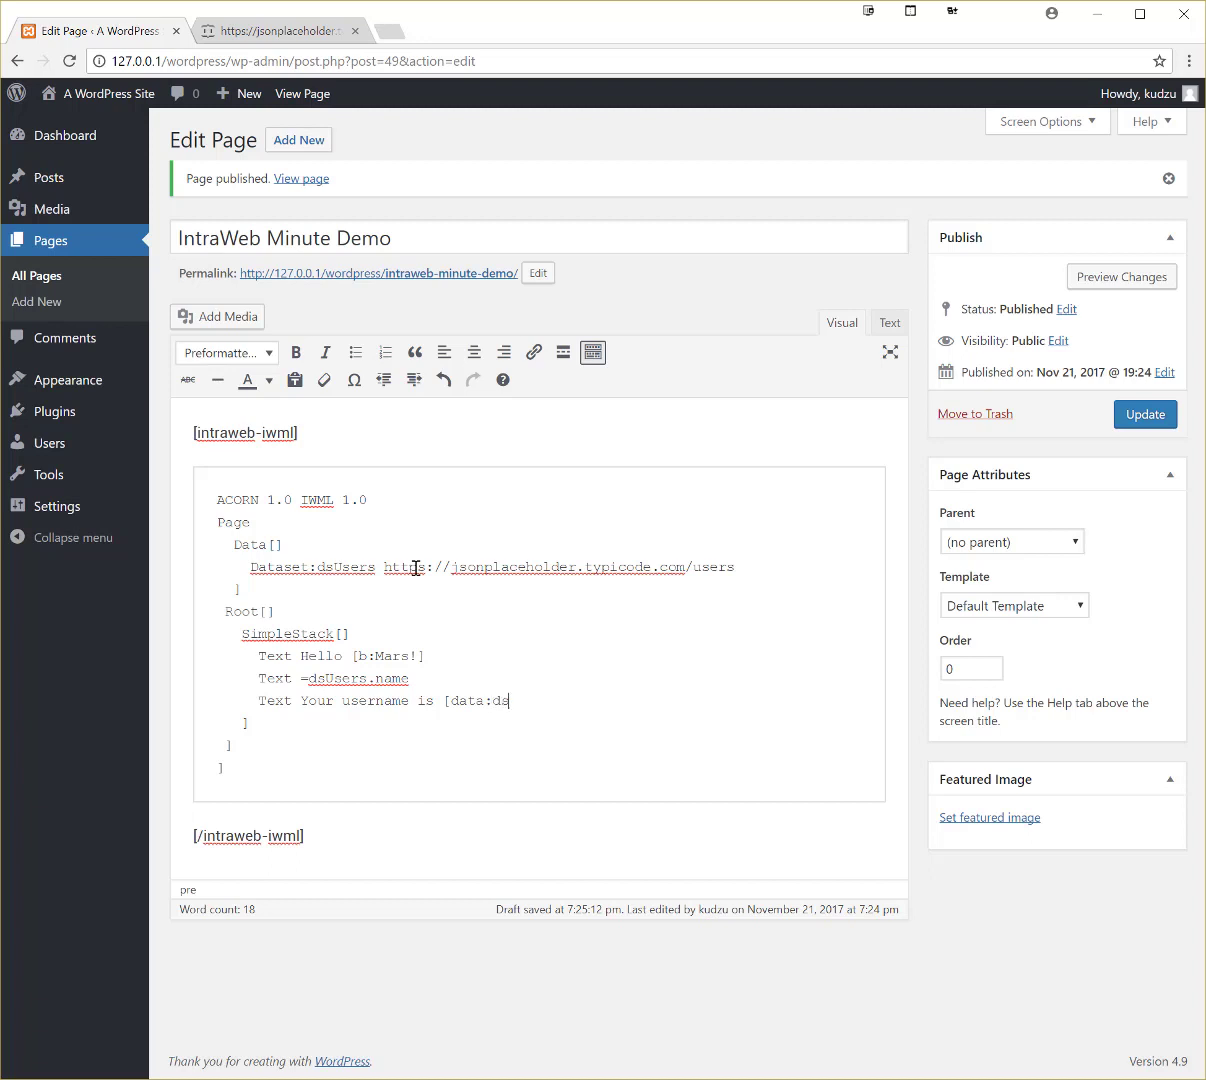
type("Users.")
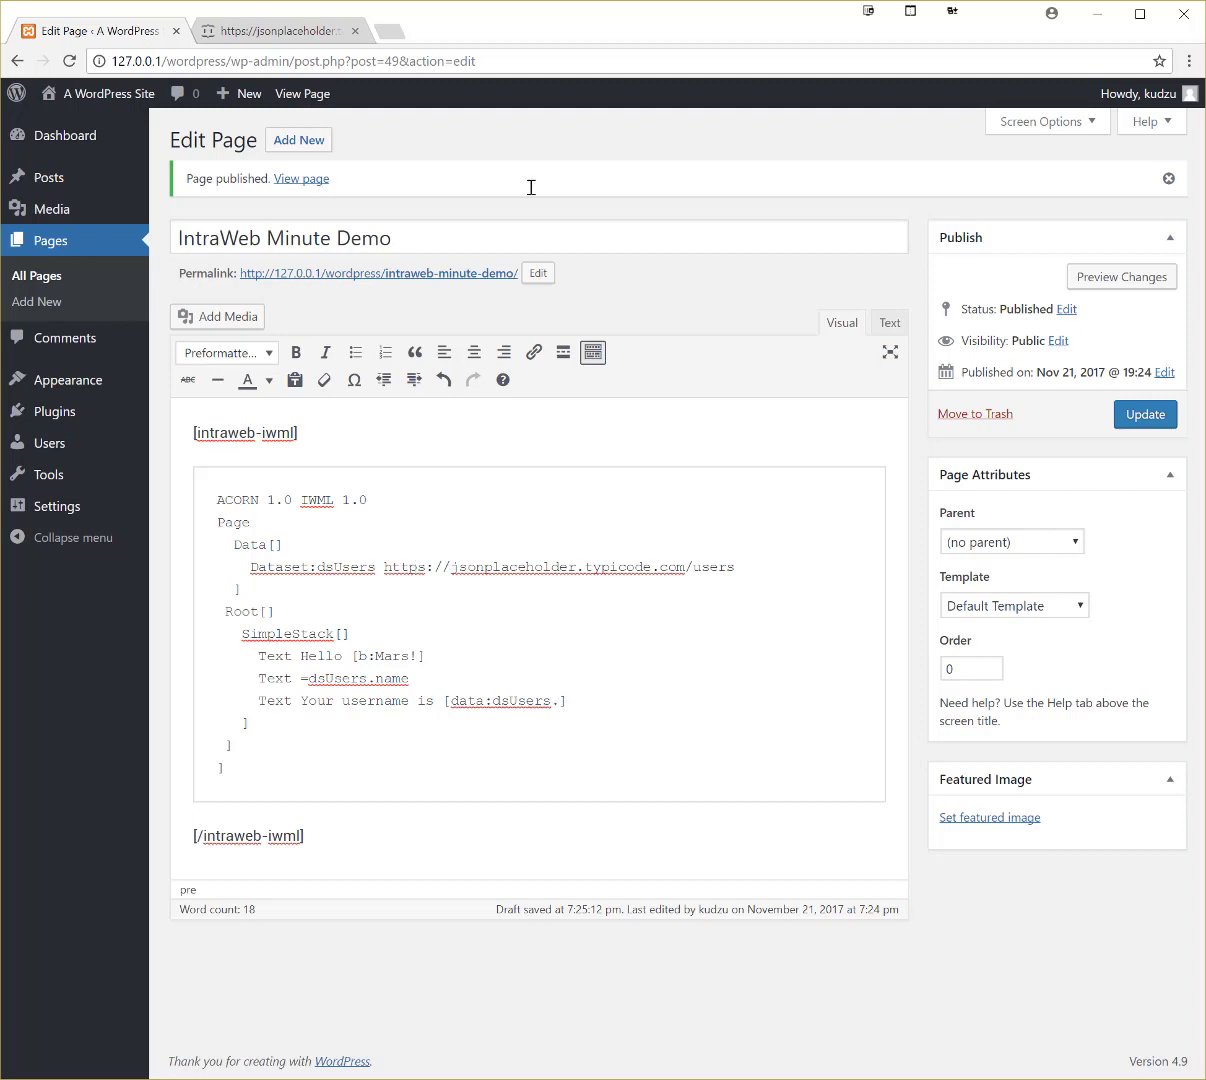
left_click(276, 30)
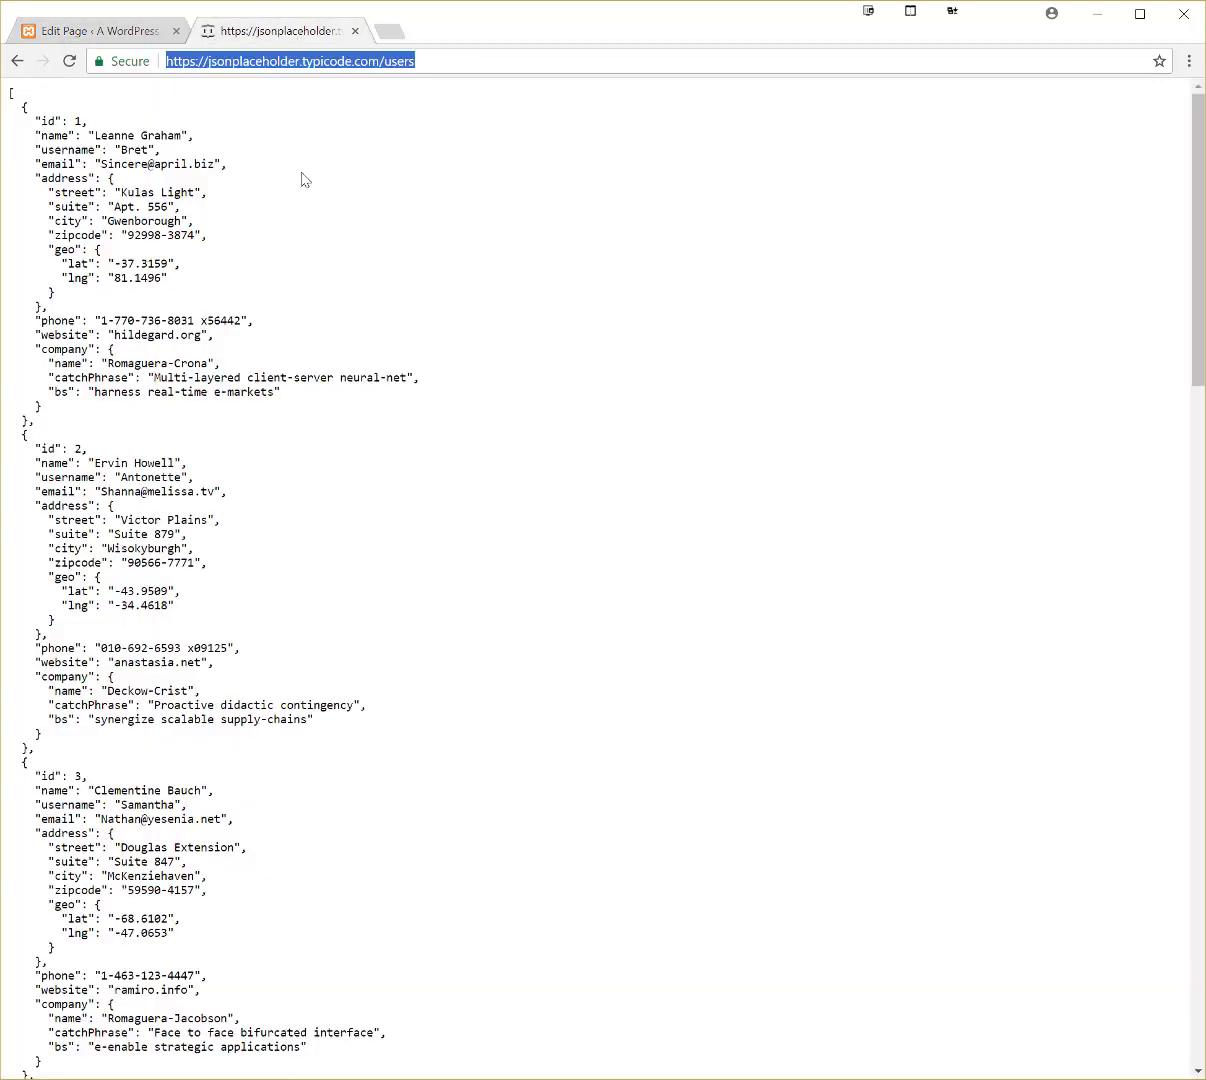
double_click(64, 150)
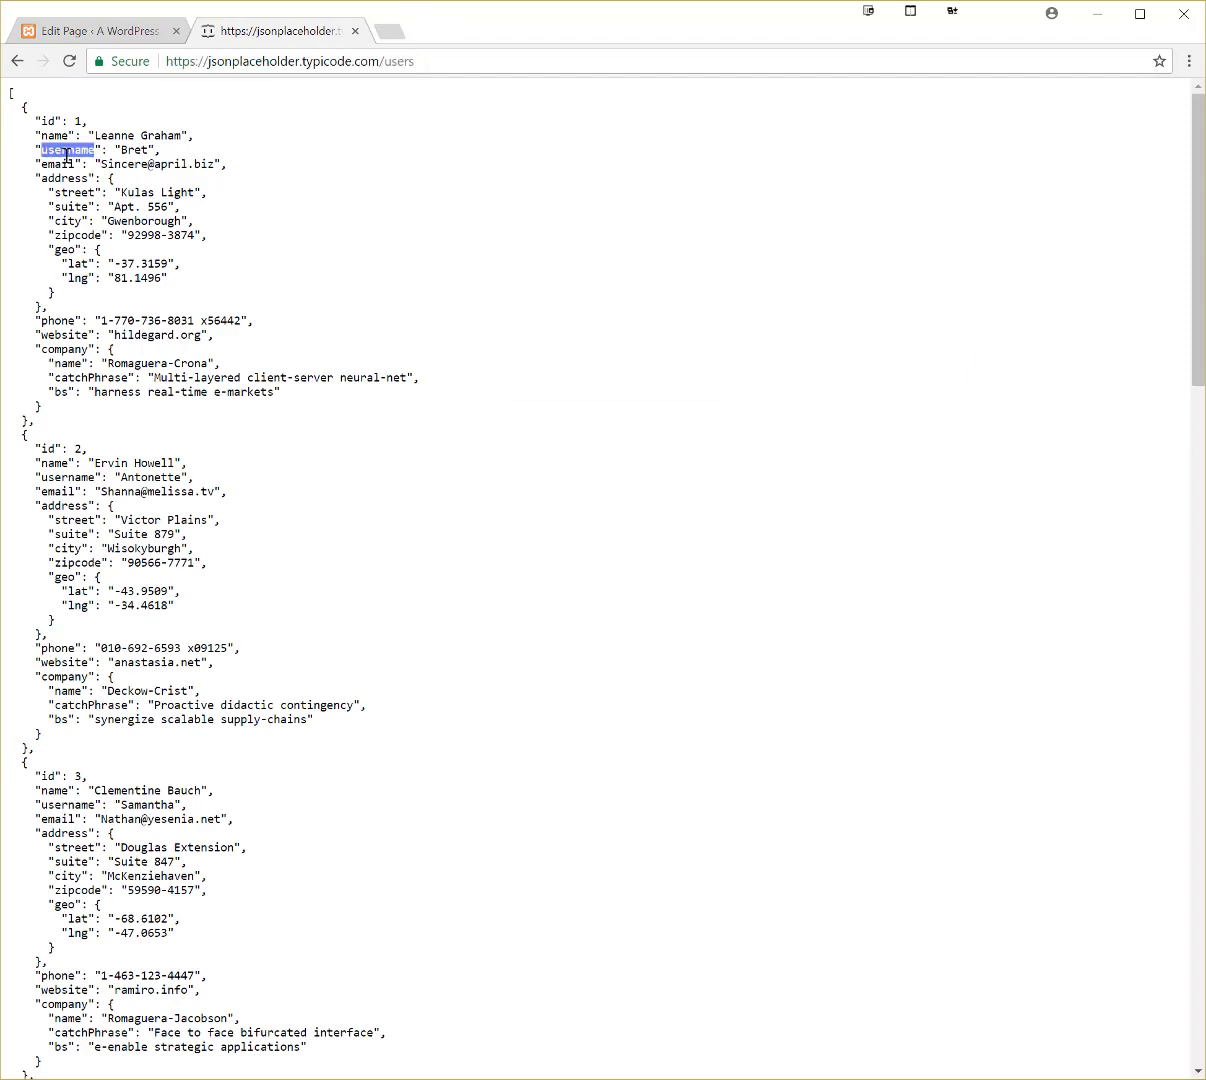
left_click(96, 32)
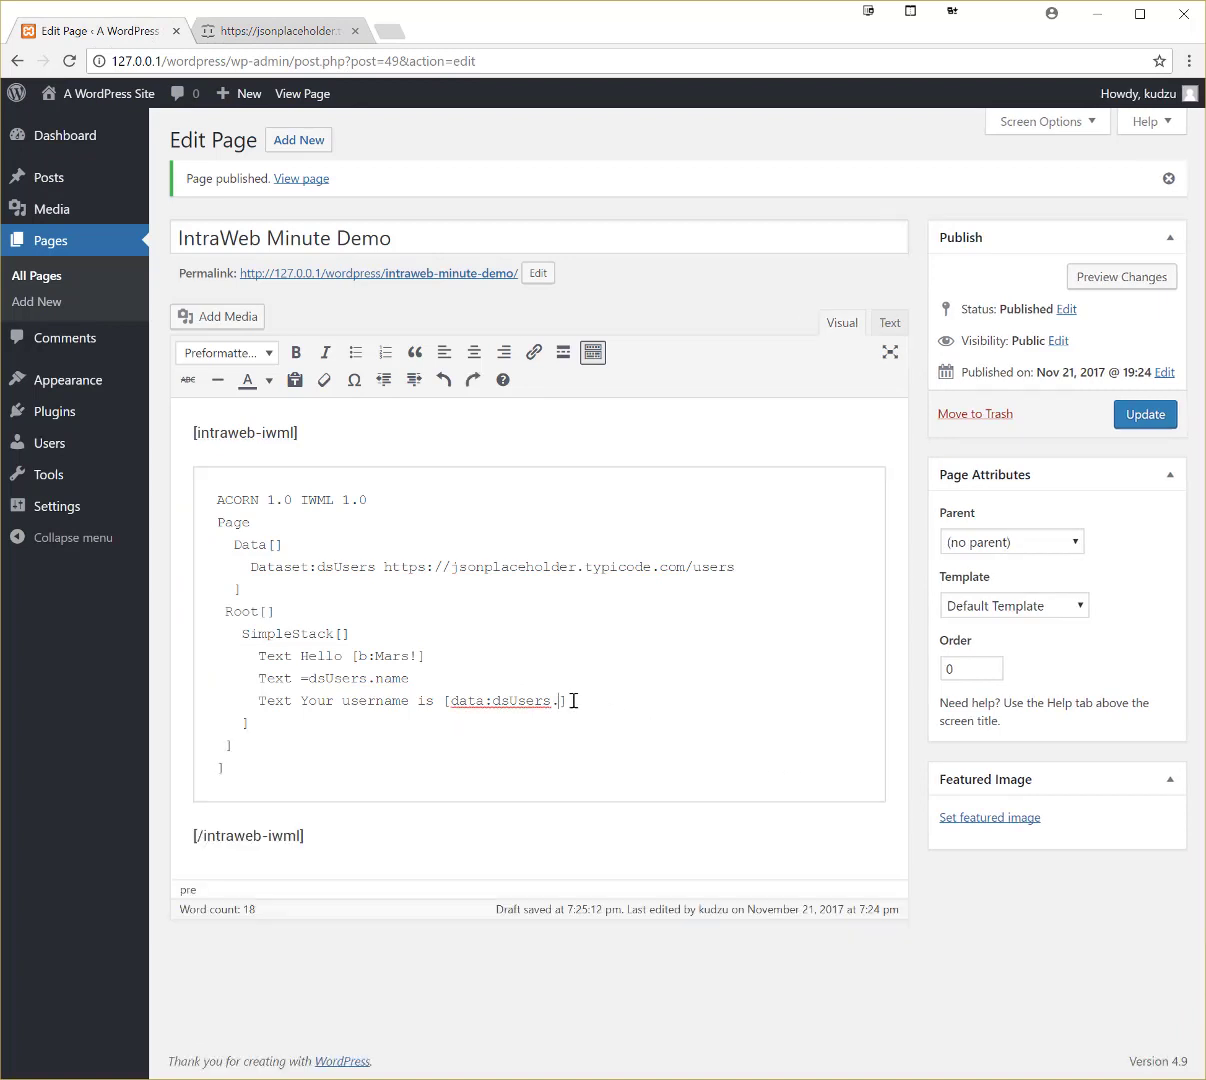
Finish the username] binding and add Text Email: [data:dsUsers.email]
type("username")
type("T")
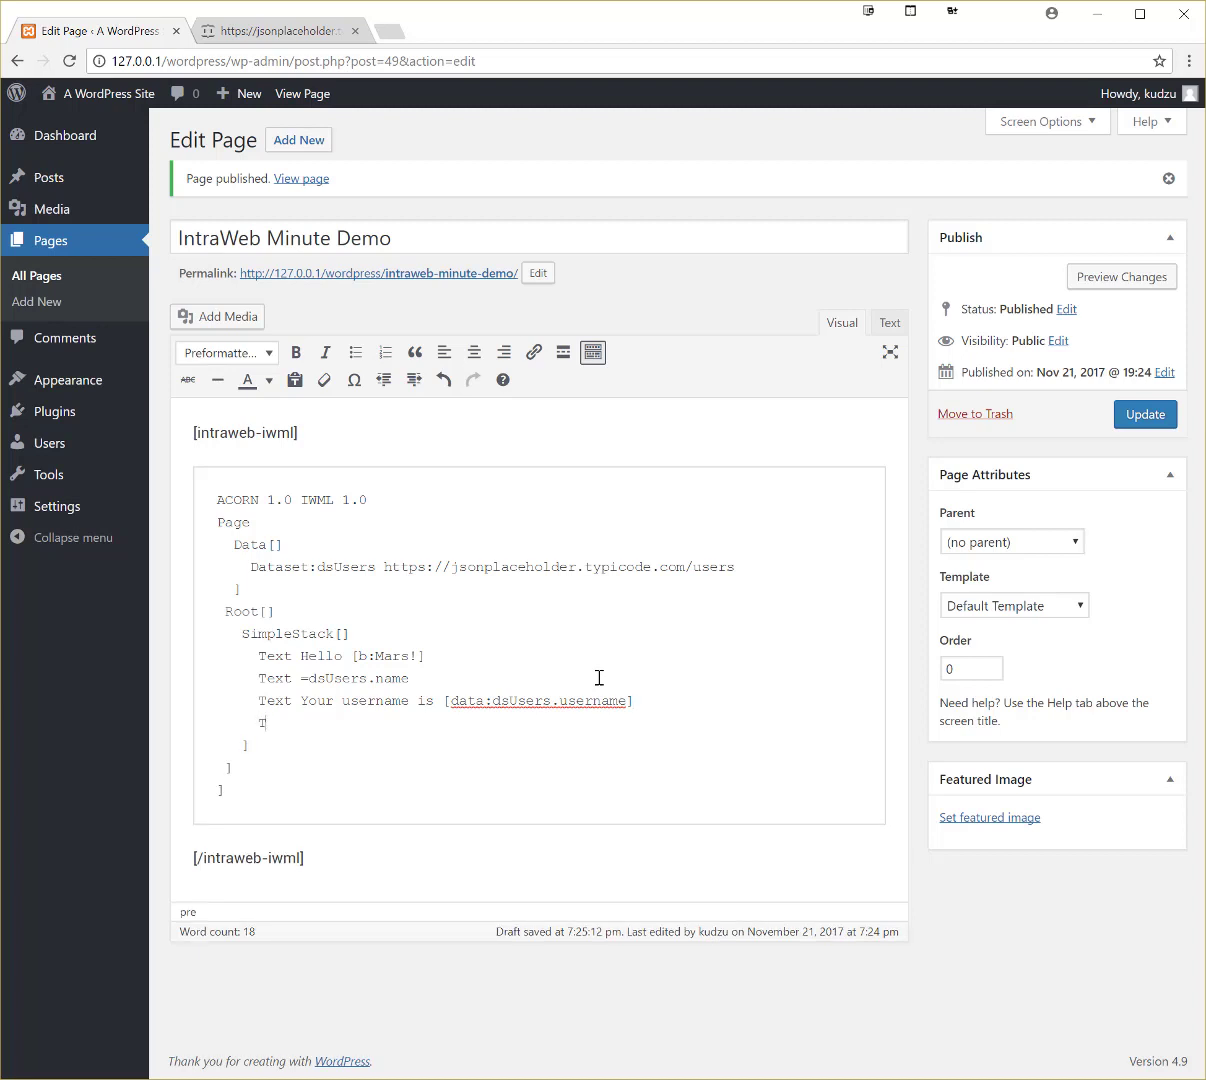
type("ext")
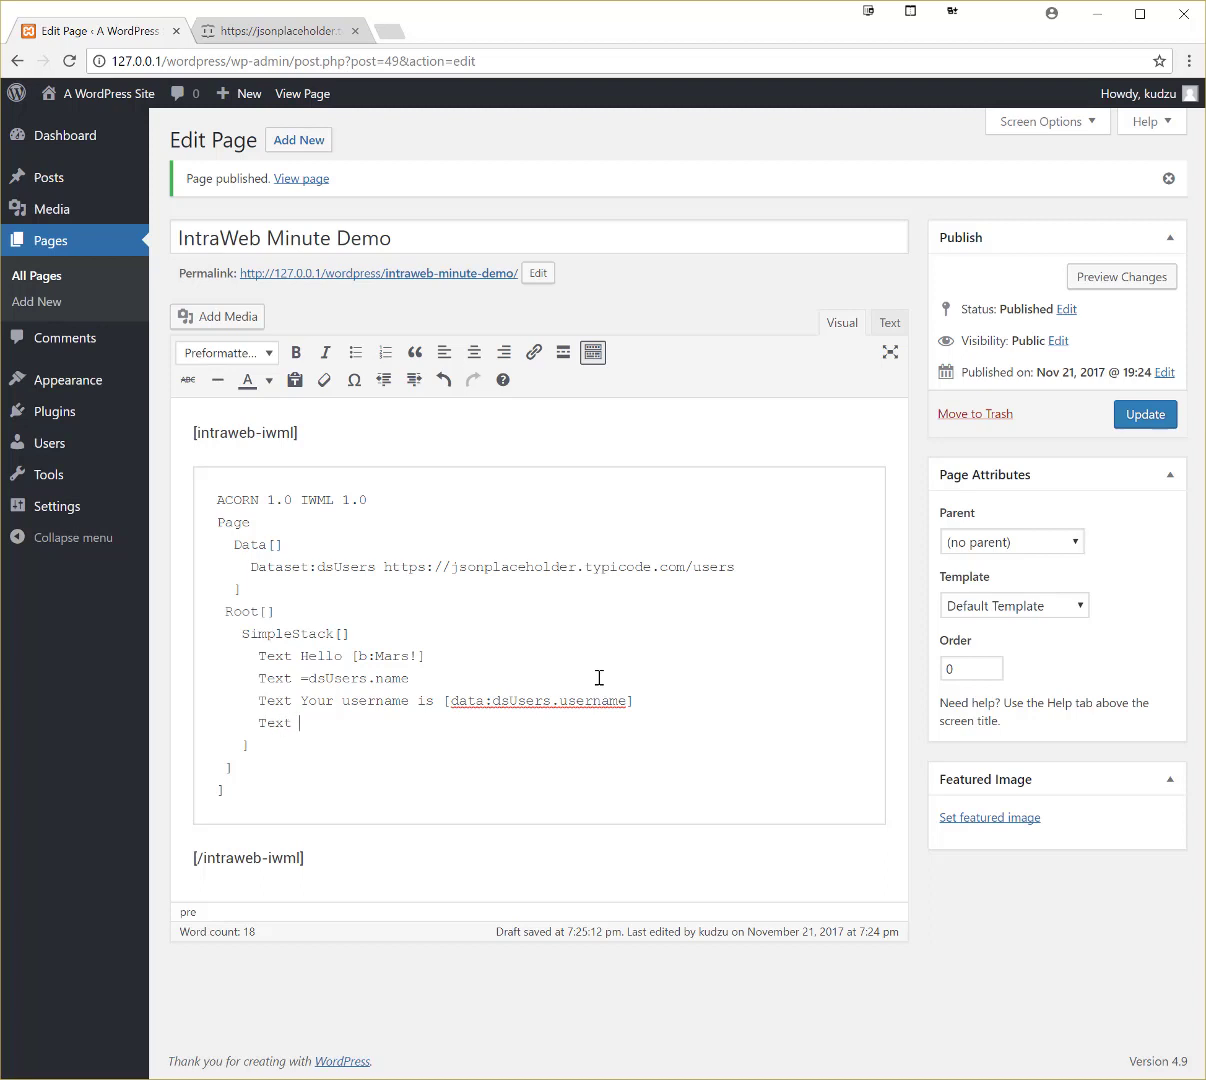
type("Email:")
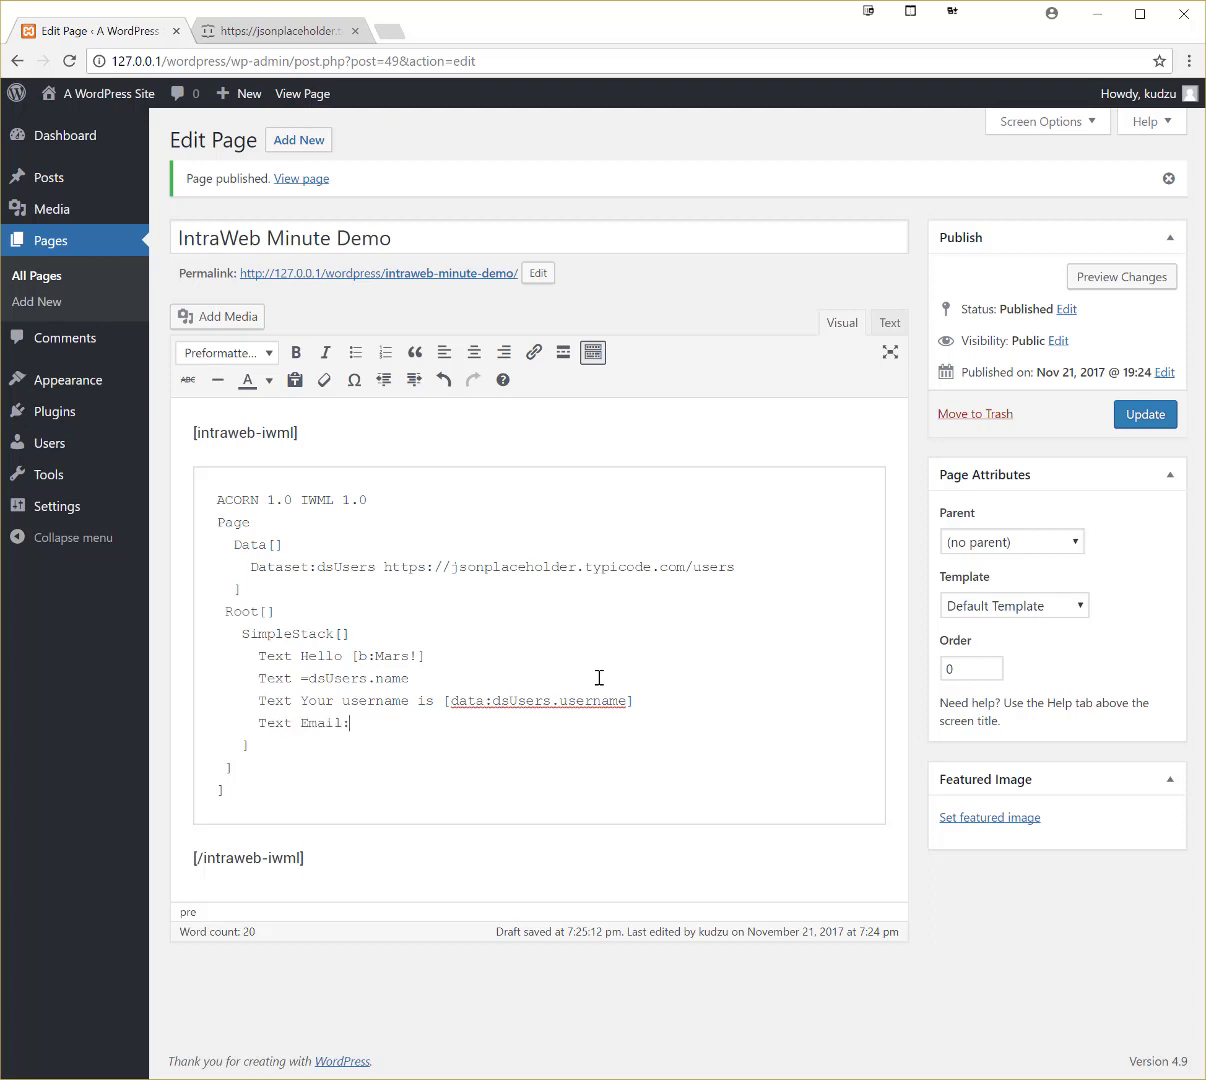
type("[dat")
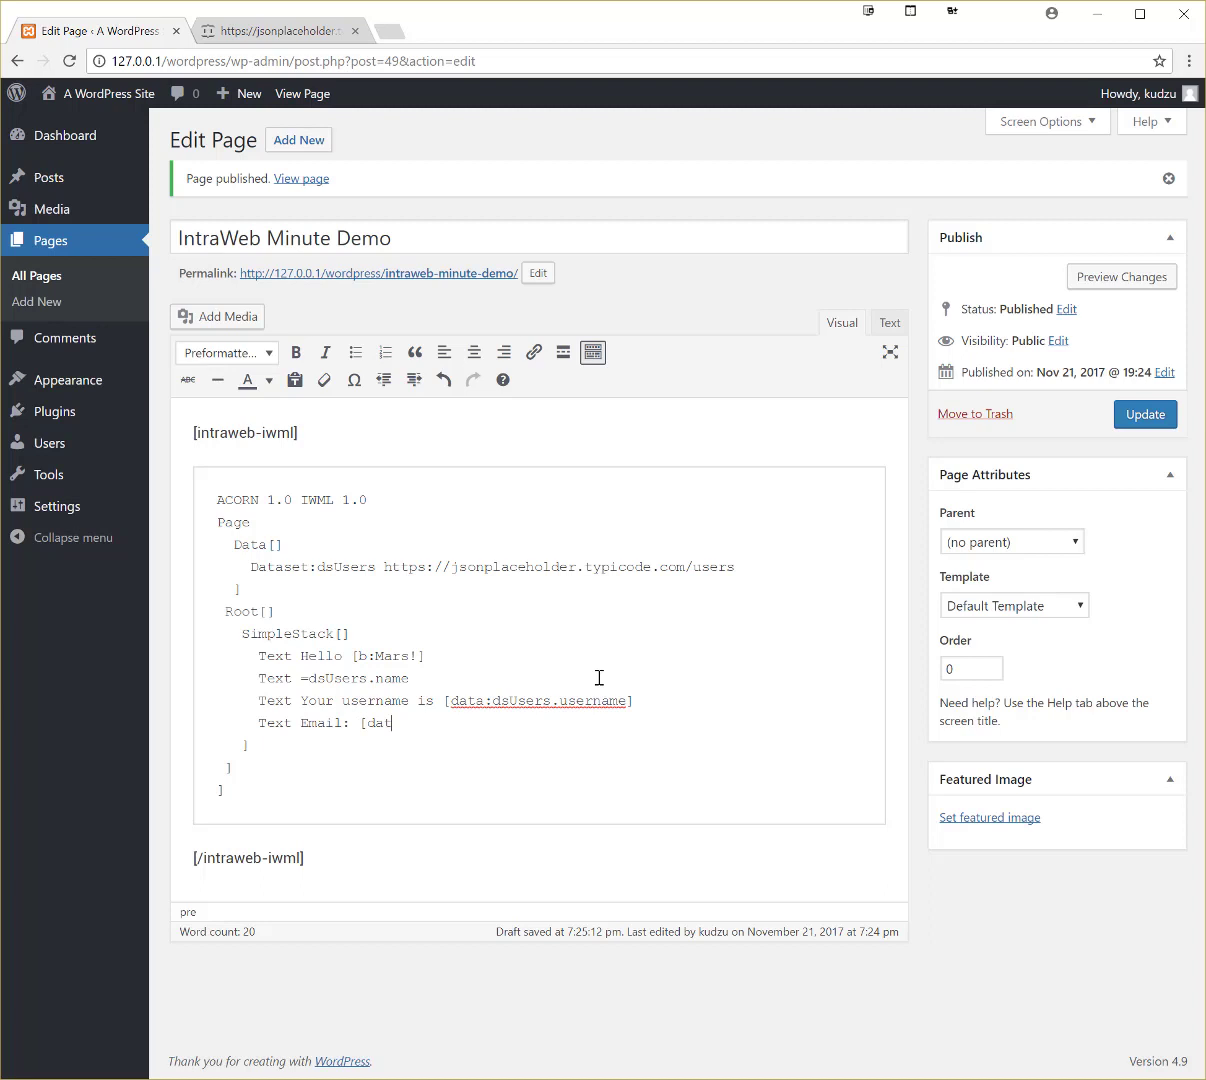
type("a:d")
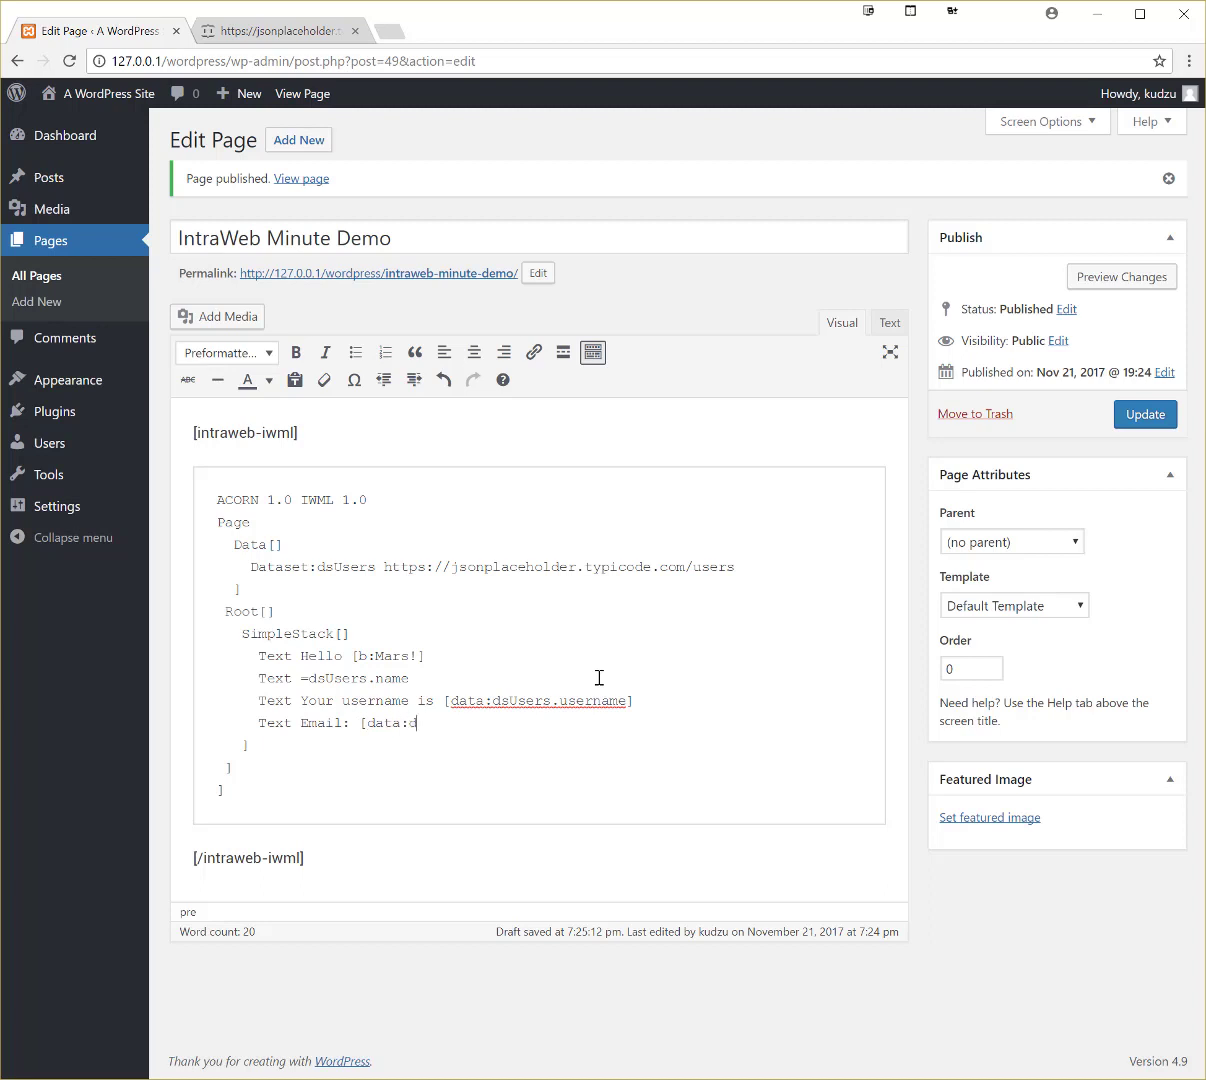
type("sUsers.email]")
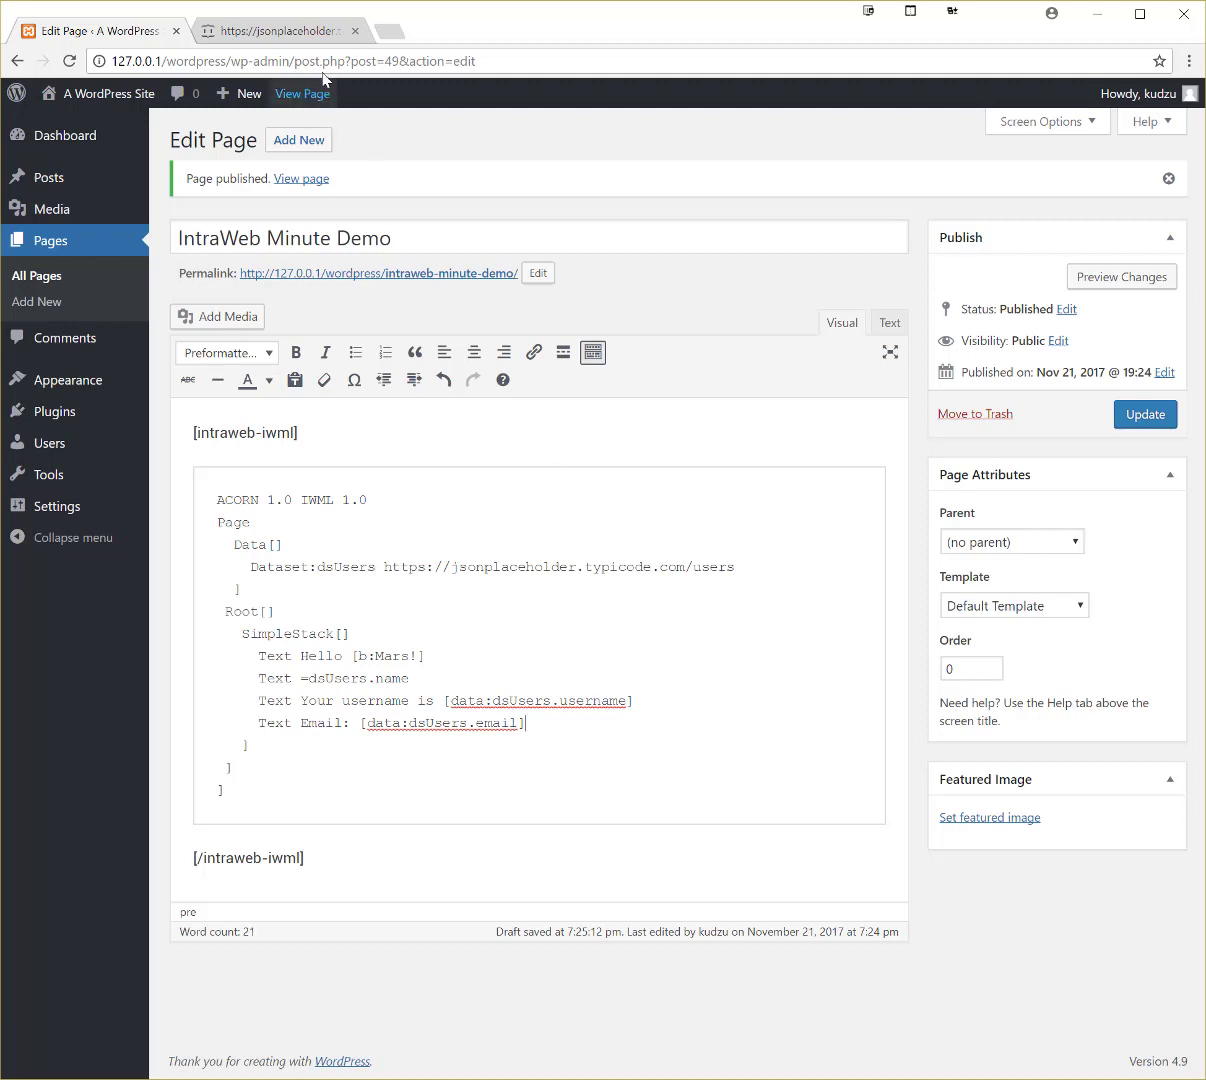
Check the JSON fields, then update the published page with the changes
left_click(276, 32)
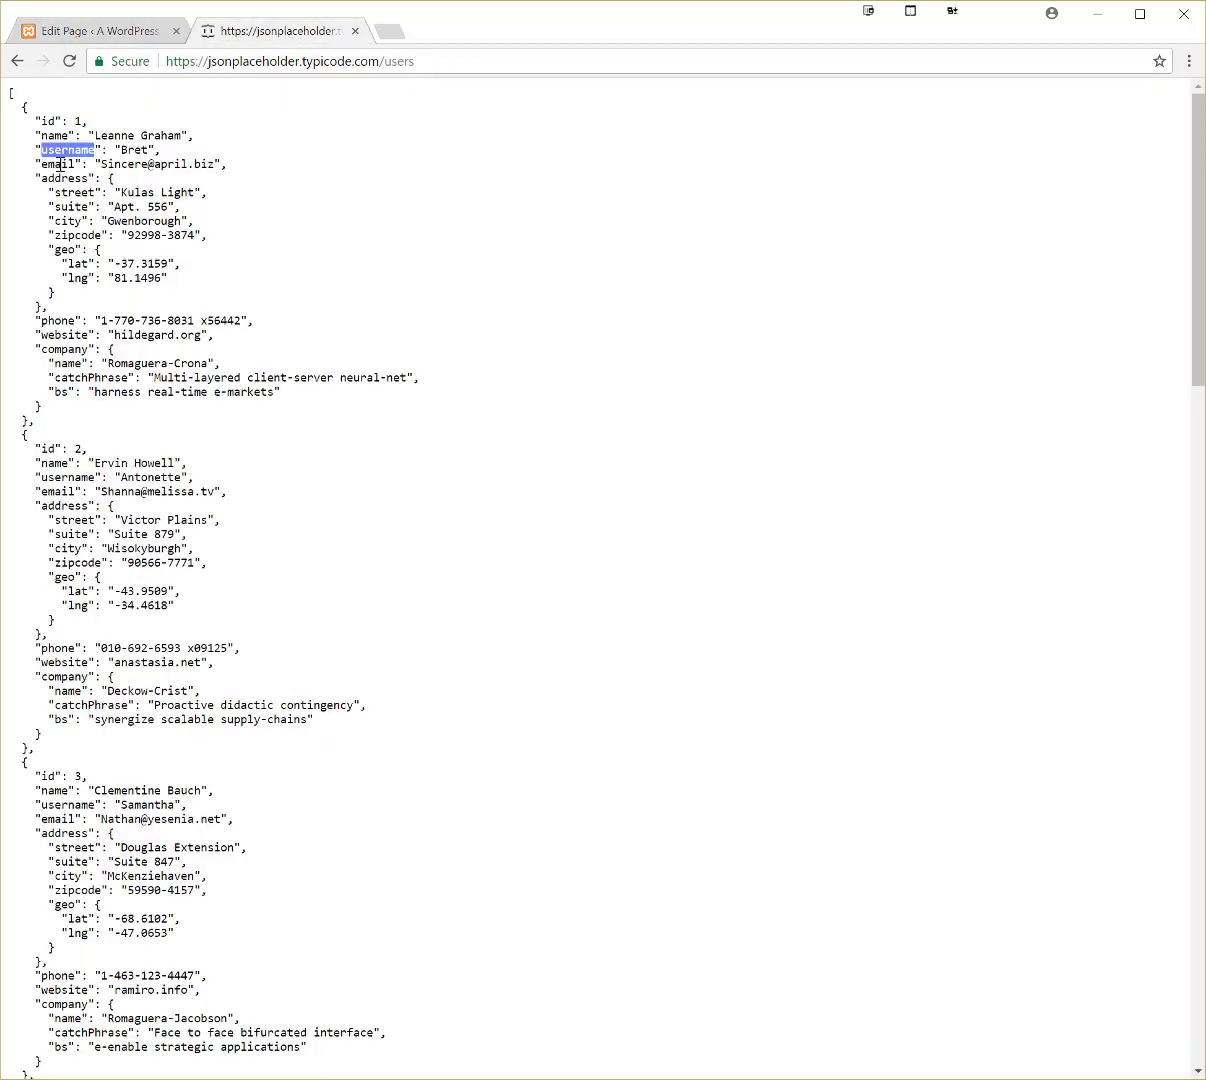
left_click(96, 30)
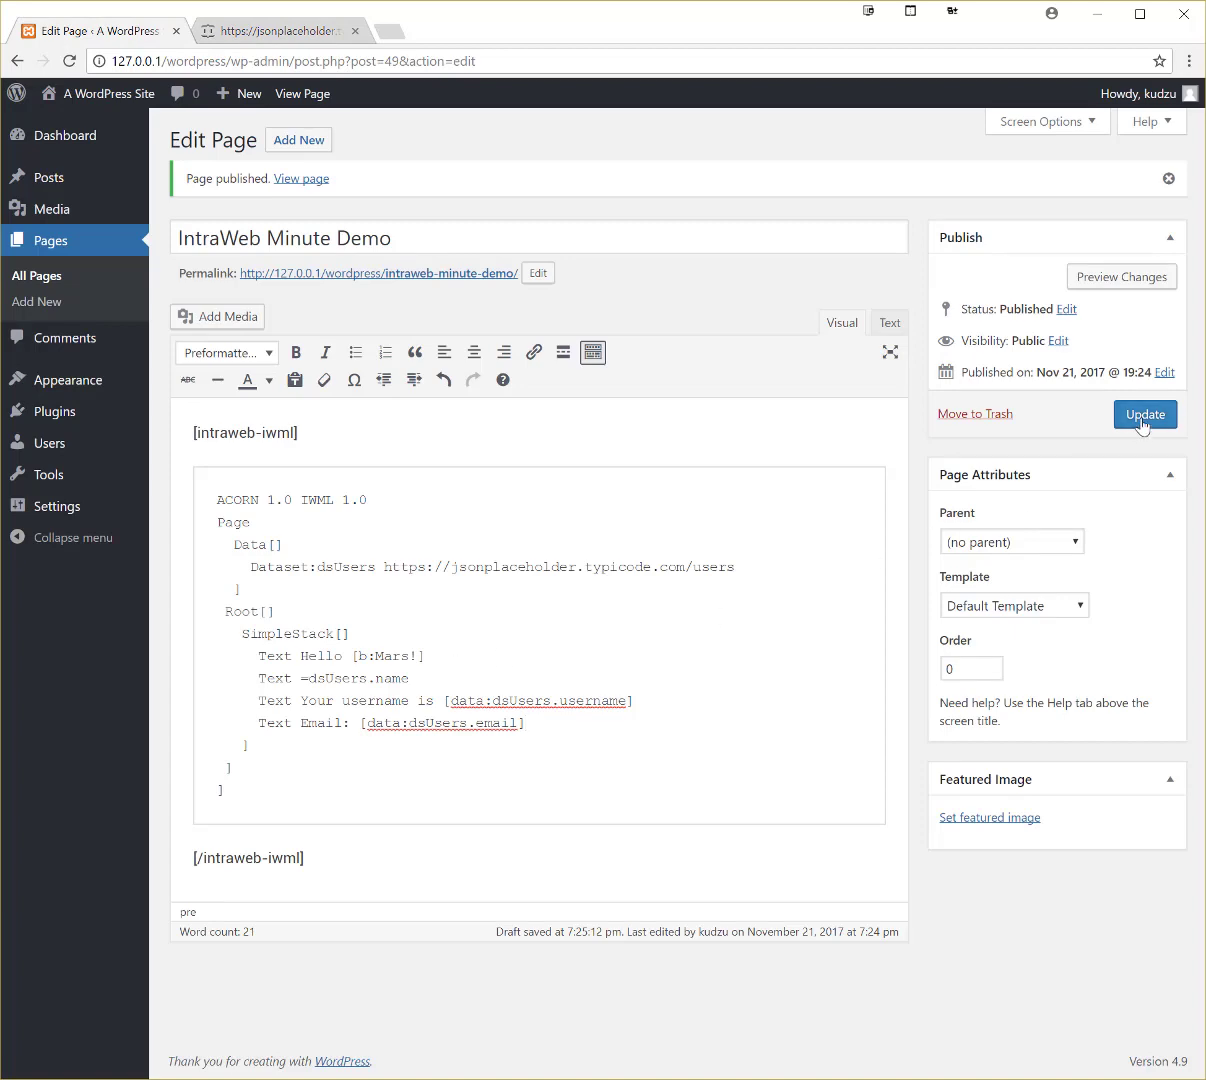
left_click(1144, 414)
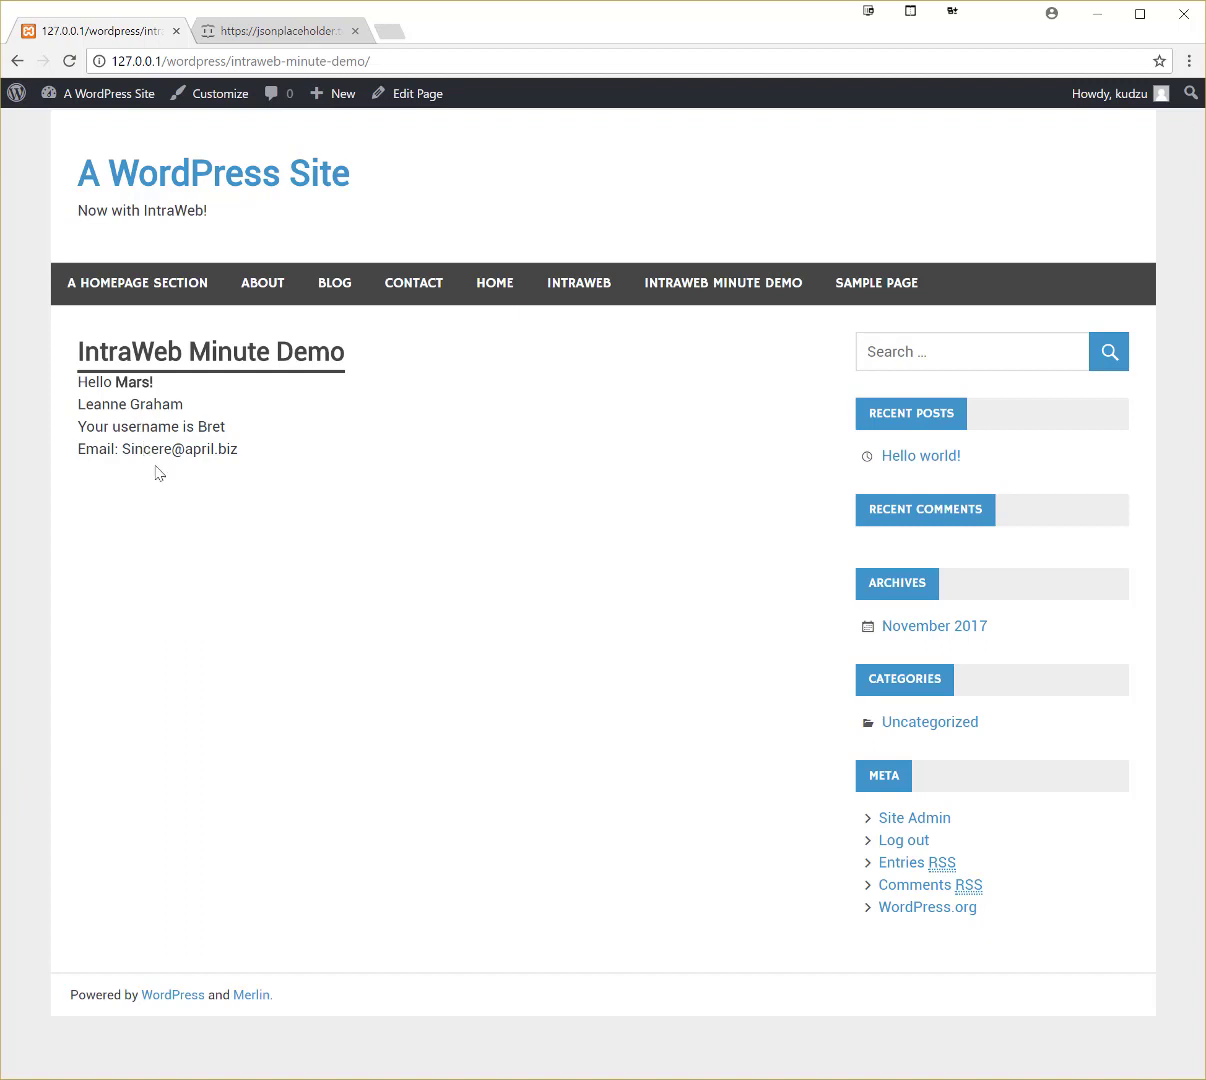
mouse_move(248, 548)
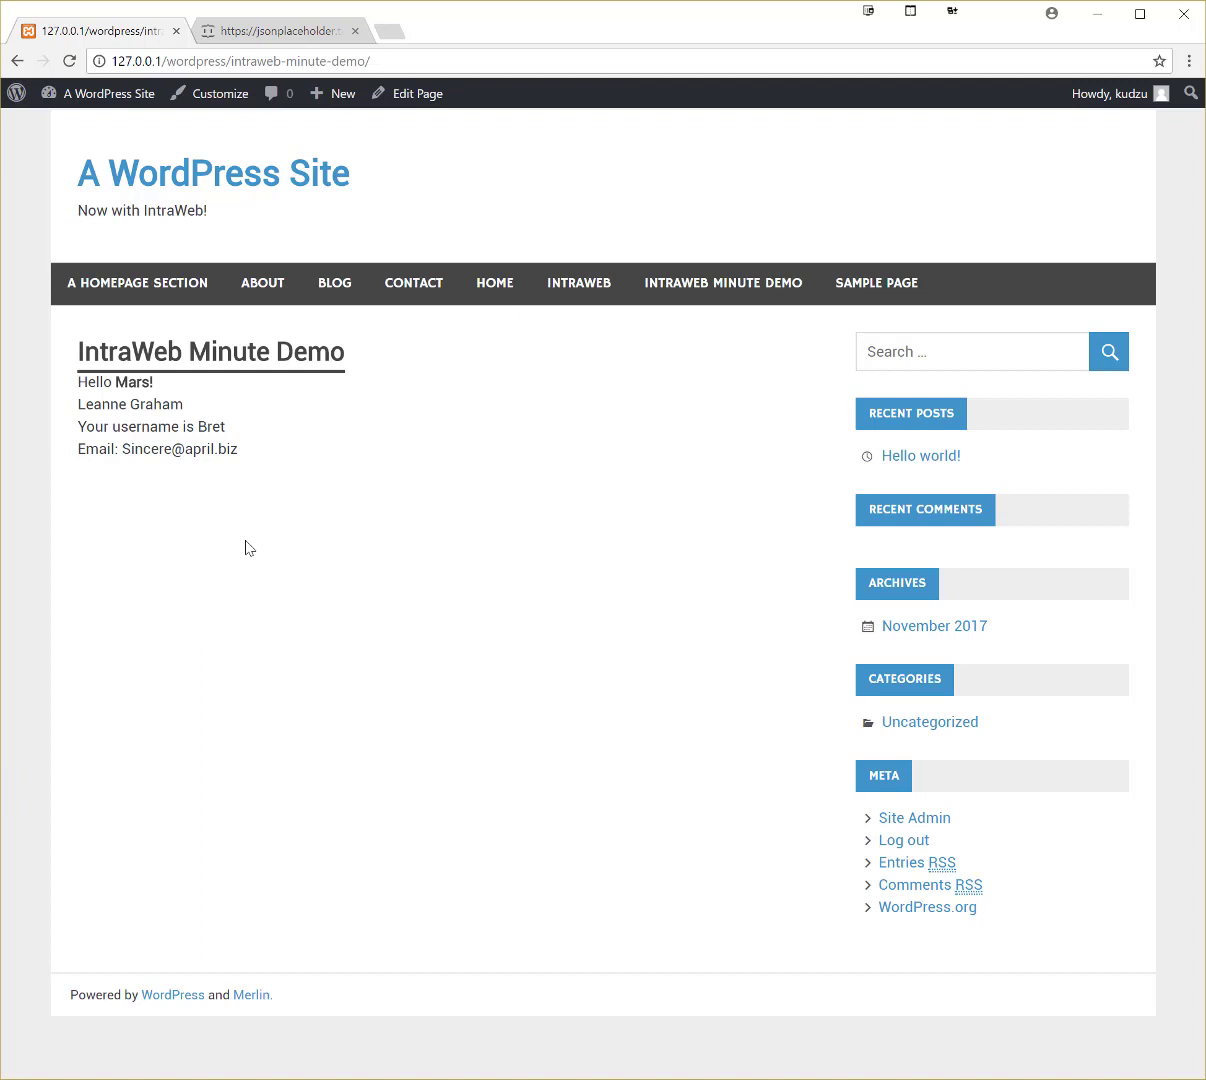
mouse_move(88, 524)
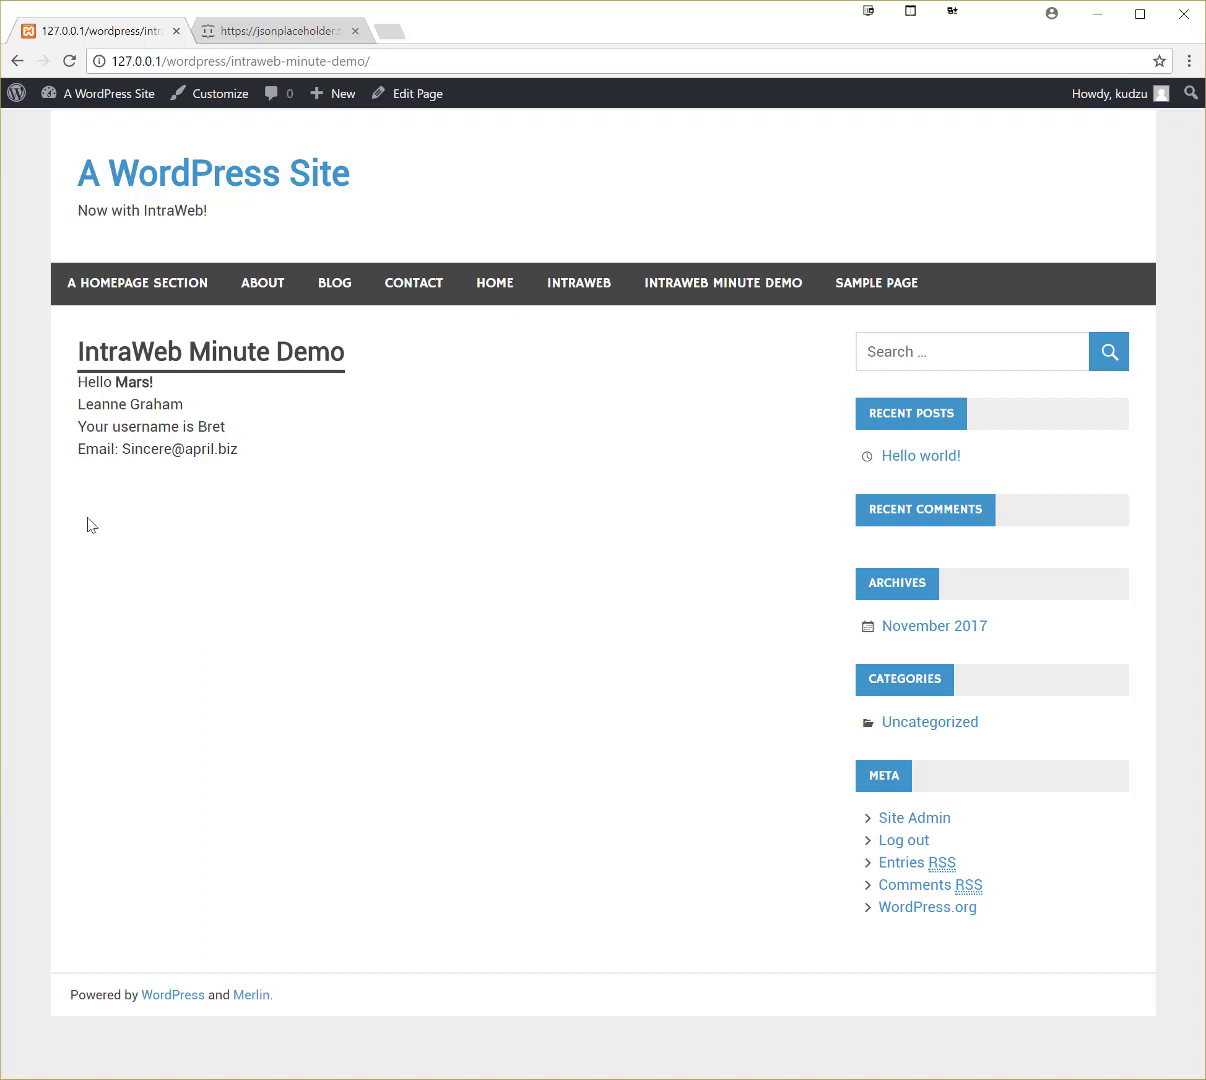